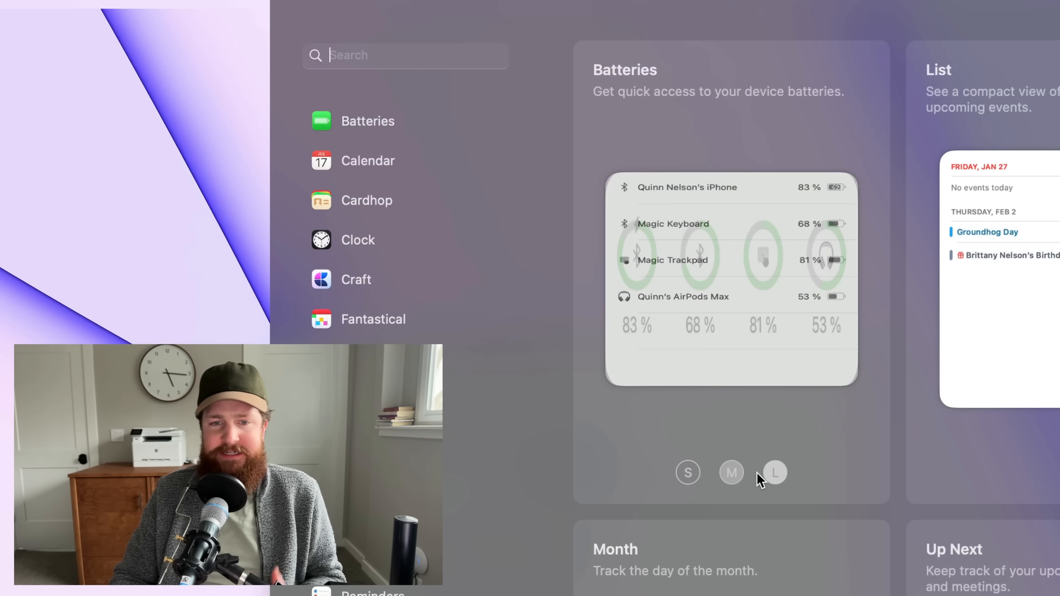
- Preview the Batteries widget in its medium and small sizes with four device battery rings
{"action": "left_click", "coordinate": [688, 473]}
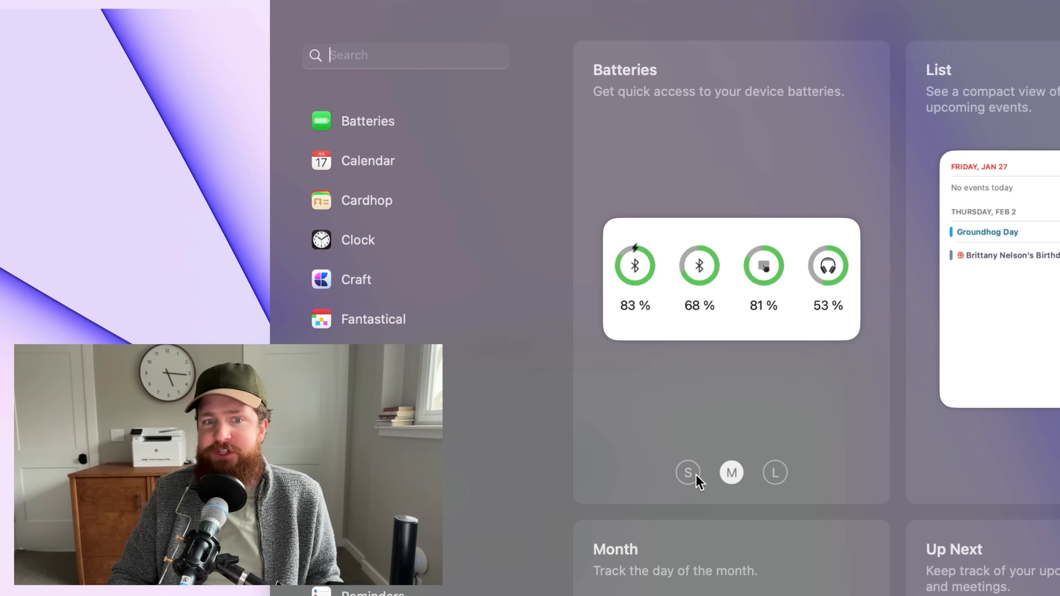
{"action": "left_click", "coordinate": [687, 473]}
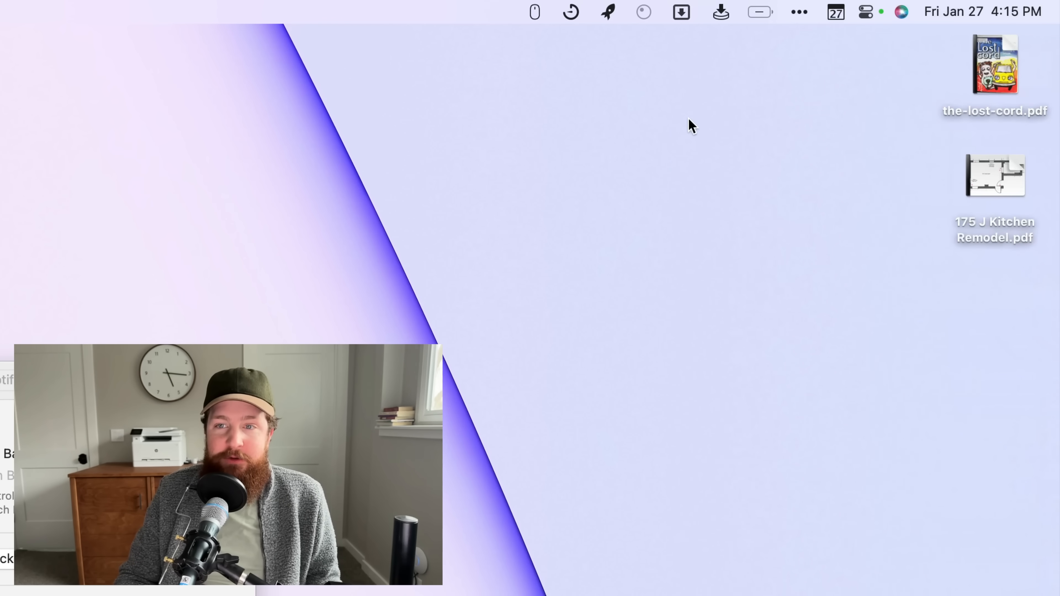
{"action": "mouse_move", "coordinate": [736, 111]}
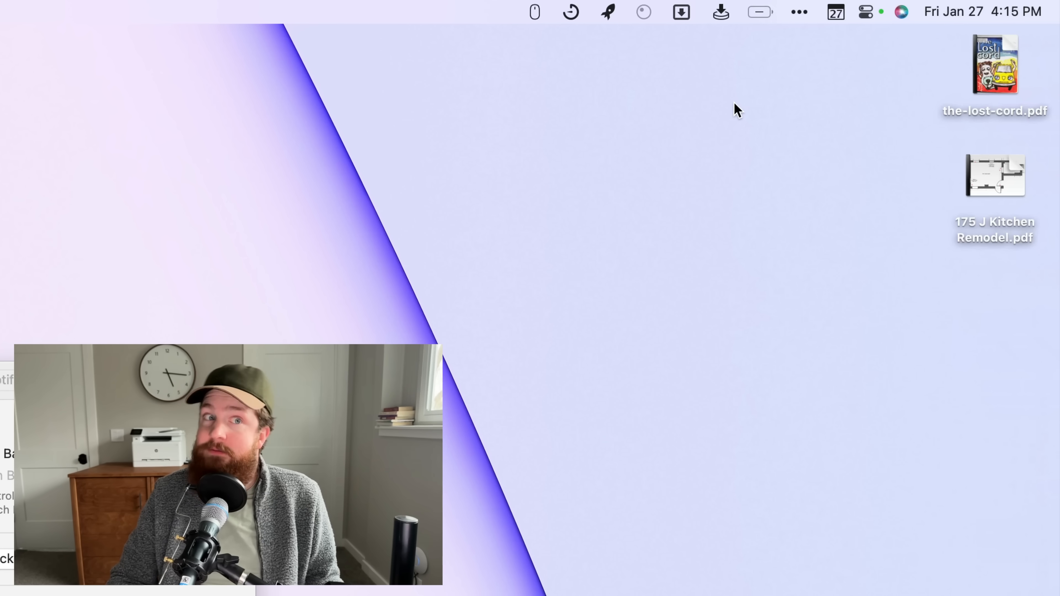
- Show the iPhone, keyboard, trackpad and AirPods Max battery percentages from the menu bar
{"action": "left_click", "coordinate": [760, 12]}
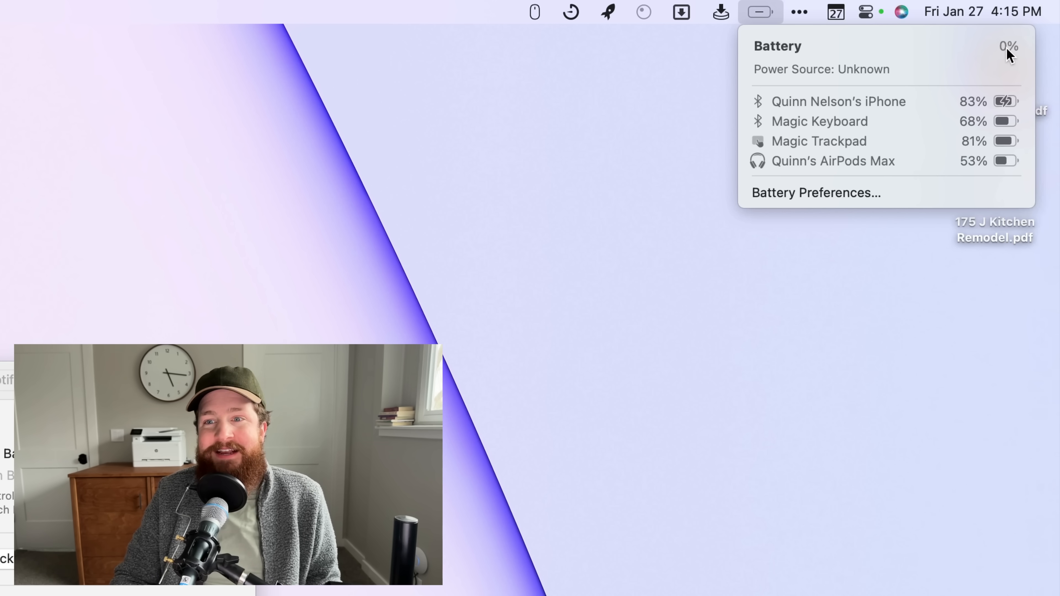
{"action": "mouse_move", "coordinate": [977, 112]}
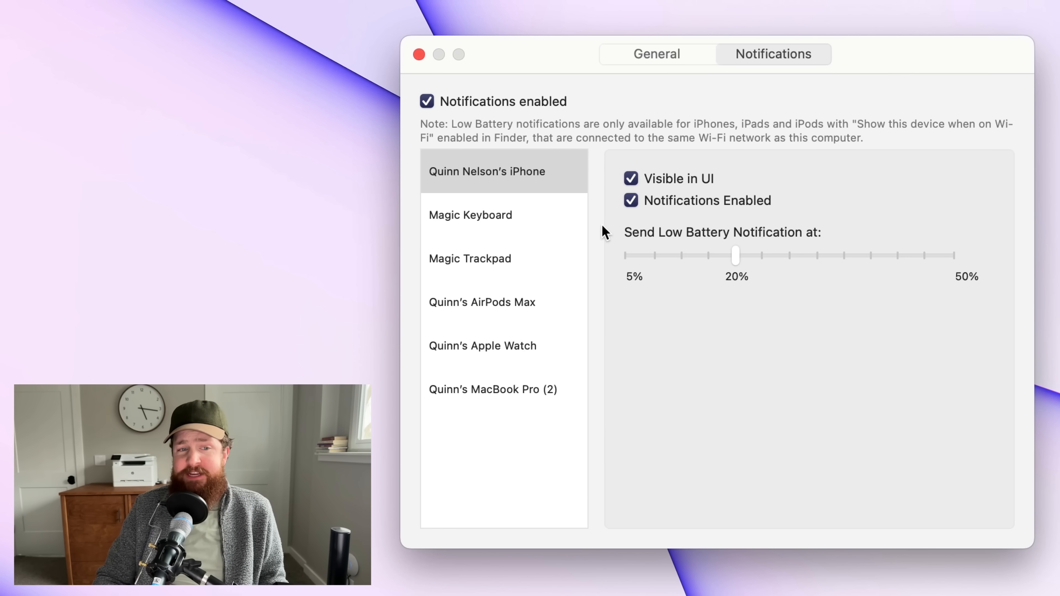
{"action": "mouse_move", "coordinate": [505, 315]}
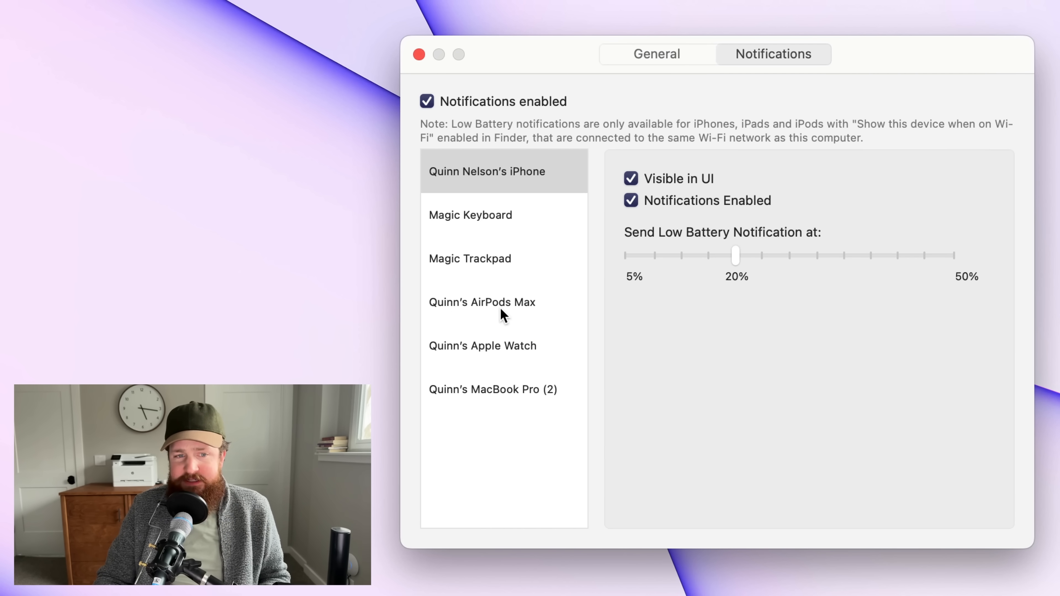
- Select AirPods Max in Notifications to show its 20% low-battery alert settings
{"action": "left_click", "coordinate": [482, 302]}
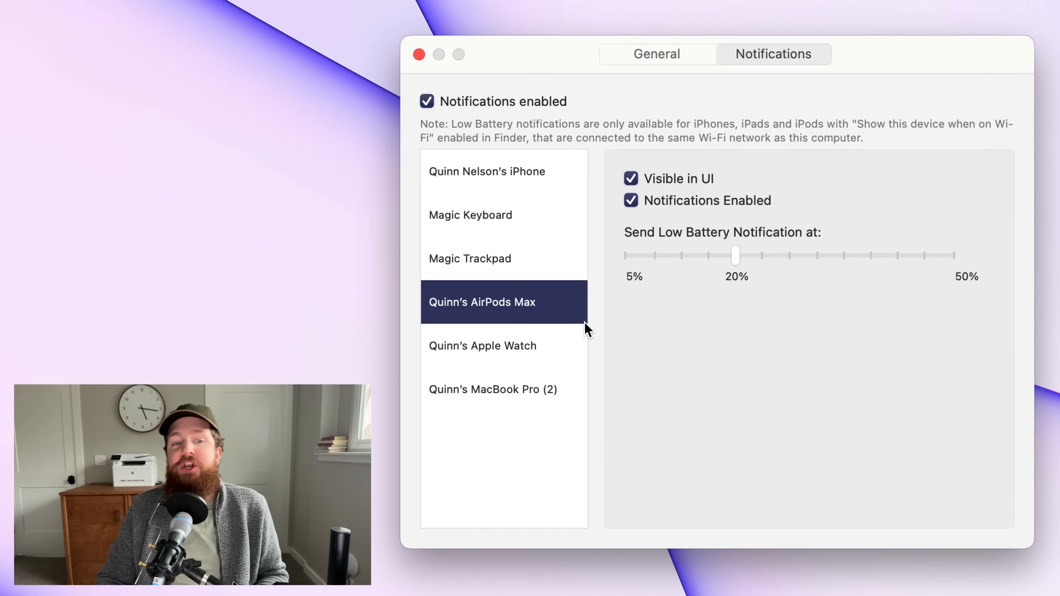
{"action": "mouse_move", "coordinate": [705, 252]}
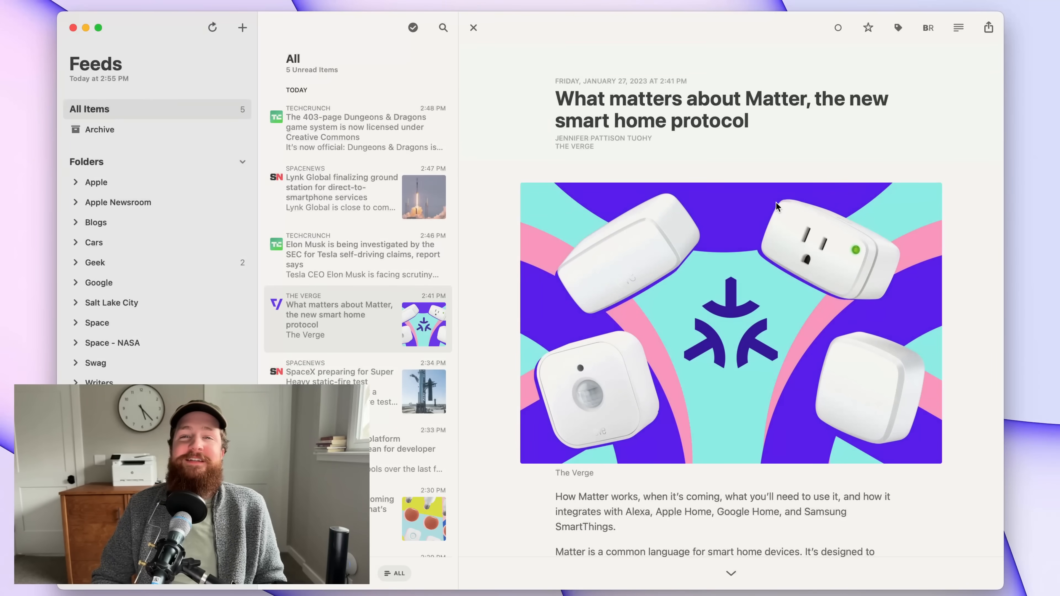
- Scroll through The Verge's 'What matters about Matter' article, then bring up the Subscribe panel
{"action": "scroll", "scroll_direction": "down", "scroll_amount": 3}
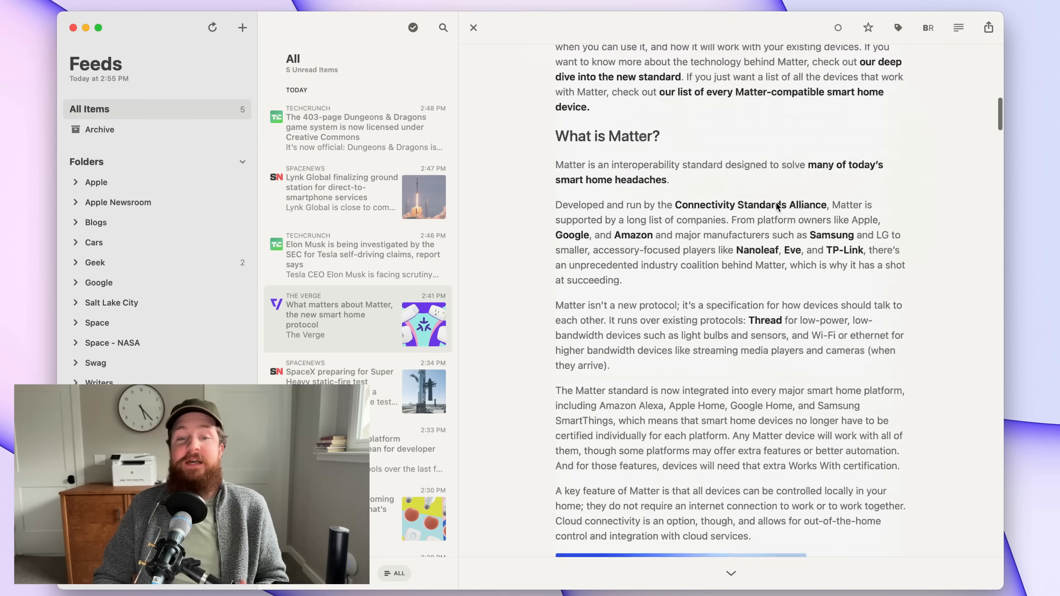
{"action": "scroll", "scroll_direction": "down", "scroll_amount": 3}
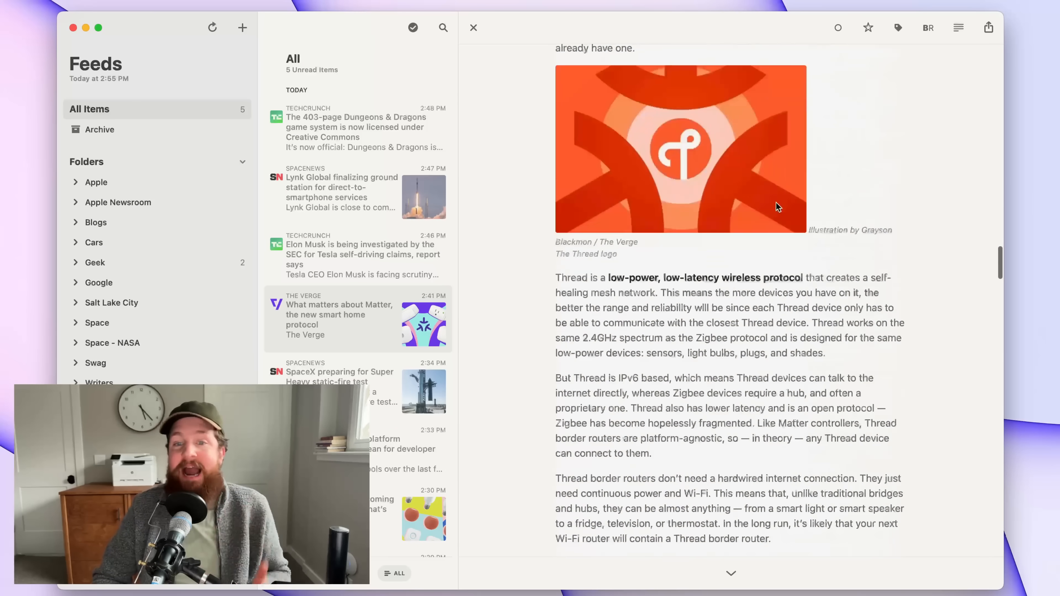
{"action": "scroll", "scroll_direction": "down", "scroll_amount": 3}
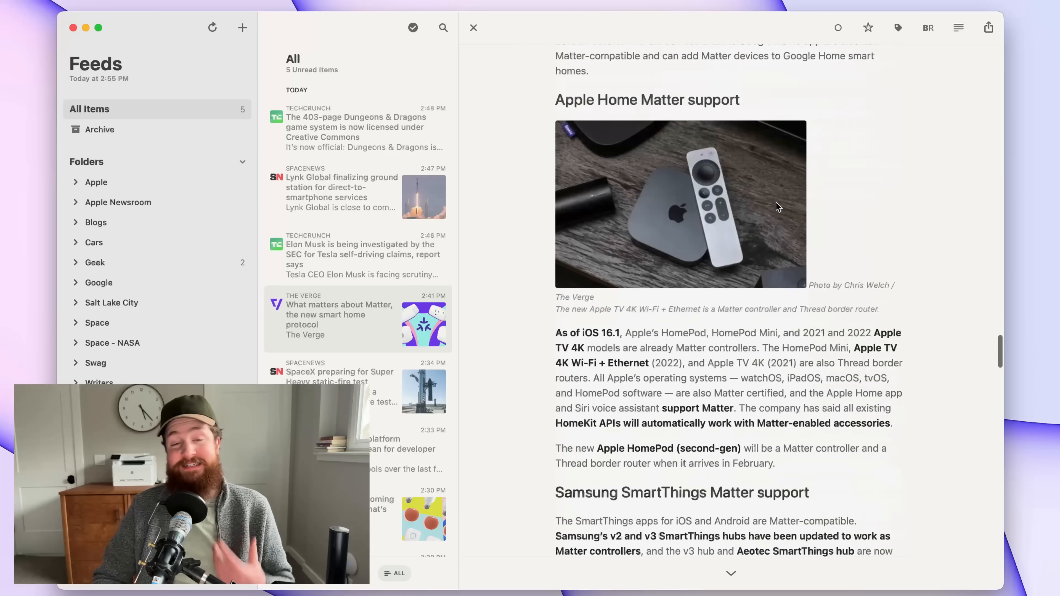
{"action": "scroll", "scroll_direction": "down", "scroll_amount": 3}
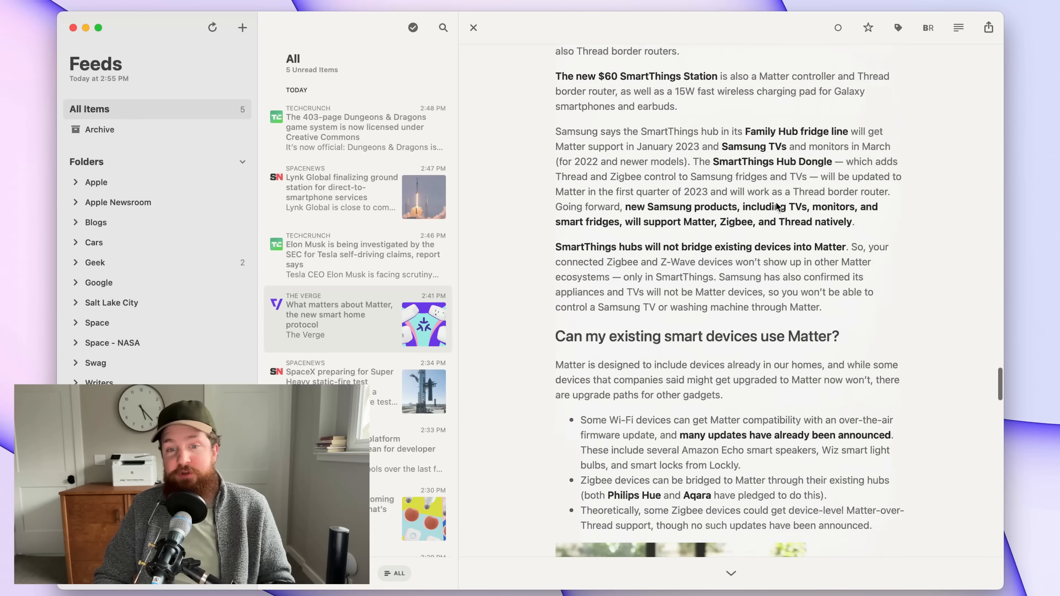
{"action": "scroll", "scroll_direction": "down", "scroll_amount": 3}
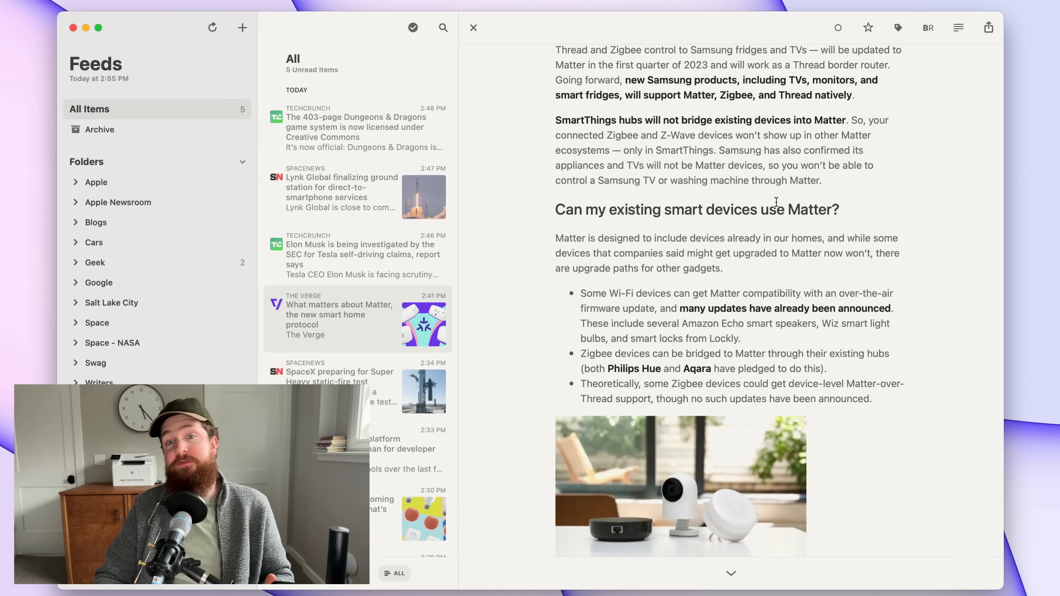
{"action": "scroll", "scroll_direction": "down", "scroll_amount": 3}
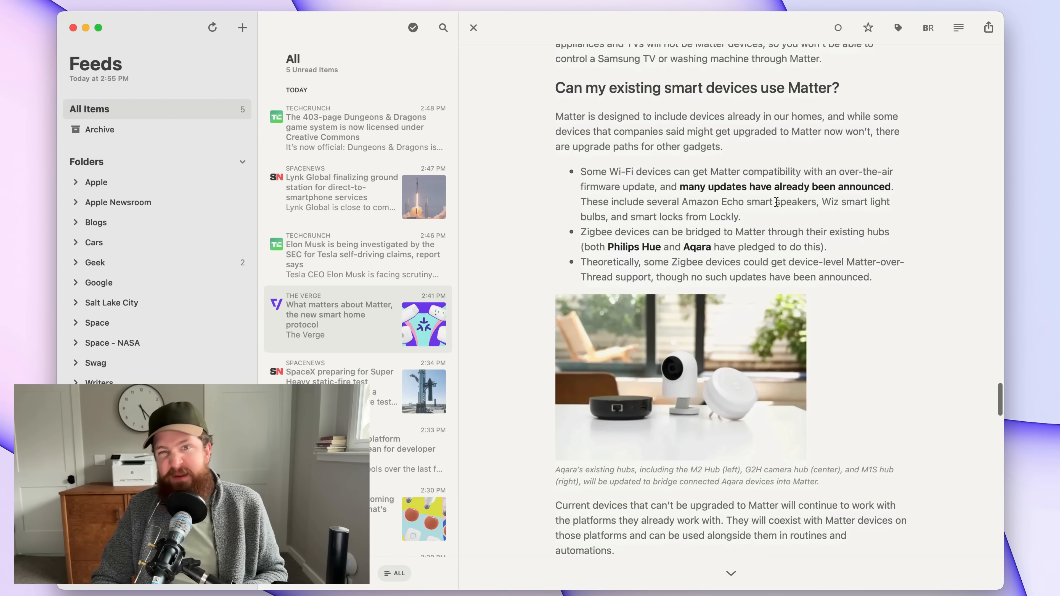
{"action": "scroll", "scroll_direction": "down", "scroll_amount": 3}
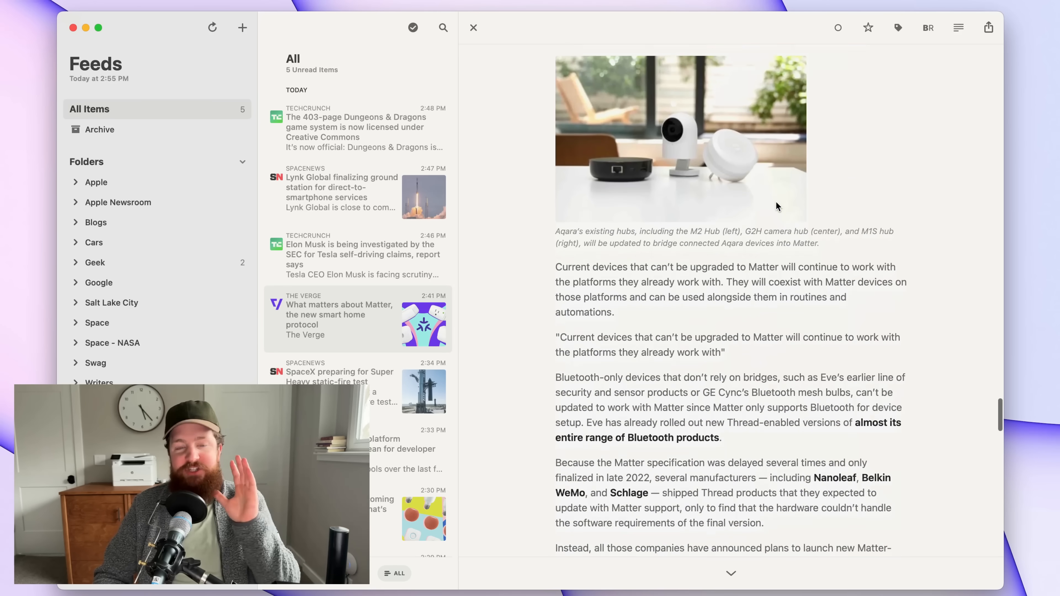
{"action": "scroll", "scroll_direction": "down", "scroll_amount": 3}
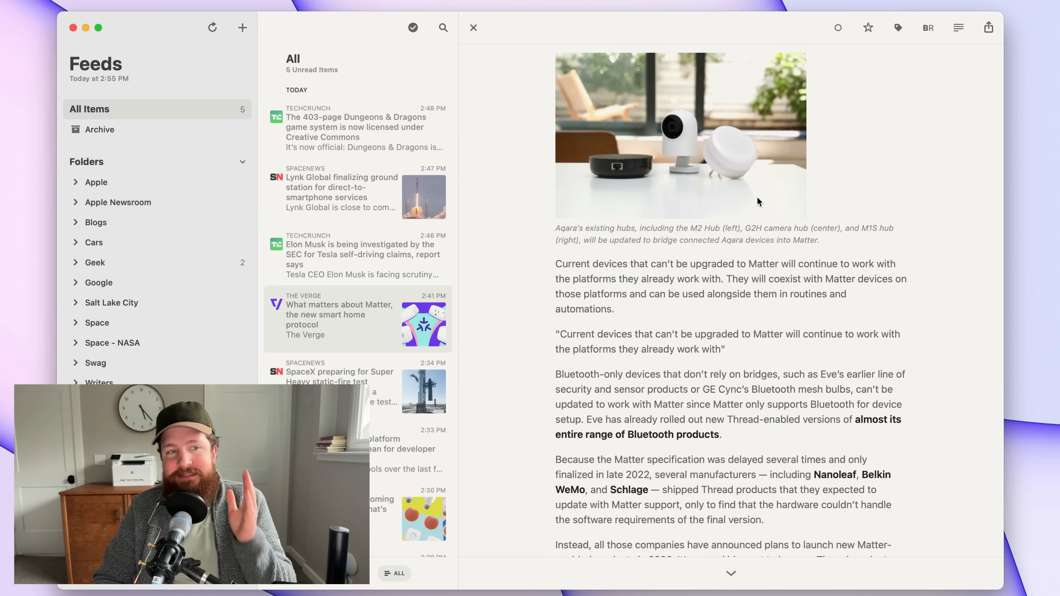
{"action": "left_click", "coordinate": [242, 27]}
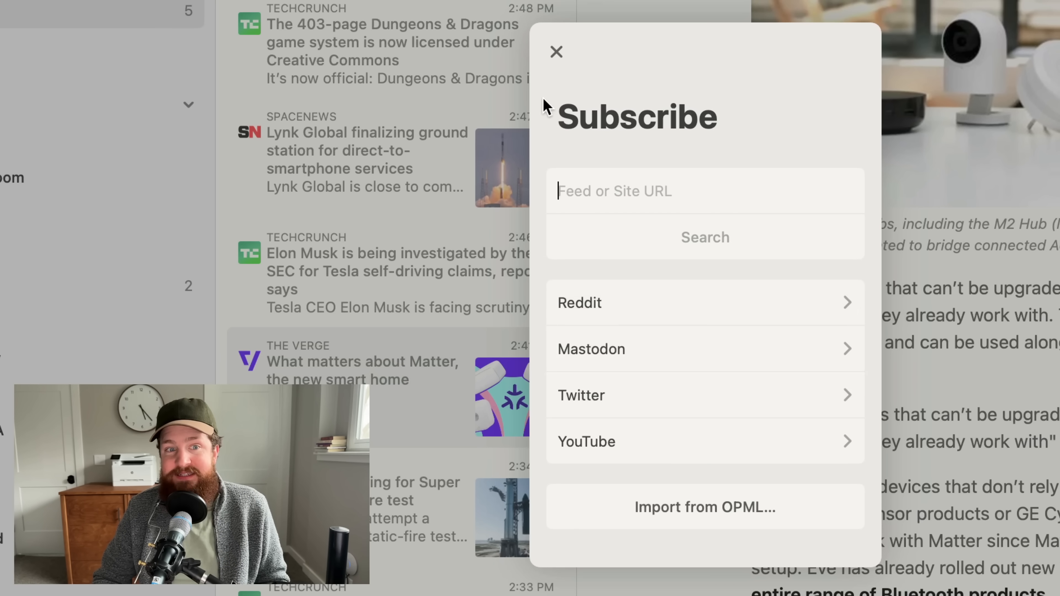
- Dismiss Subscribe, browse the Apple folder's feeds like Crazy Apple Rumors, and return to All Items
{"action": "left_click", "coordinate": [556, 52]}
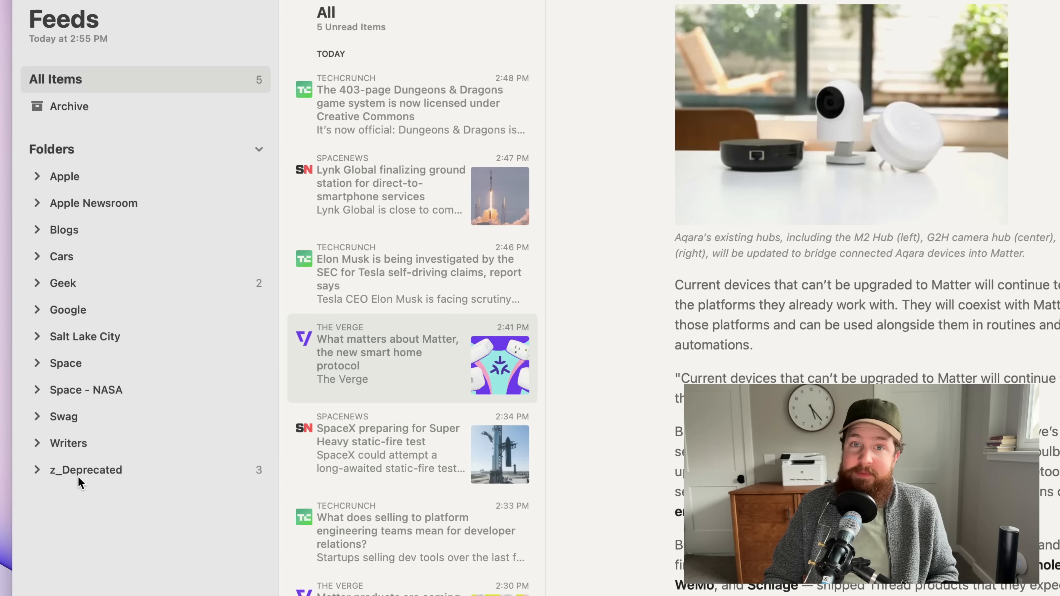
{"action": "left_click", "coordinate": [65, 177]}
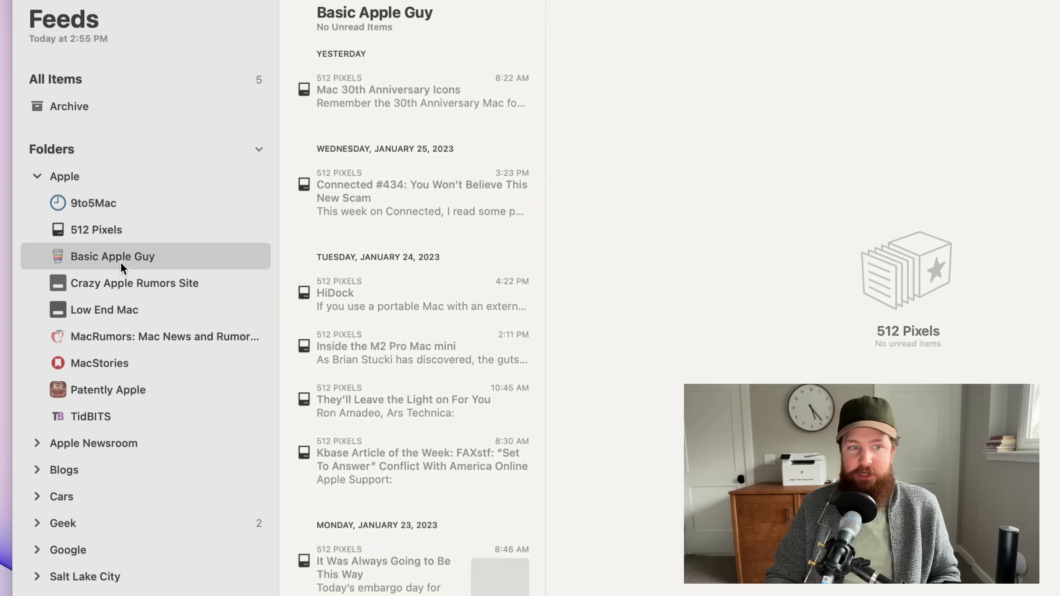
{"action": "left_click", "coordinate": [133, 283]}
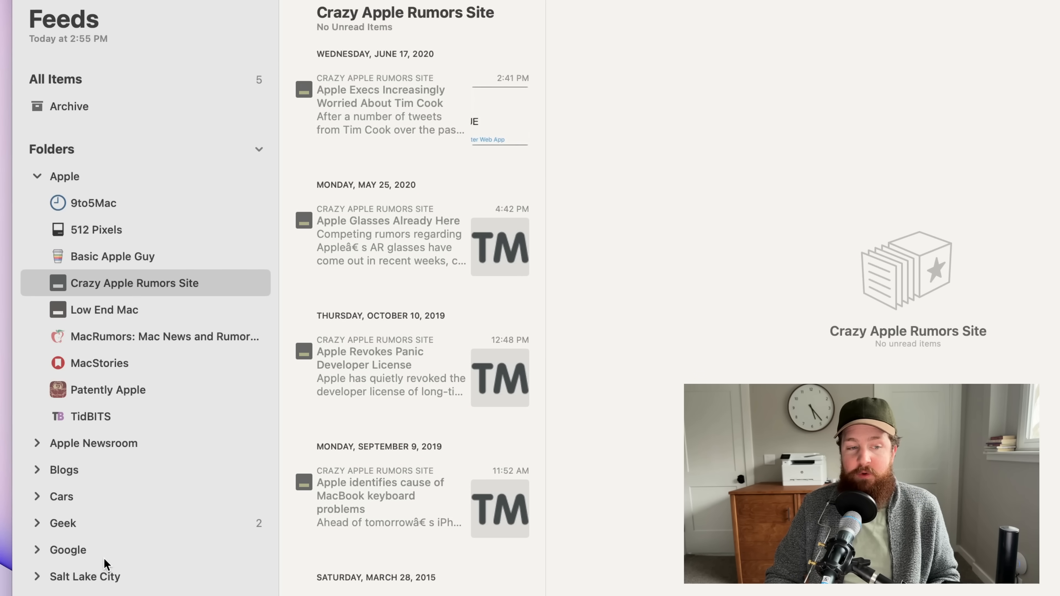
{"action": "left_click", "coordinate": [85, 576]}
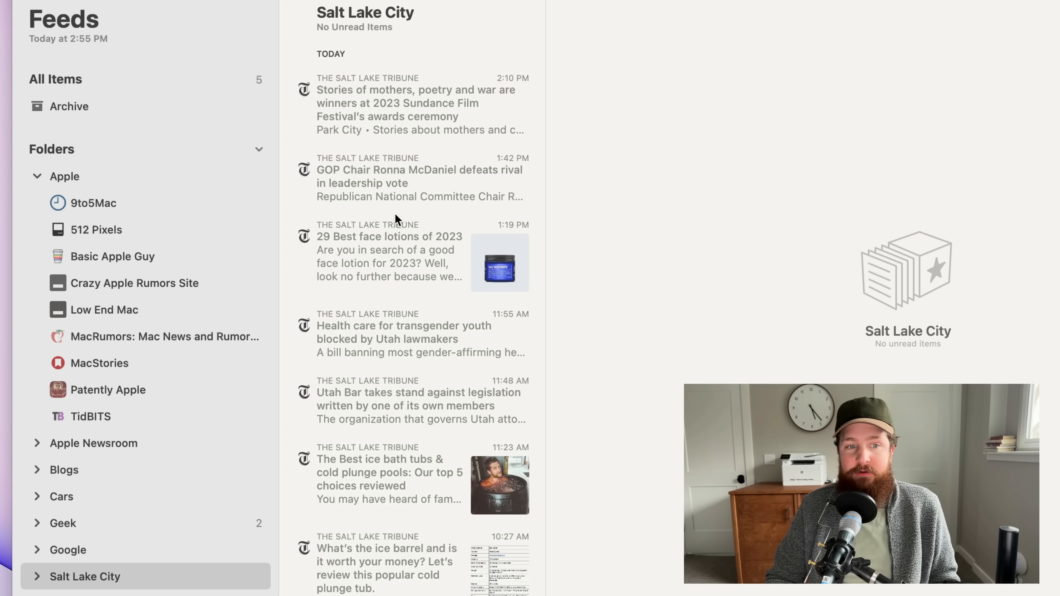
{"action": "left_click", "coordinate": [405, 256]}
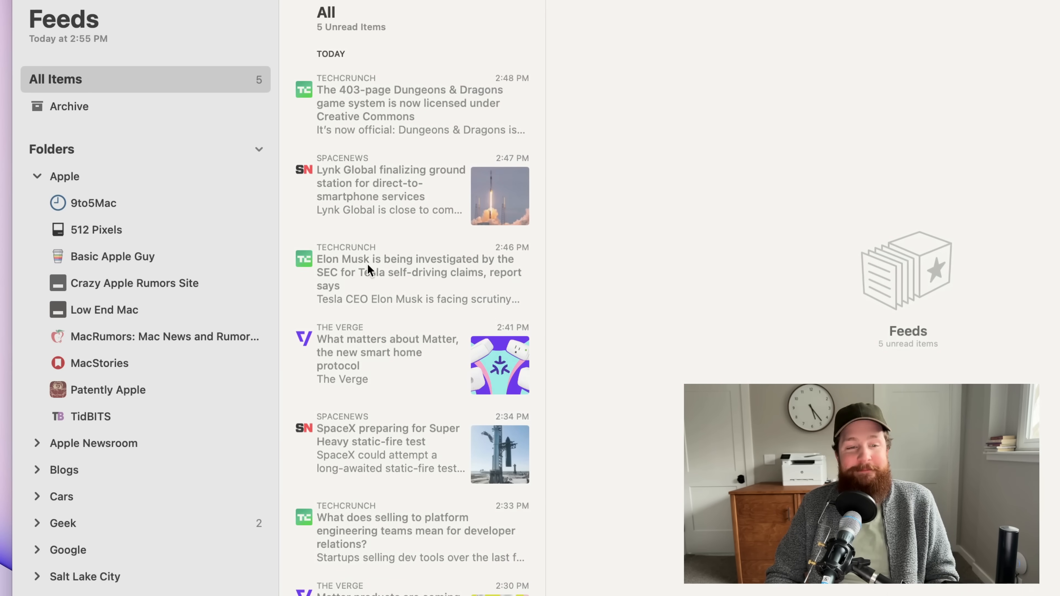
{"action": "left_click", "coordinate": [332, 521]}
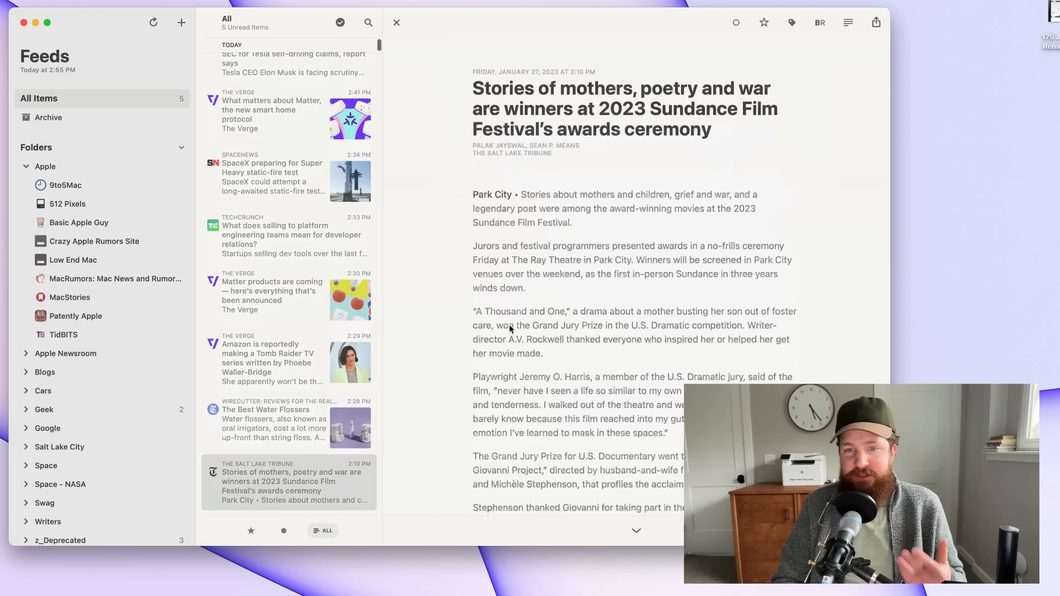
- Open the Salt Lake Tribune story on the 2023 Sundance Film Festival winners
{"action": "left_click", "coordinate": [281, 501]}
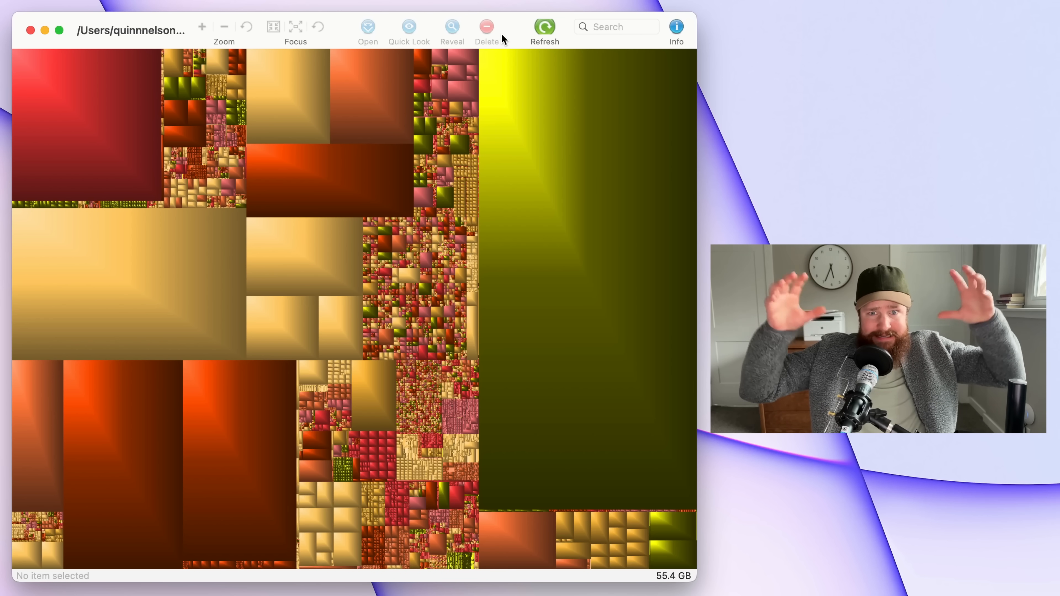
- Identify the big yellow treemap block as the 15.6 GB Photos Library in Pictures
{"action": "left_click", "coordinate": [582, 270]}
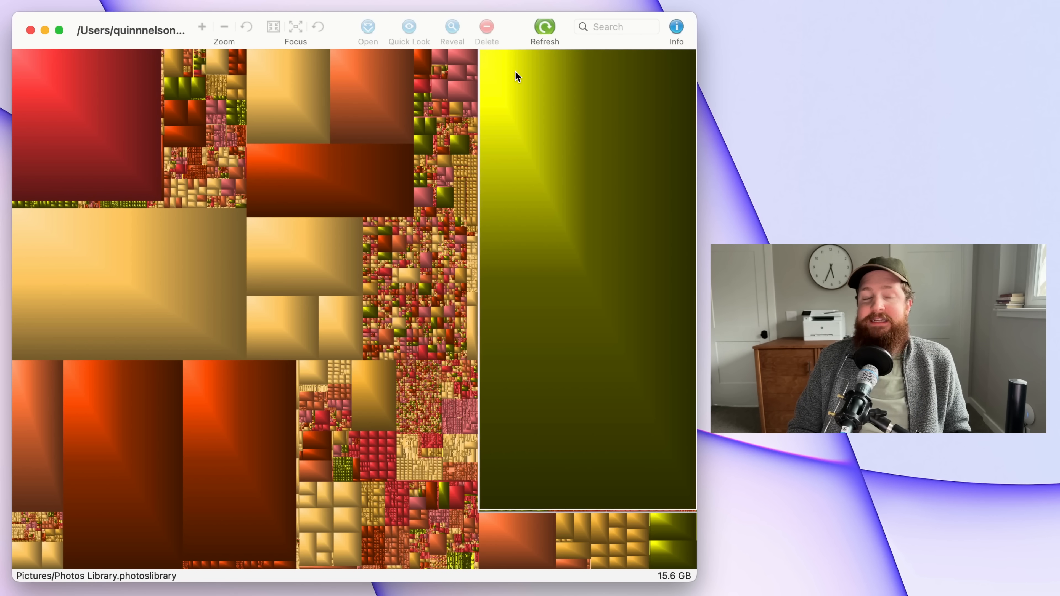
{"action": "mouse_move", "coordinate": [583, 269]}
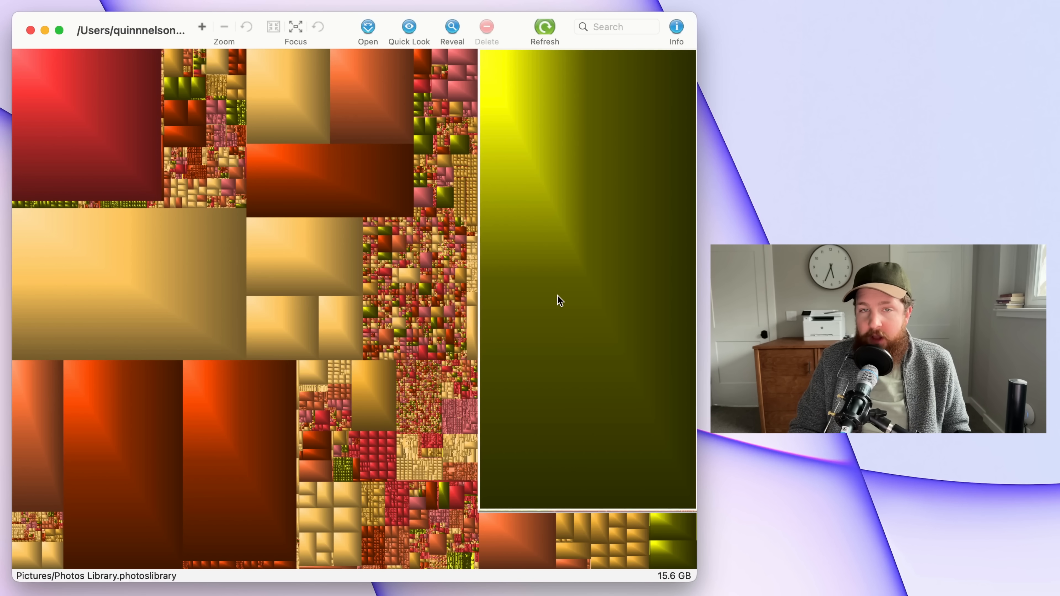
{"action": "mouse_move", "coordinate": [675, 177]}
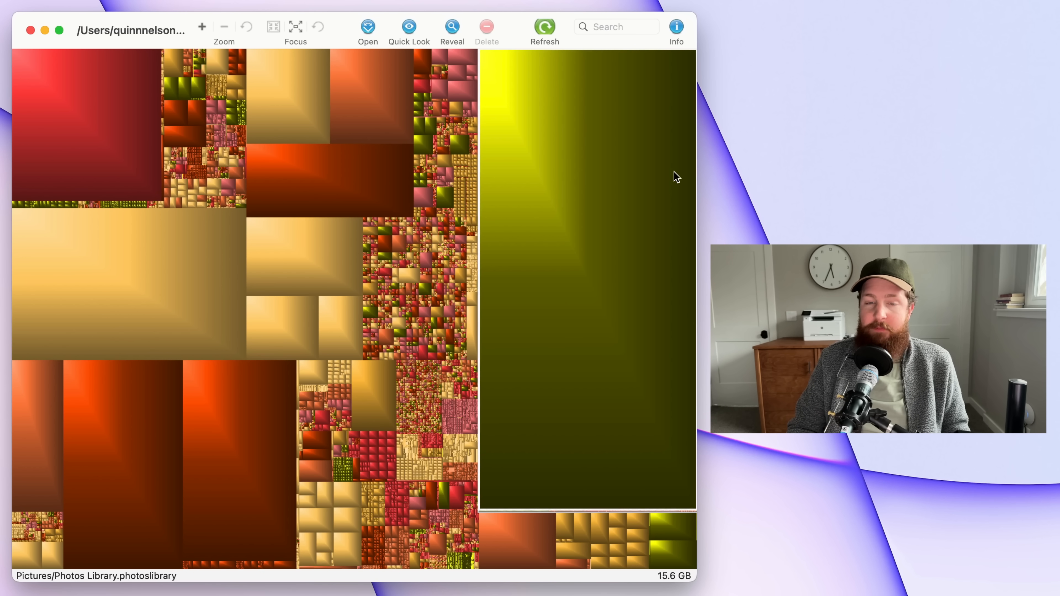
{"action": "mouse_move", "coordinate": [74, 583]}
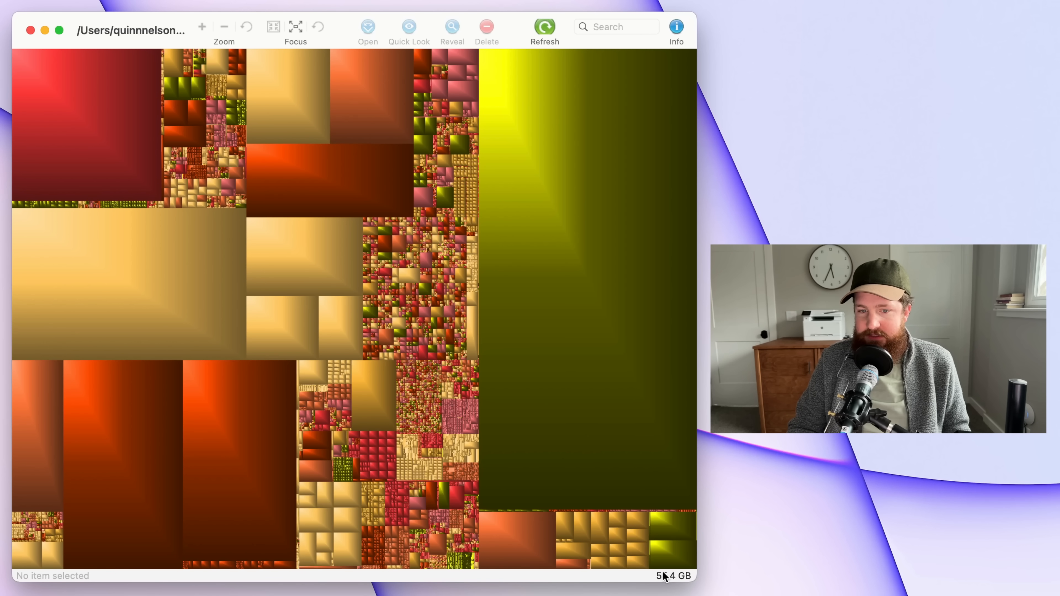
{"action": "left_click", "coordinate": [122, 464]}
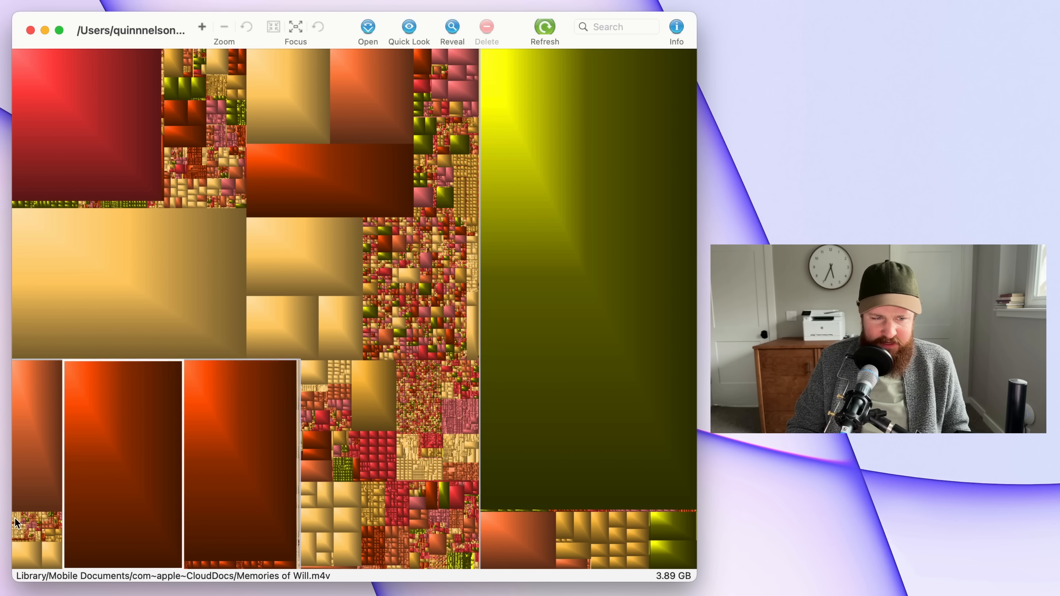
{"action": "left_click", "coordinate": [27, 528]}
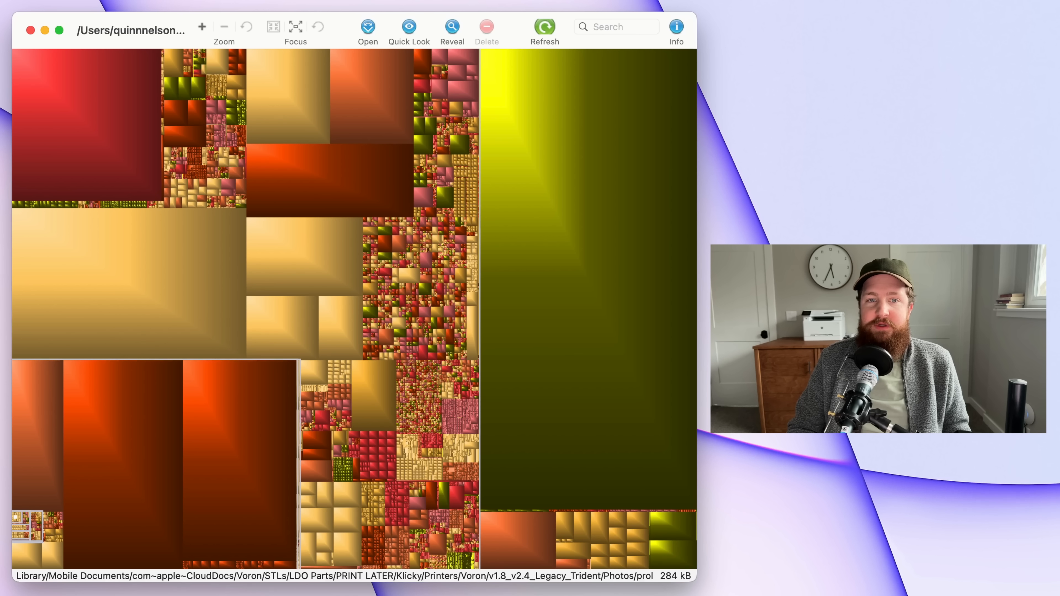
{"action": "left_click", "coordinate": [452, 28]}
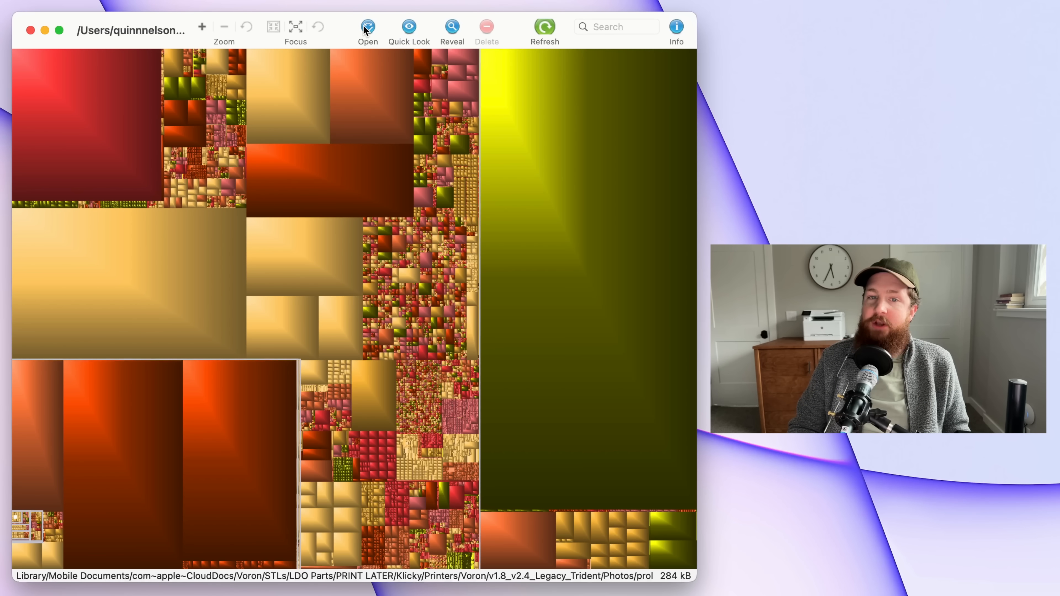
{"action": "mouse_move", "coordinate": [367, 27]}
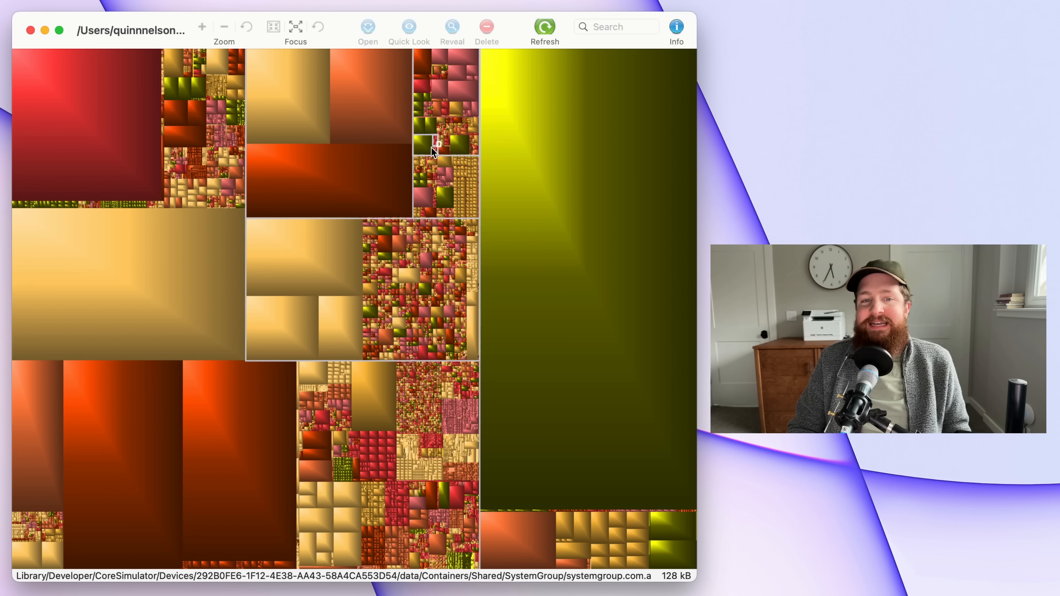
{"action": "left_click", "coordinate": [439, 142]}
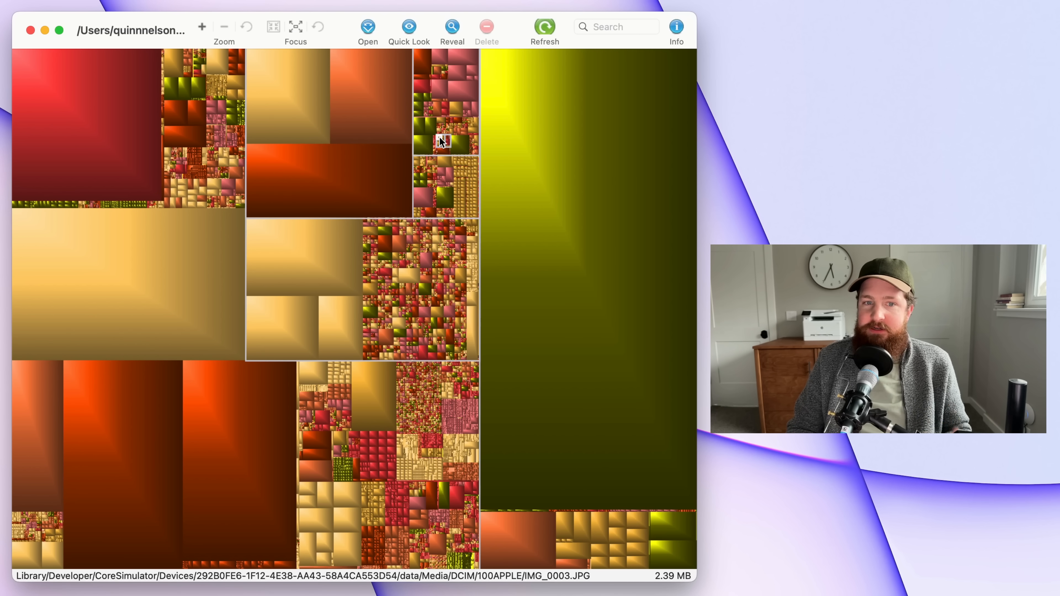
{"action": "mouse_move", "coordinate": [438, 139]}
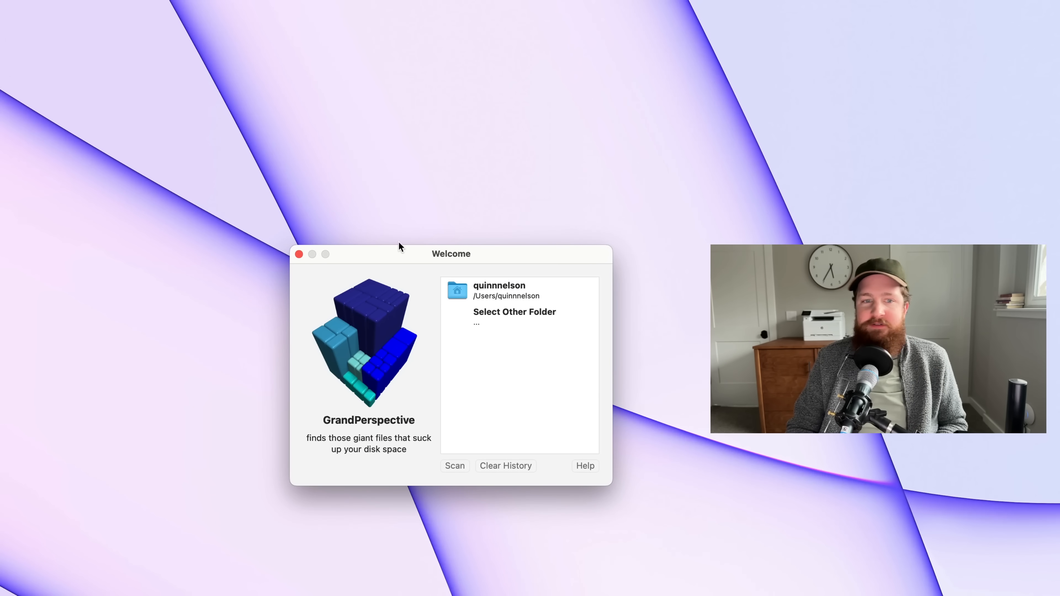
- Select the home folder from the Welcome window and rescan it
{"action": "left_click", "coordinate": [514, 311]}
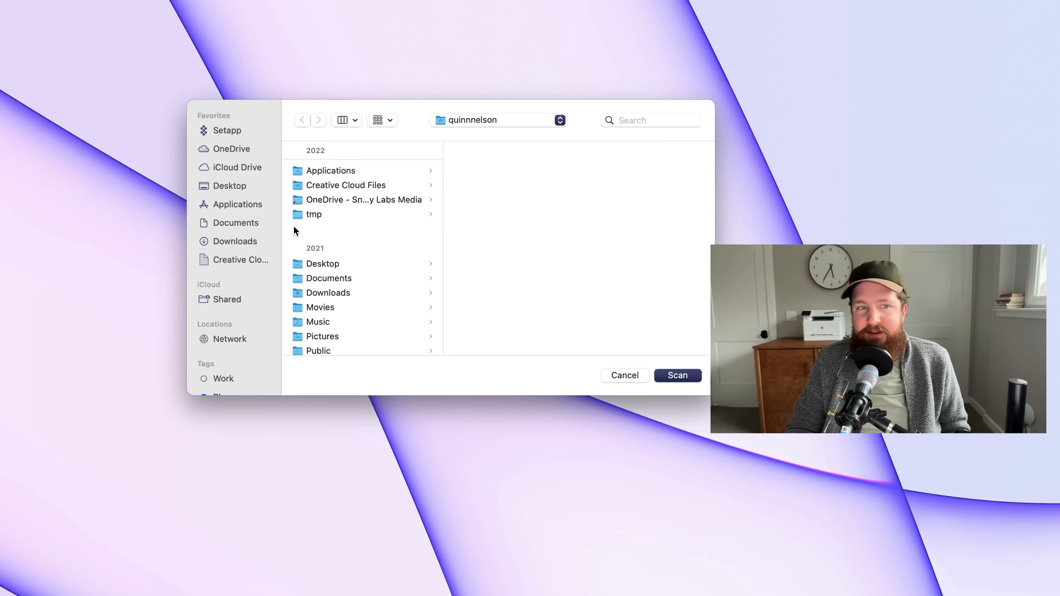
{"action": "left_click", "coordinate": [237, 167]}
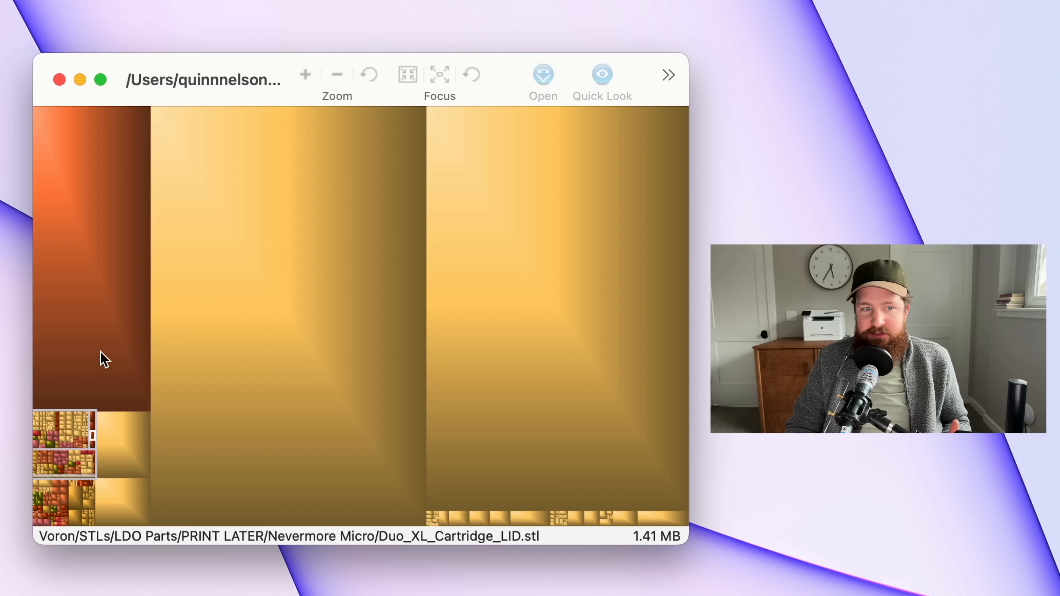
- Inspect small files and the taco recipe, then select export2.mov at 3.56 GB
{"action": "left_click", "coordinate": [58, 510]}
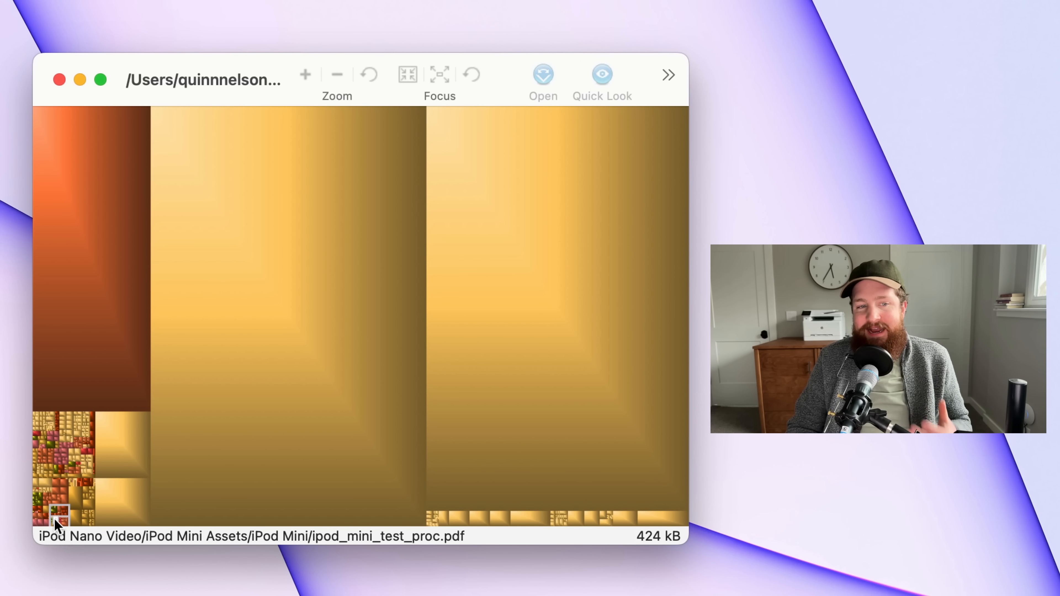
{"action": "left_click", "coordinate": [76, 500]}
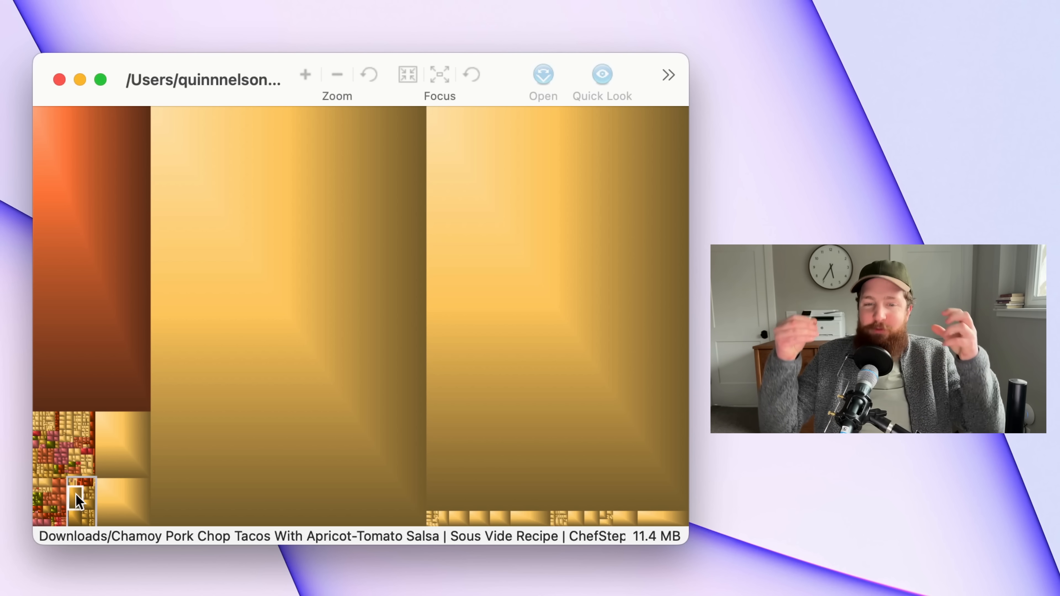
{"action": "left_click", "coordinate": [558, 304]}
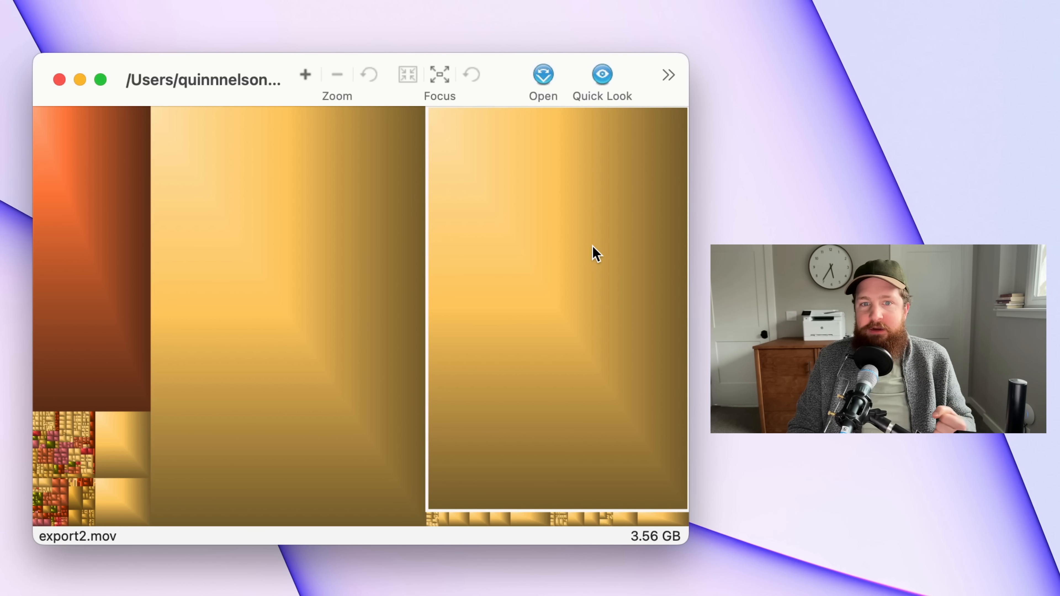
{"action": "left_click", "coordinate": [60, 80]}
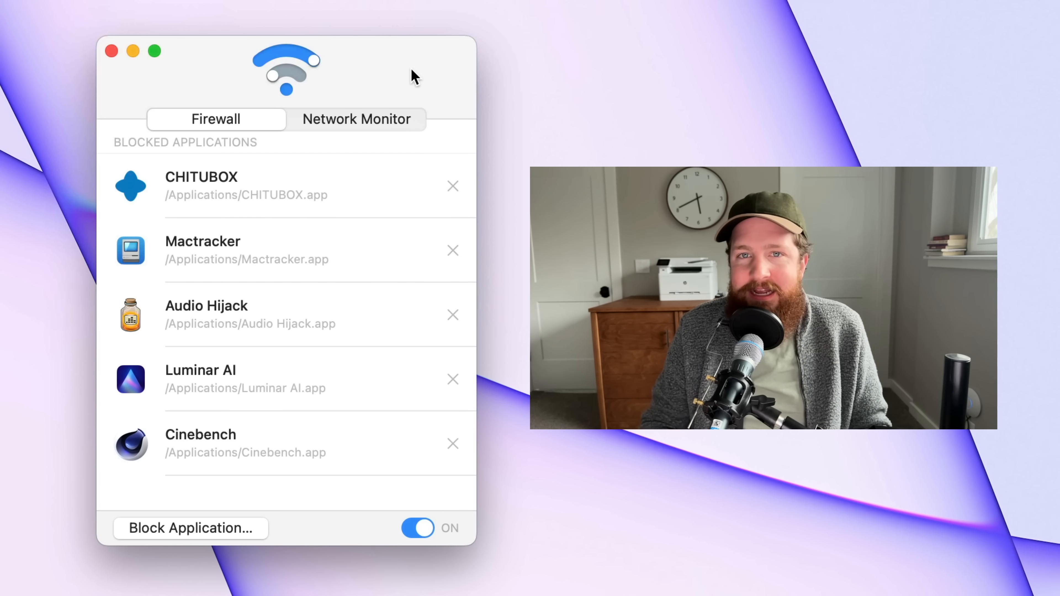
{"action": "mouse_move", "coordinate": [446, 72]}
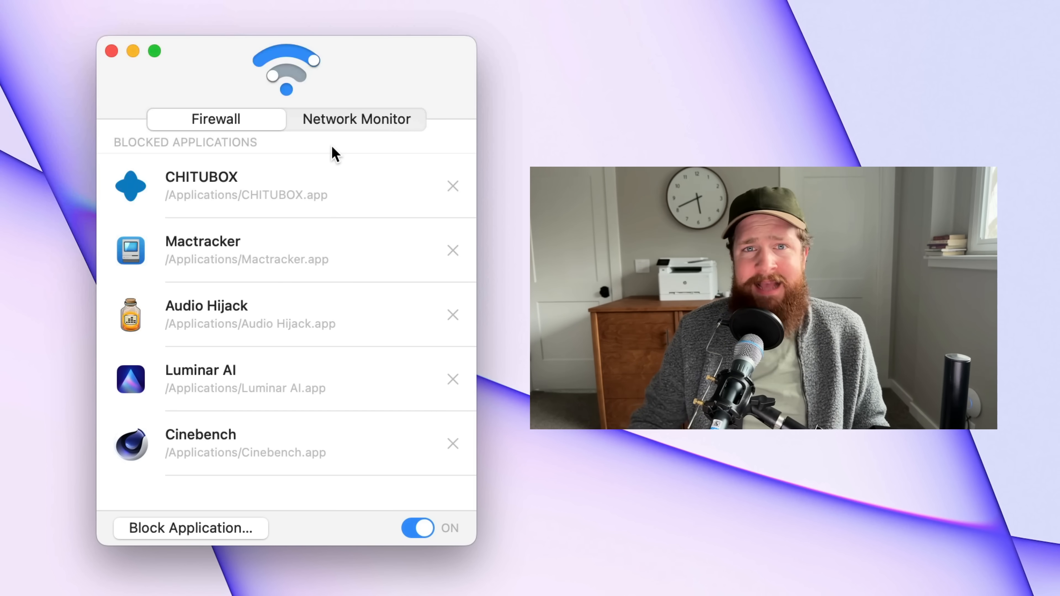
{"action": "mouse_move", "coordinate": [240, 430]}
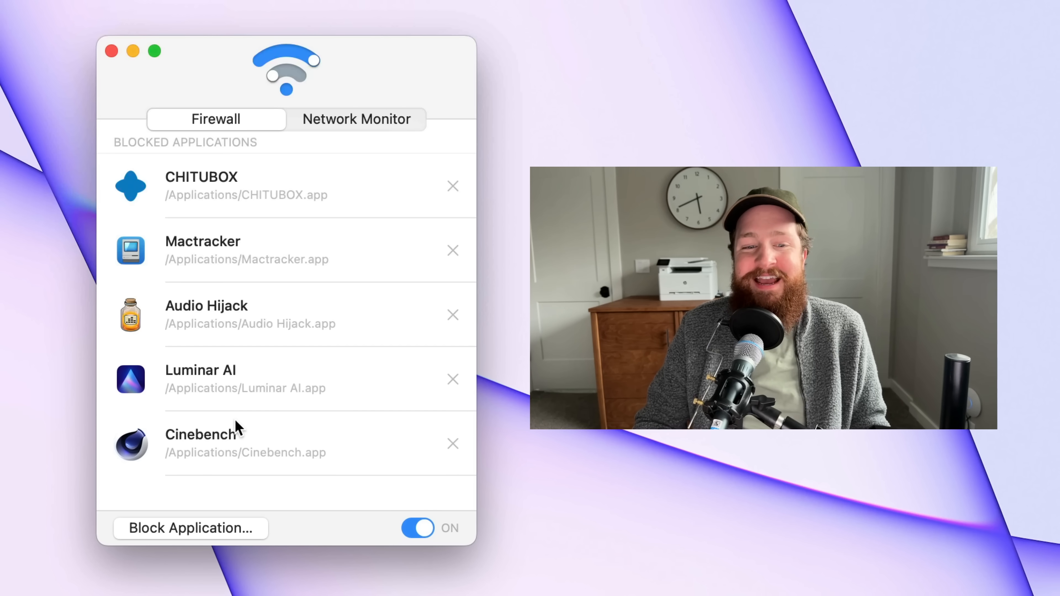
- Start blocking another application from the Firewall list, then cancel the file picker
{"action": "left_click", "coordinate": [189, 528]}
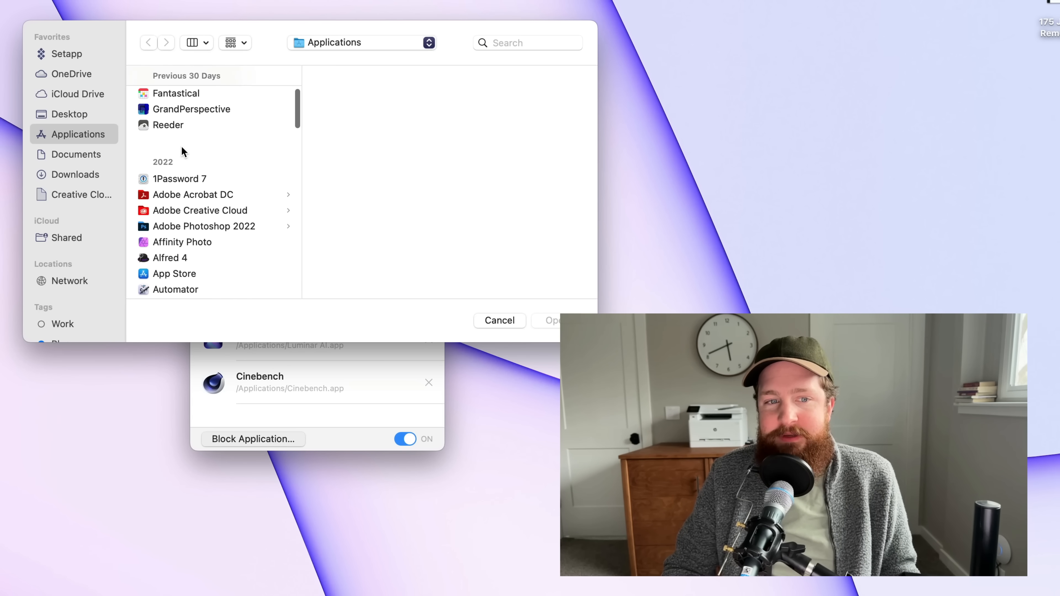
{"action": "left_click", "coordinate": [499, 319]}
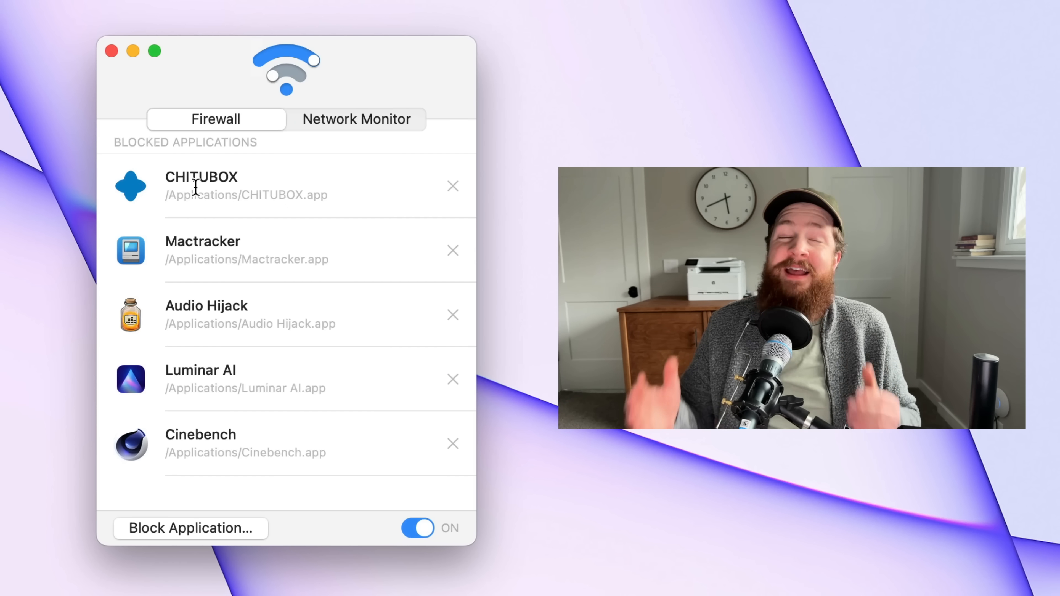
- Show the Network Monitor's last-2-hours connections, scrolling to remoted, SidecarRelay and itunescloudd
{"action": "left_click", "coordinate": [357, 120]}
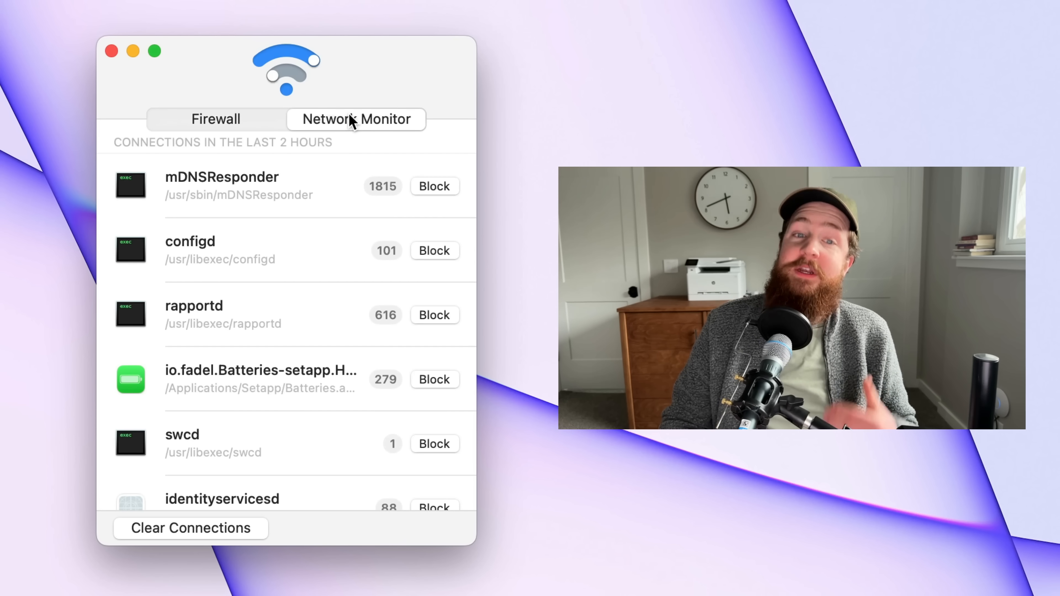
{"action": "mouse_move", "coordinate": [332, 275]}
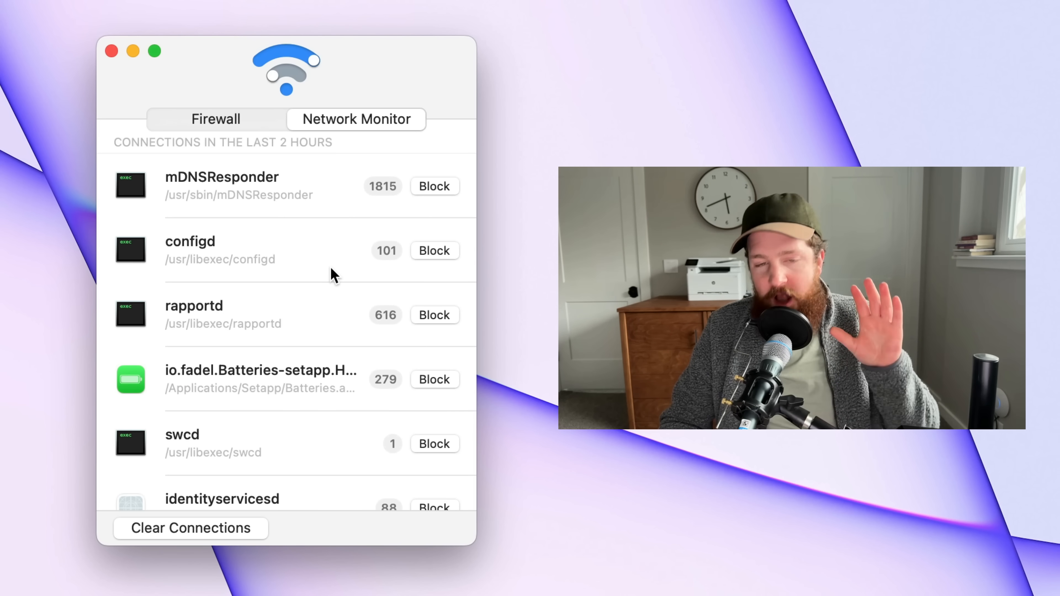
{"action": "scroll", "scroll_direction": "down", "scroll_amount": 3}
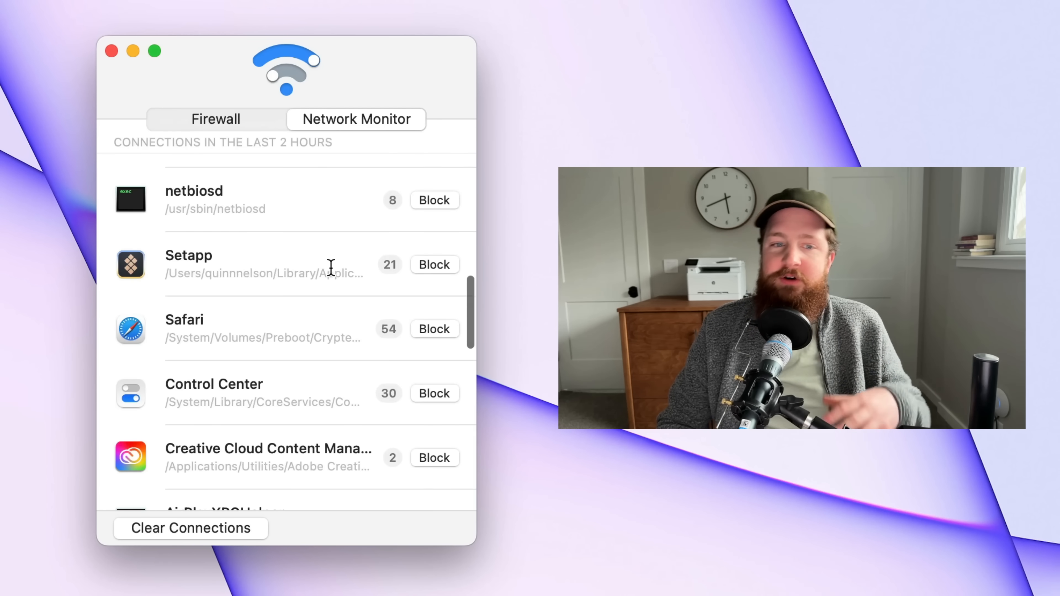
{"action": "scroll", "scroll_direction": "down", "scroll_amount": 3}
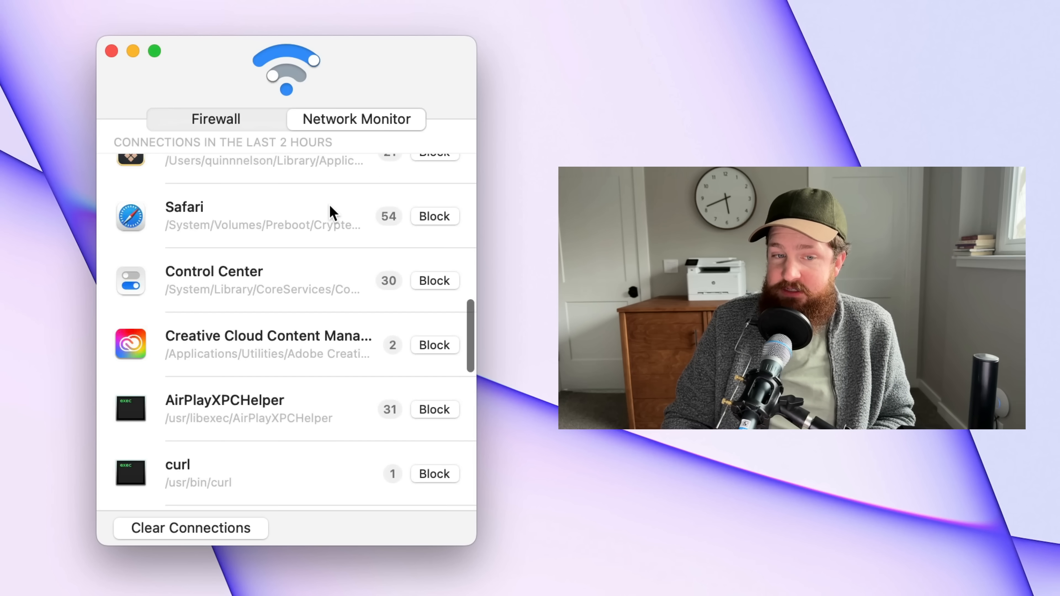
{"action": "scroll", "scroll_direction": "down", "scroll_amount": 3}
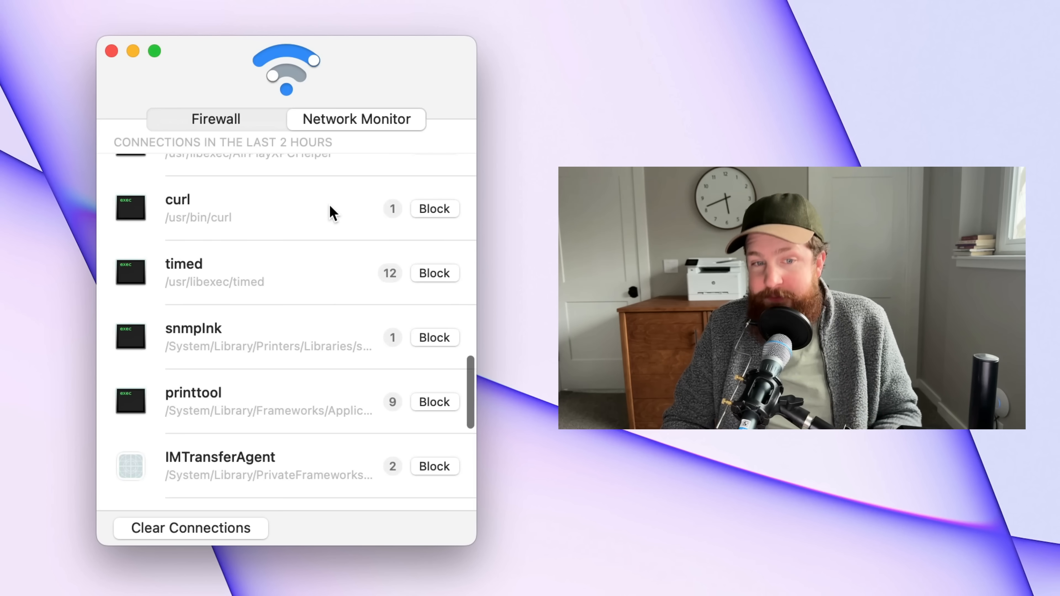
{"action": "scroll", "scroll_direction": "down", "scroll_amount": 3}
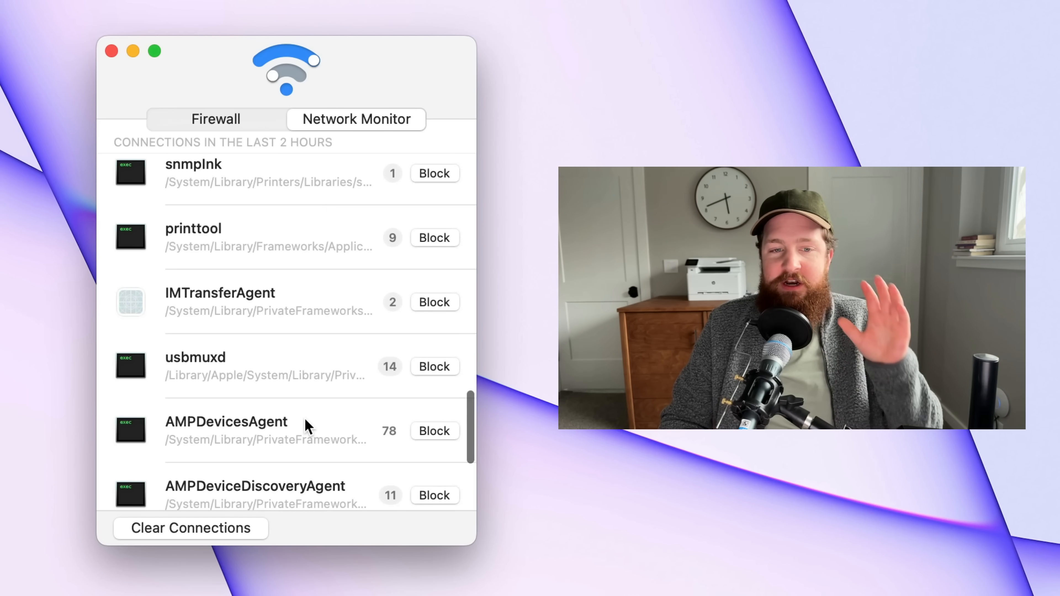
{"action": "scroll", "scroll_direction": "down", "scroll_amount": 3}
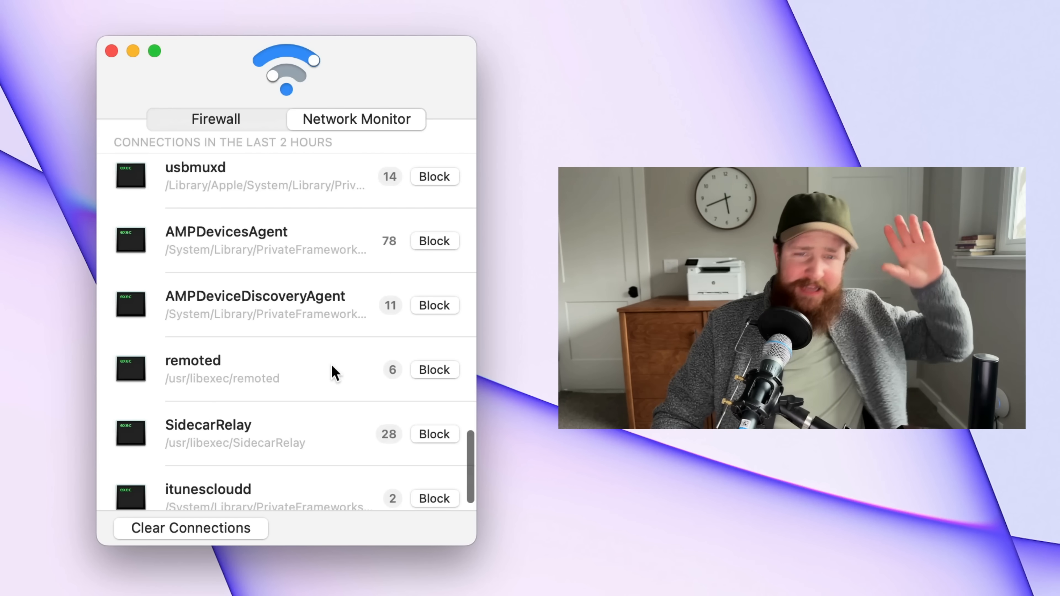
{"action": "mouse_move", "coordinate": [377, 331]}
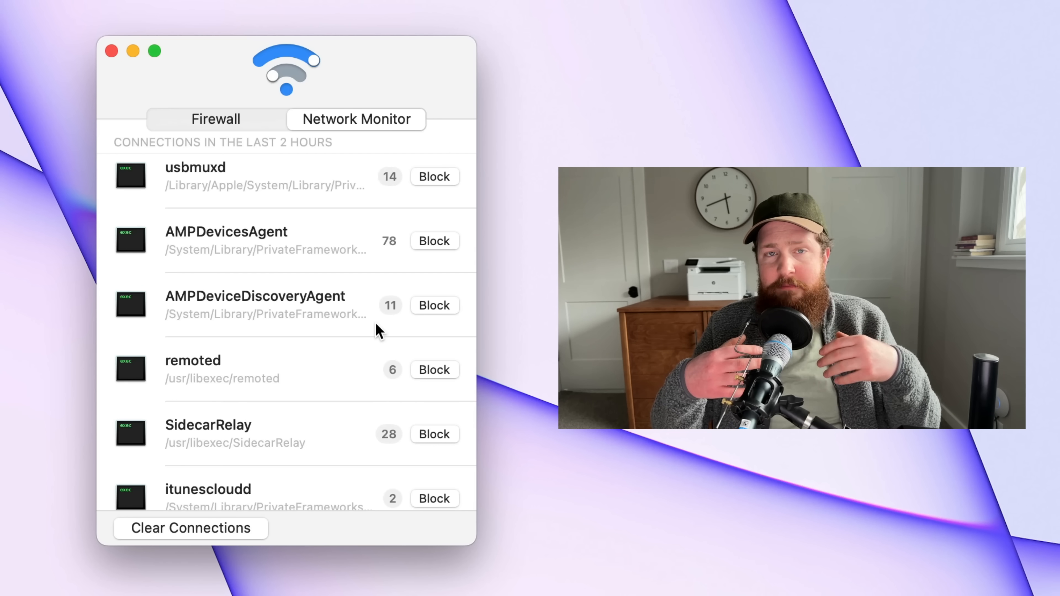
{"action": "mouse_move", "coordinate": [380, 356]}
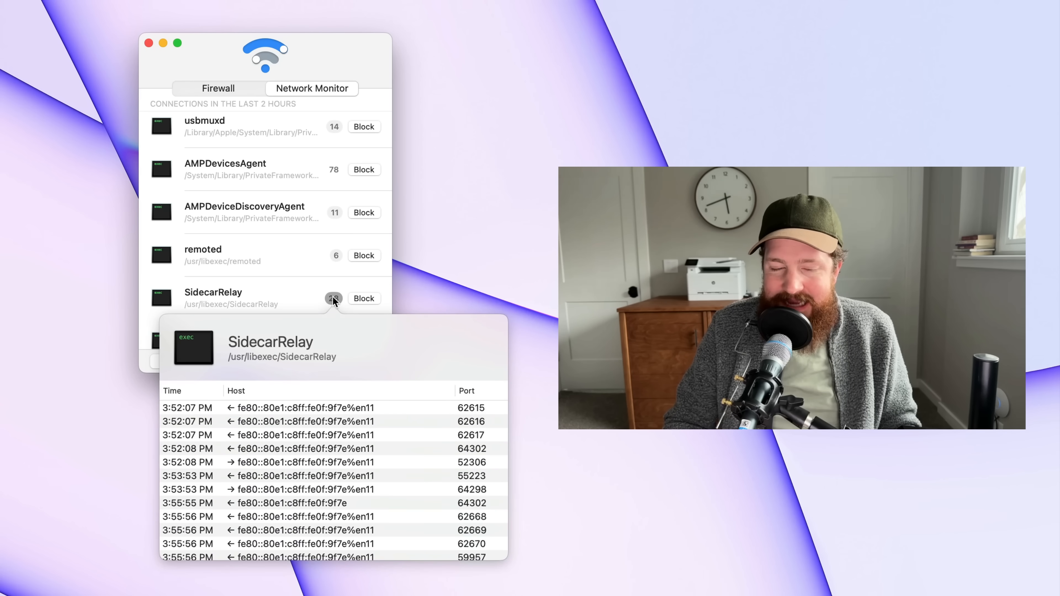
{"action": "scroll", "scroll_direction": "down", "scroll_amount": 3}
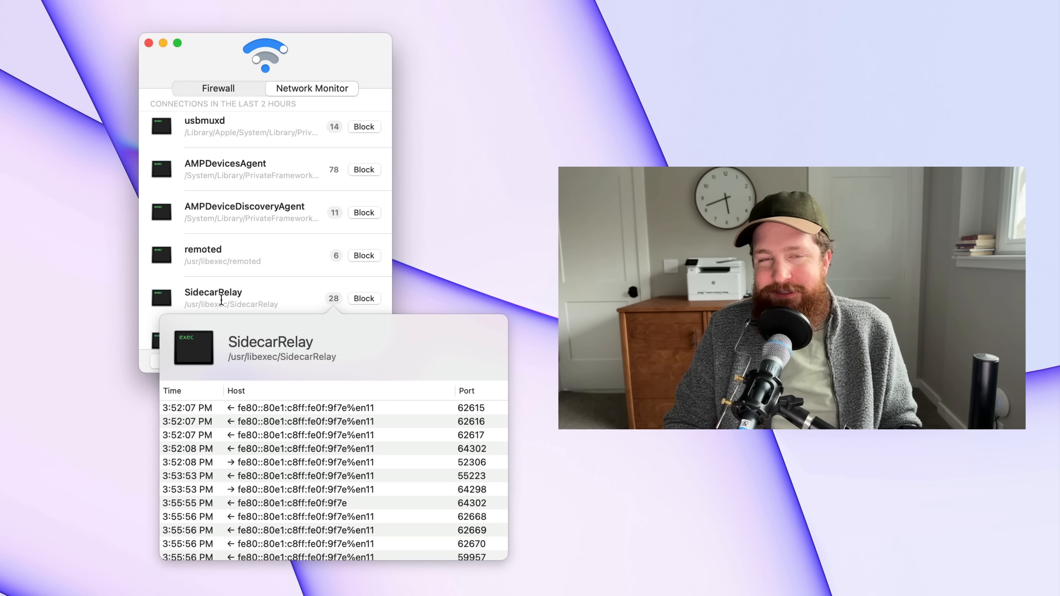
{"action": "mouse_move", "coordinate": [314, 532]}
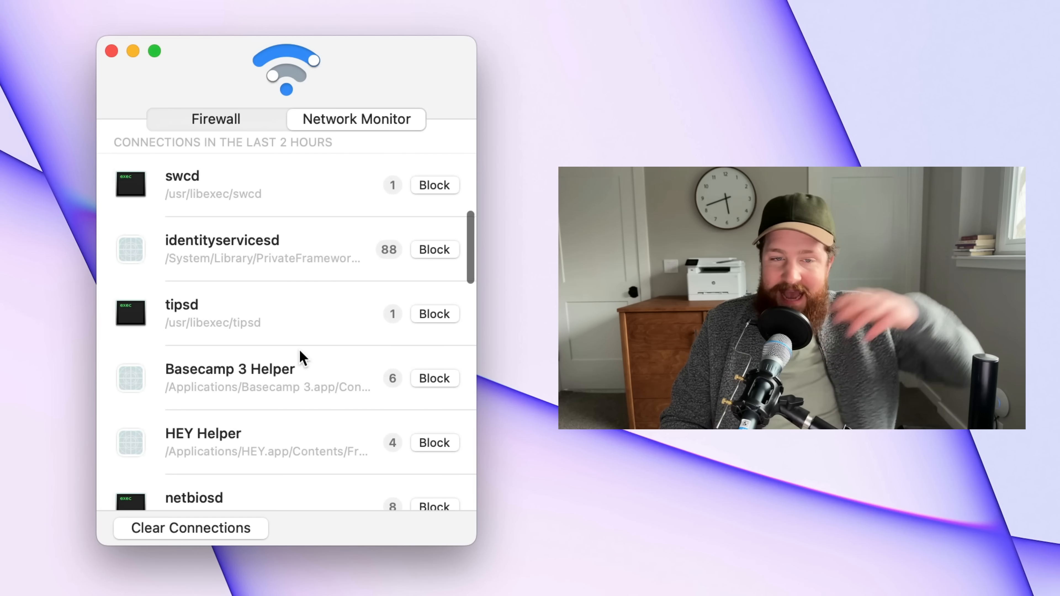
{"action": "scroll", "scroll_direction": "down", "scroll_amount": 3}
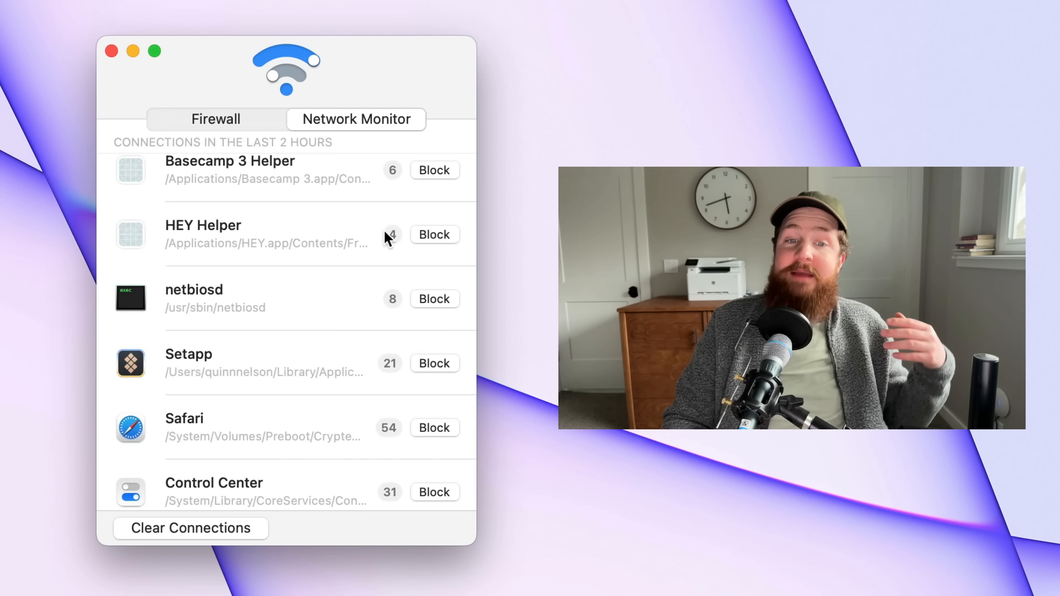
{"action": "left_click", "coordinate": [391, 235]}
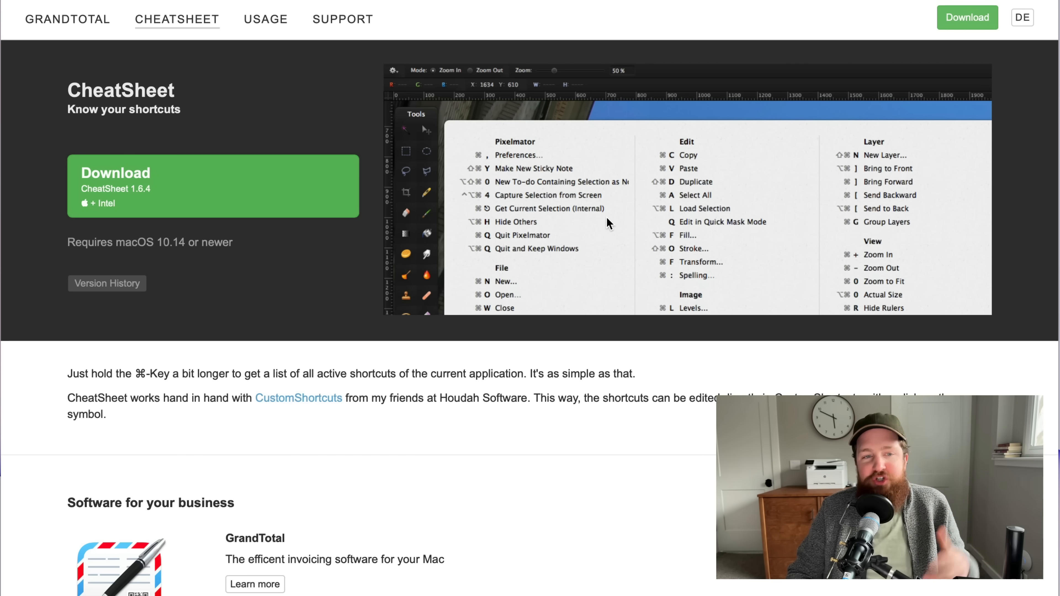
{"action": "mouse_move", "coordinate": [795, 196]}
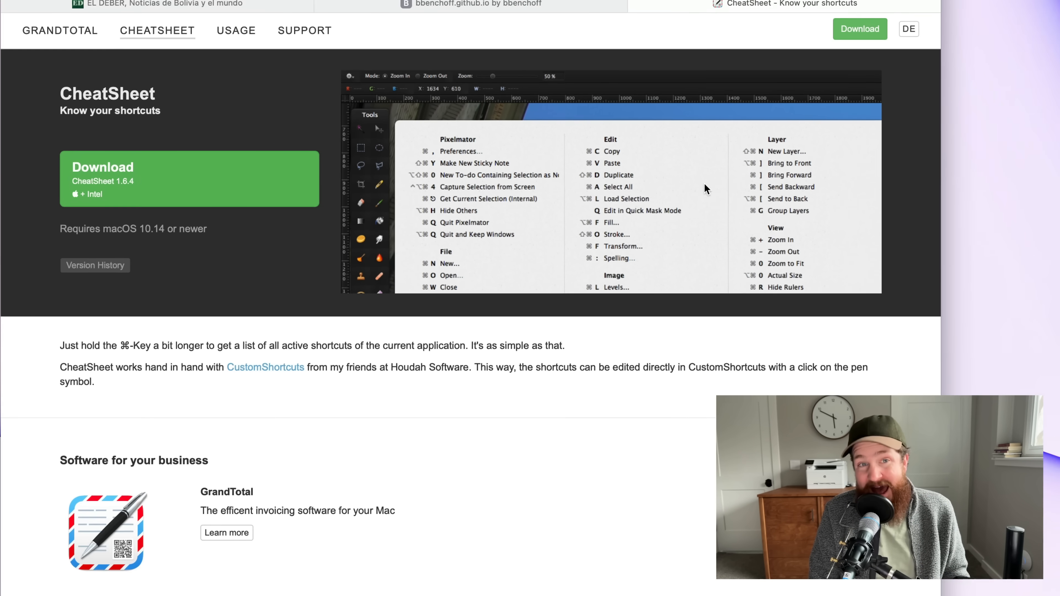
- Close the CheatSheet 'Know your shortcuts' page in Safari
{"action": "left_click", "coordinate": [468, 43]}
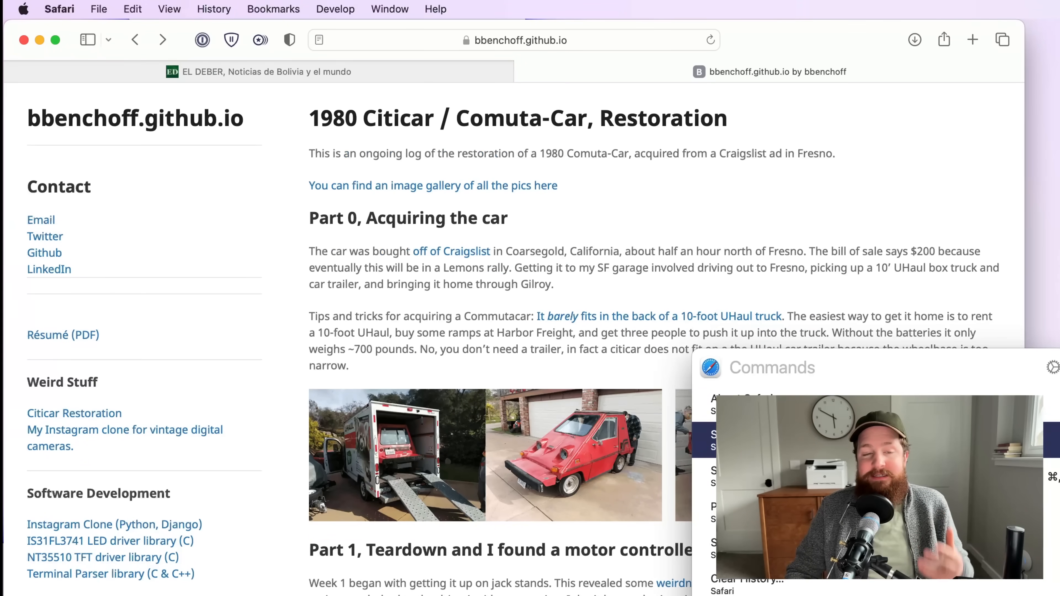
{"action": "left_click", "coordinate": [99, 9]}
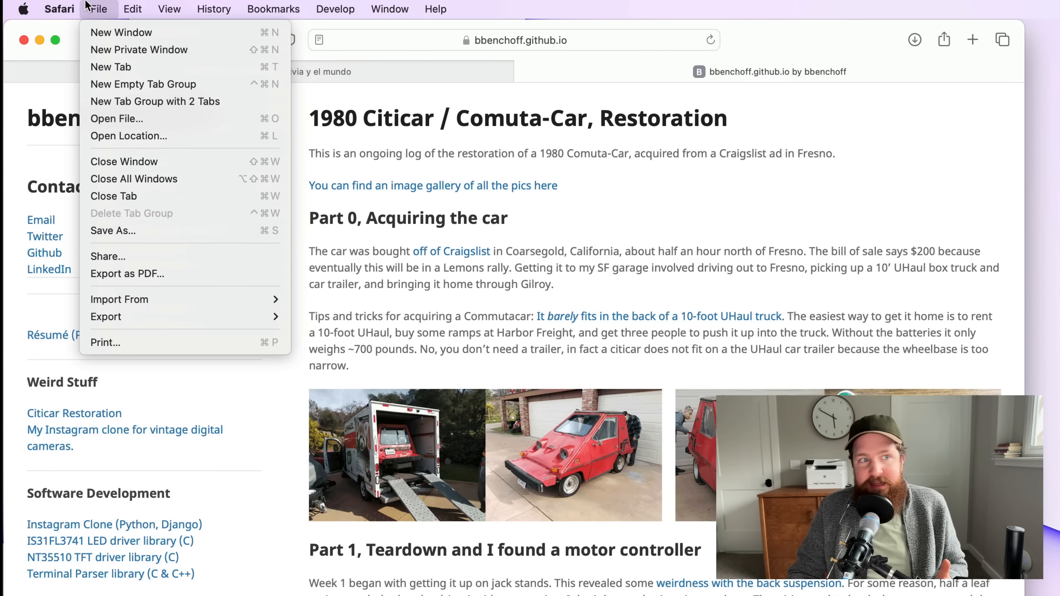
{"action": "left_click", "coordinate": [273, 9]}
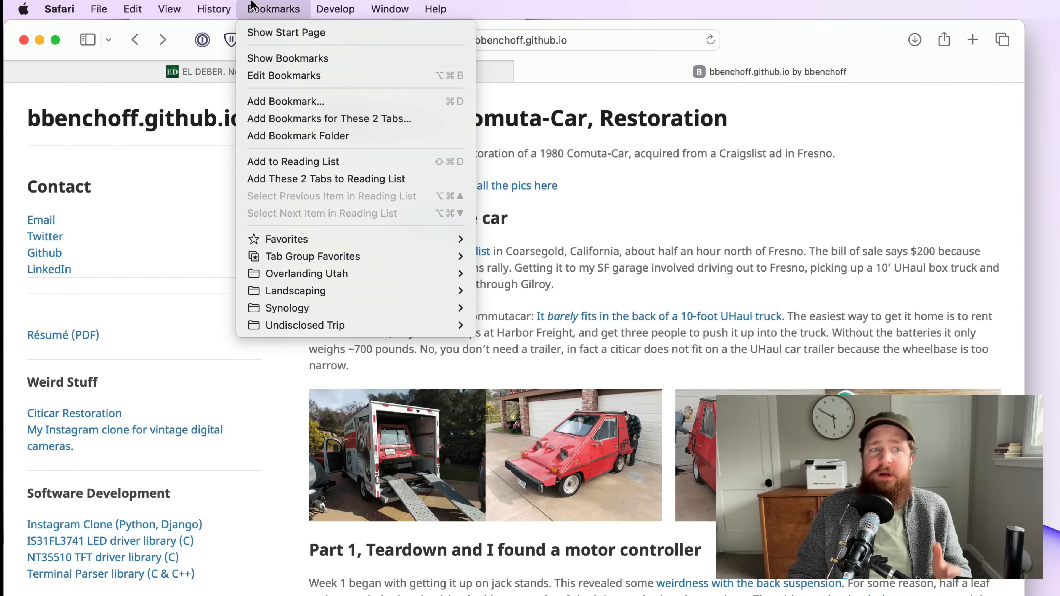
{"action": "left_click", "coordinate": [273, 8]}
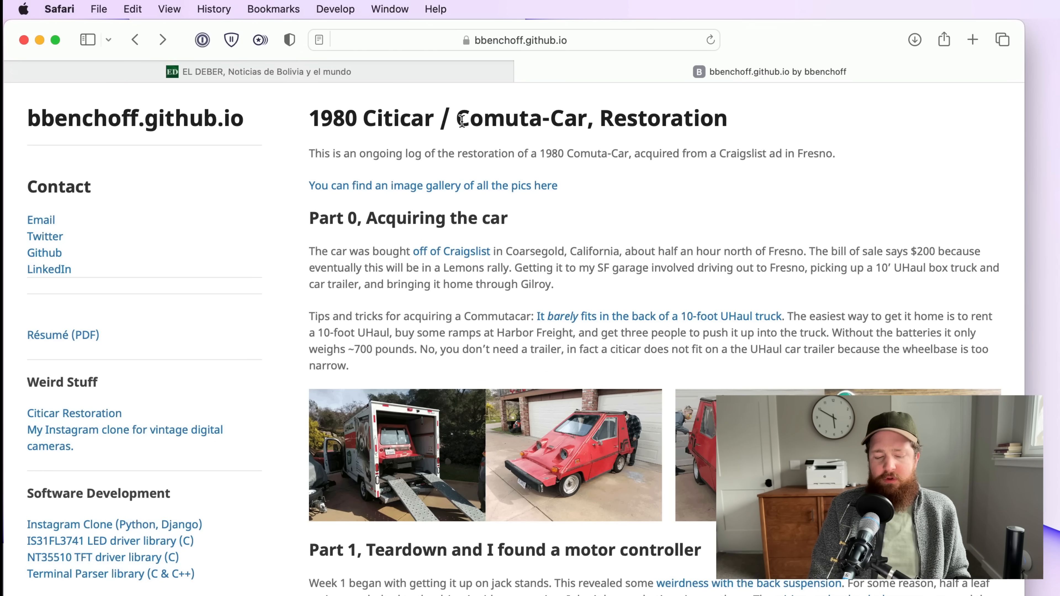
{"action": "left_click", "coordinate": [436, 9]}
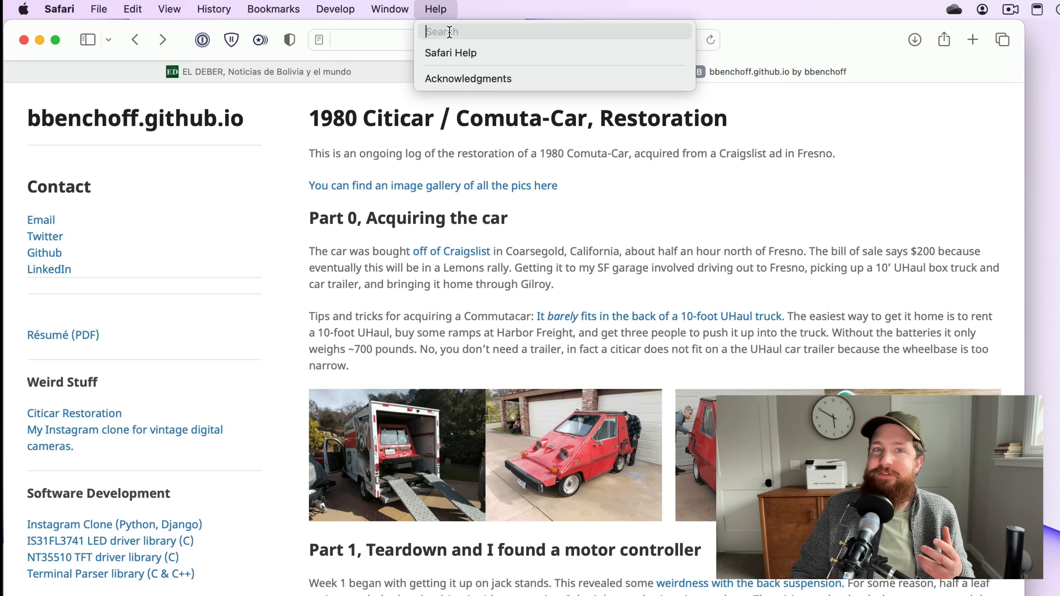
{"action": "left_click", "coordinate": [633, 213]}
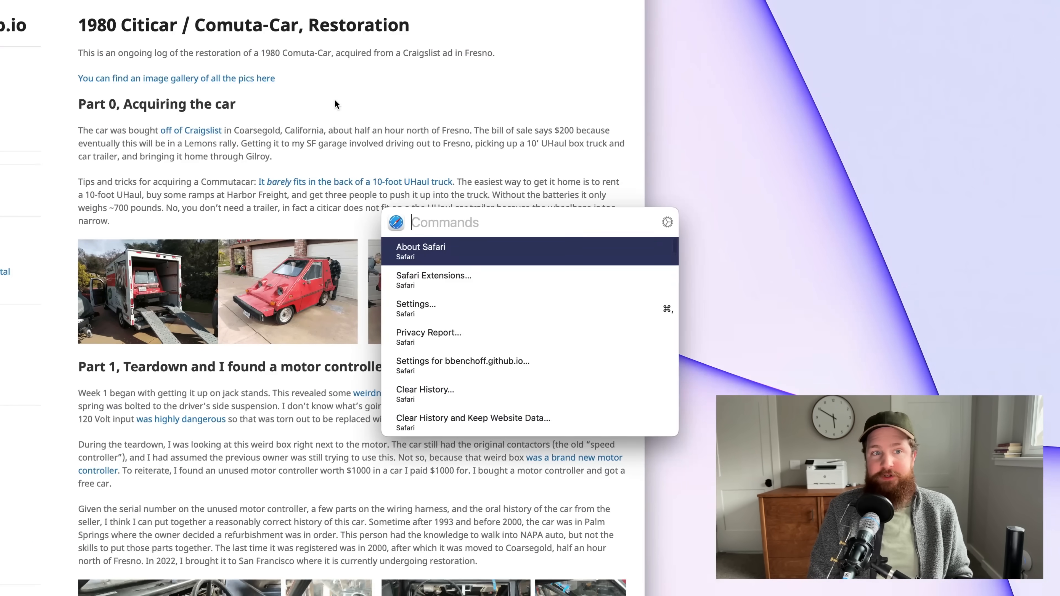
- Search 'doorbell' in Paletro to open the Doorbell Transformer VA thread, then browse Bookmarks and History menus
{"action": "type", "text": "doorbell"}
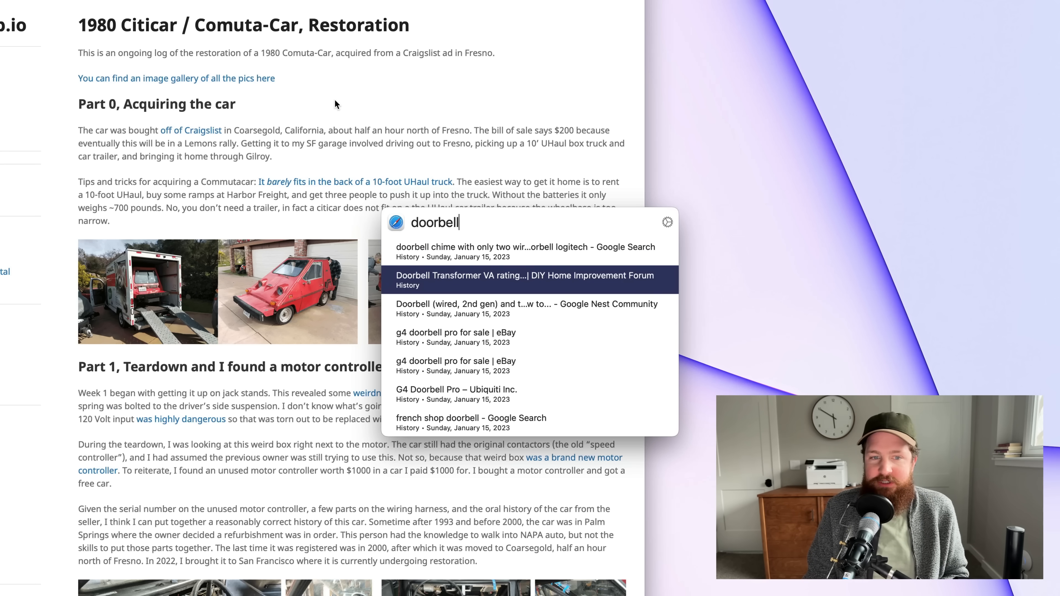
{"action": "left_click", "coordinate": [527, 275]}
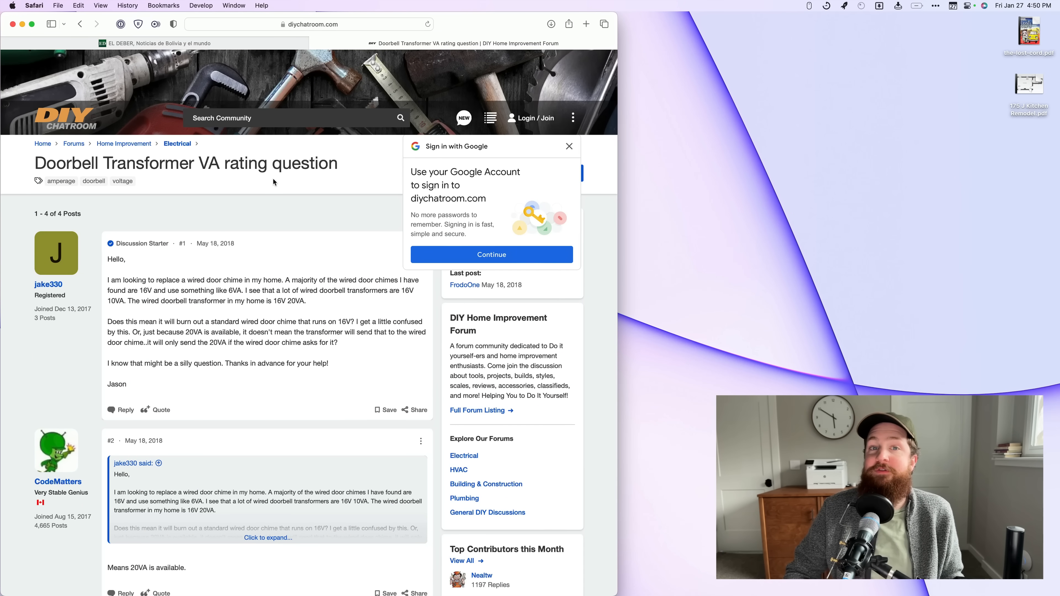
{"action": "left_click", "coordinate": [163, 5]}
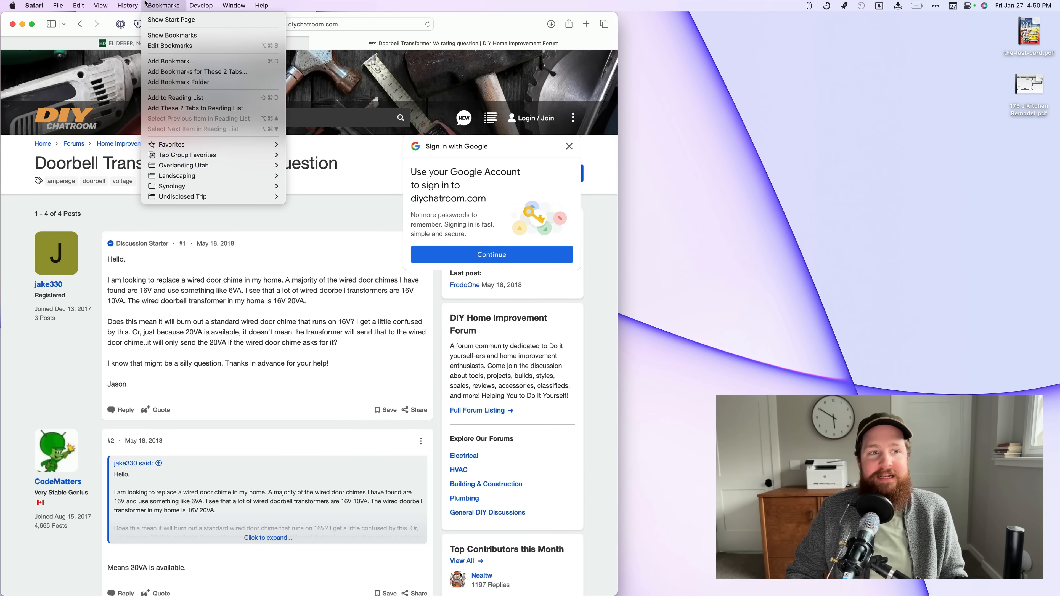
{"action": "left_click", "coordinate": [127, 6]}
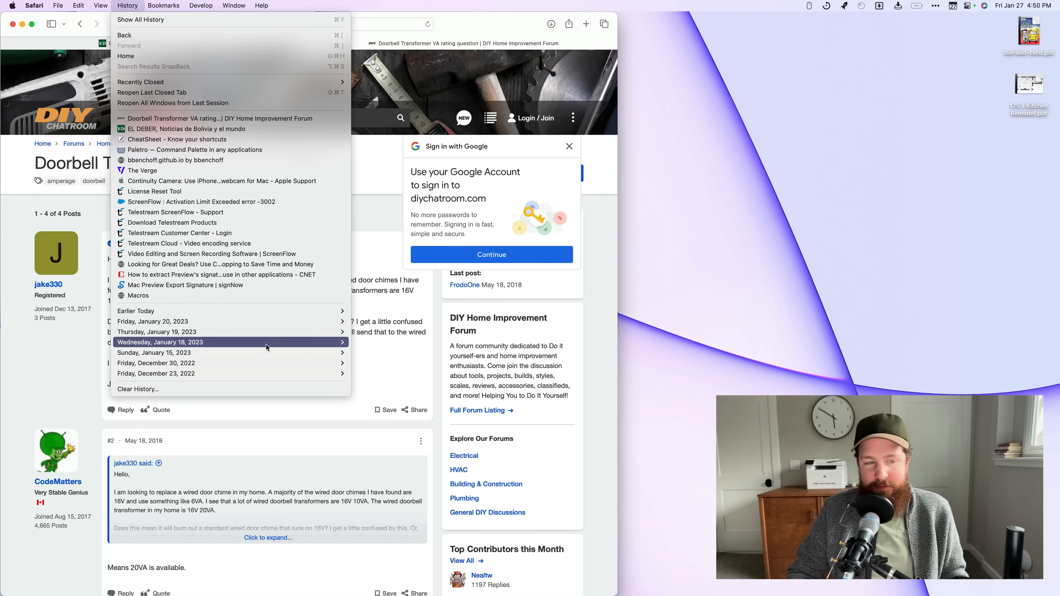
{"action": "mouse_move", "coordinate": [400, 313]}
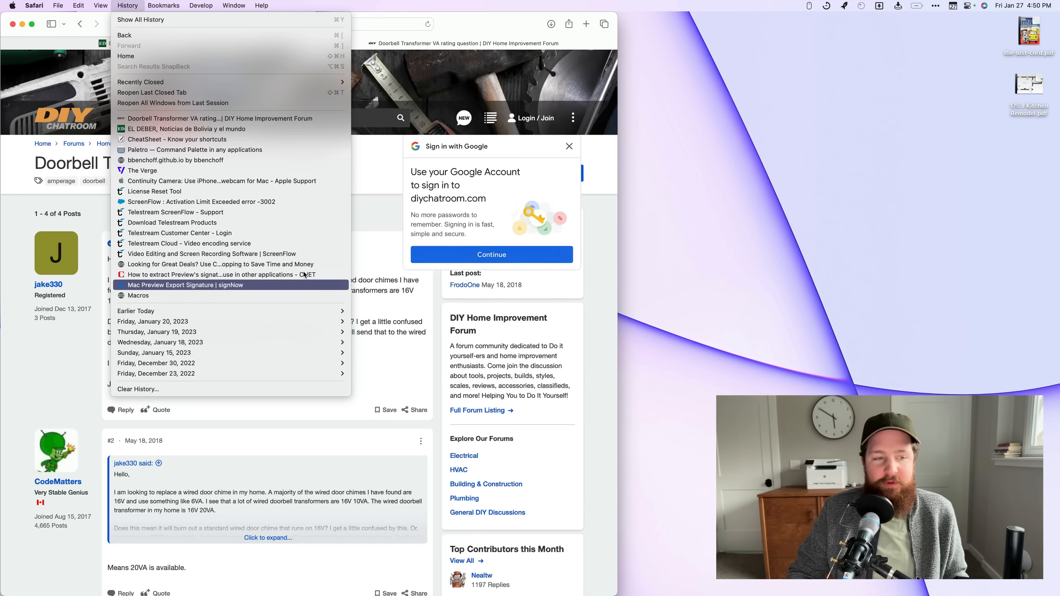
{"action": "mouse_move", "coordinate": [248, 419]}
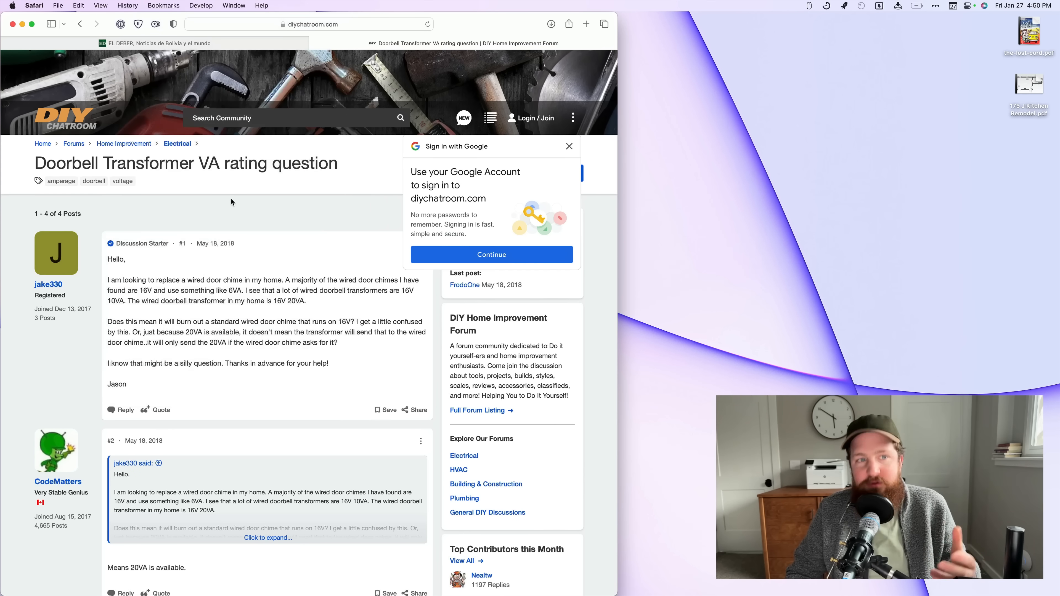
{"action": "mouse_move", "coordinate": [232, 190]}
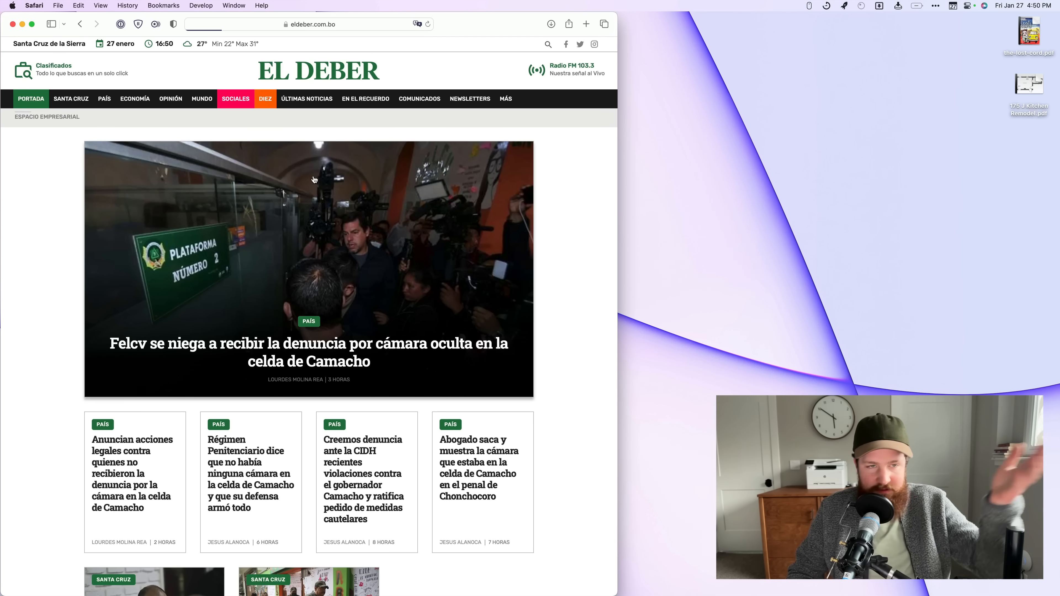
- Translate the El Deber front page from Spanish into English via the address-bar Translate icon
{"action": "left_click", "coordinate": [418, 24]}
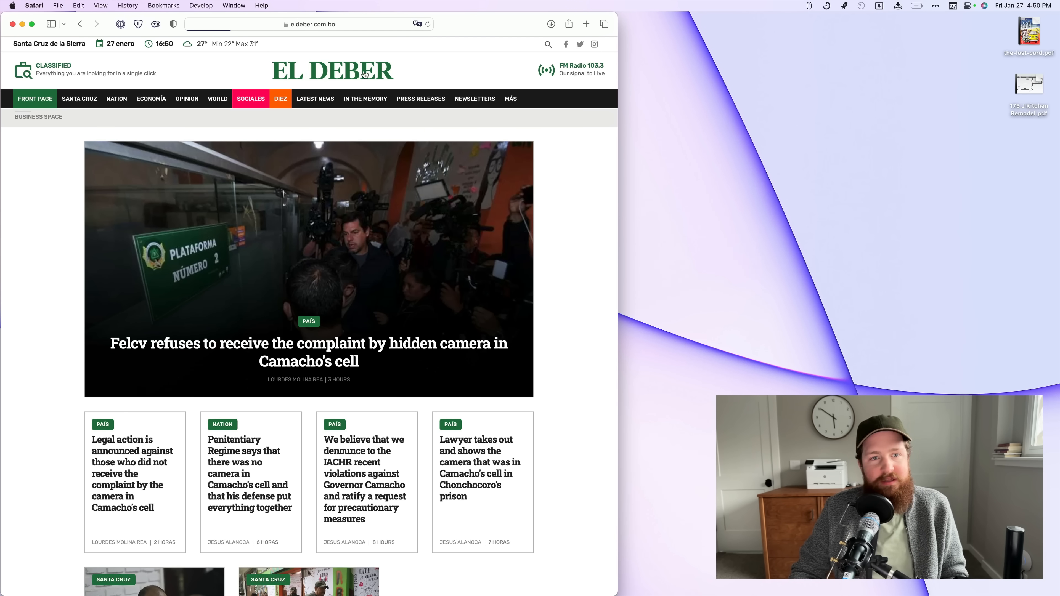
{"action": "left_click", "coordinate": [418, 24]}
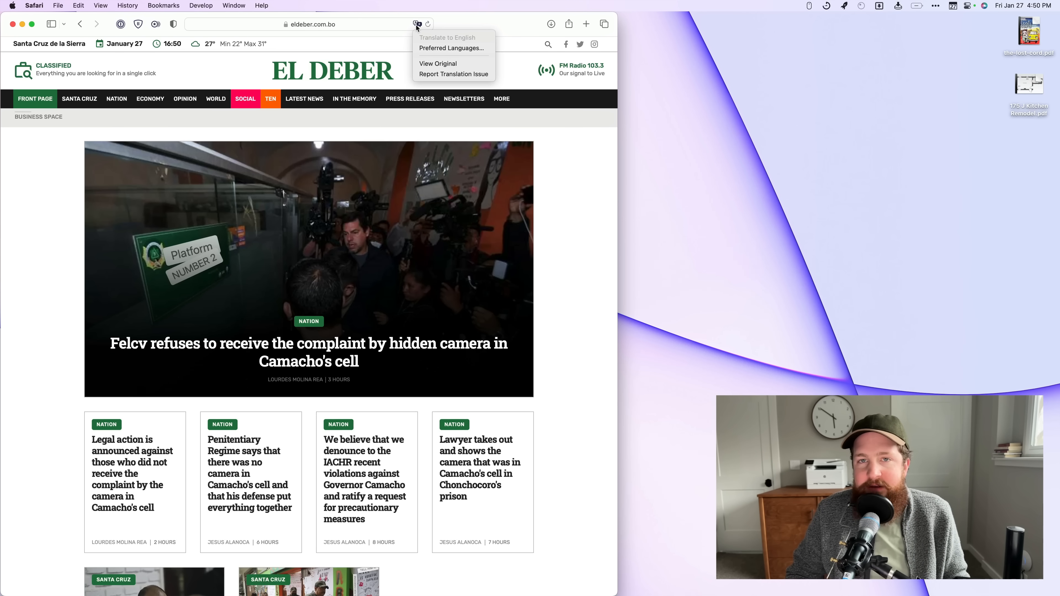
{"action": "left_click", "coordinate": [417, 24]}
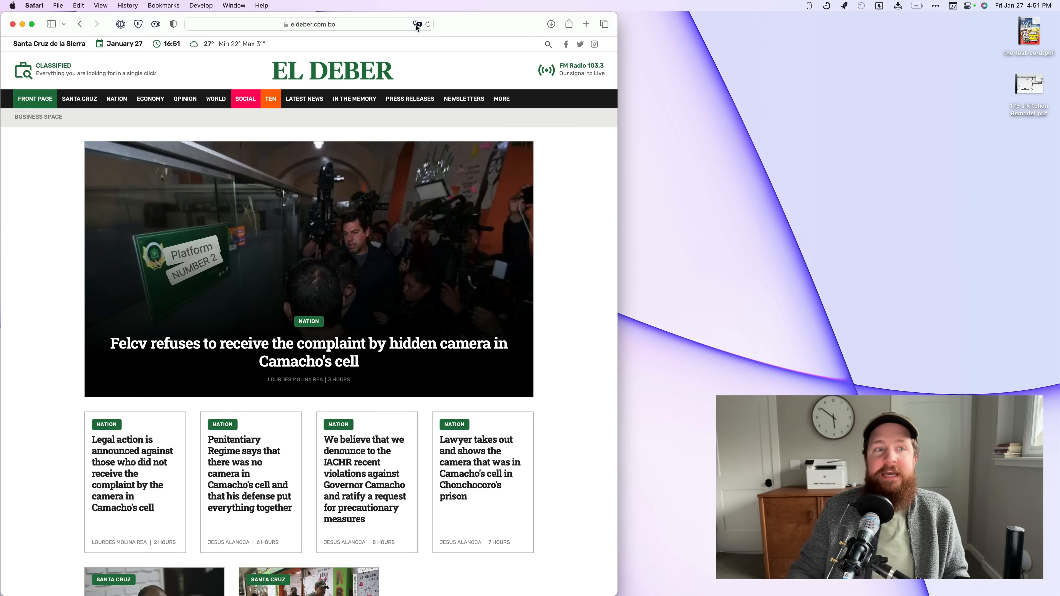
{"action": "left_click", "coordinate": [262, 6]}
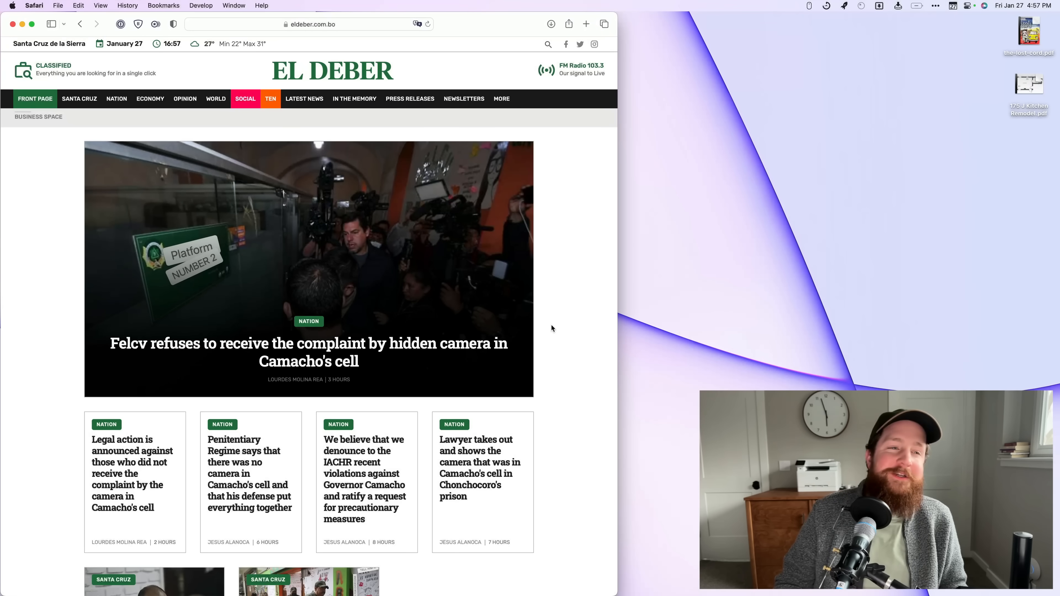
{"action": "left_click", "coordinate": [127, 6]}
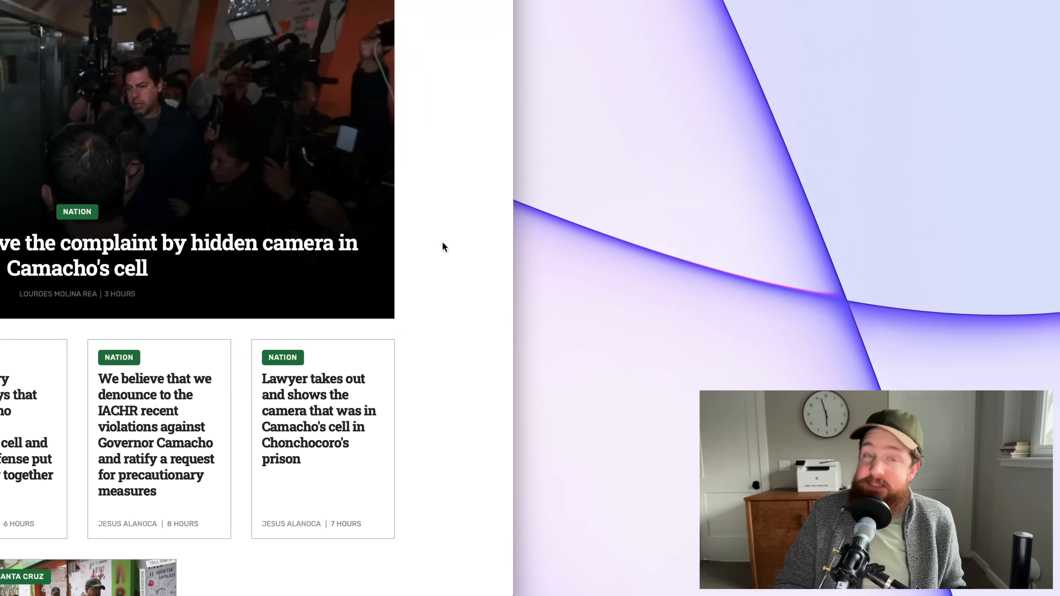
{"action": "scroll", "scroll_direction": "down", "scroll_amount": 3}
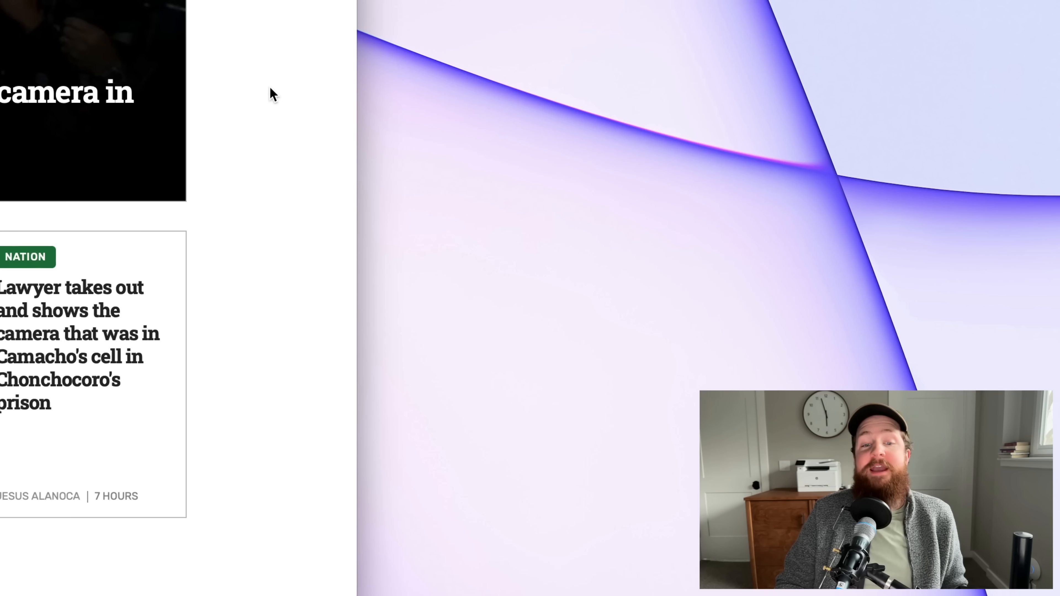
{"action": "right_click", "coordinate": [271, 98]}
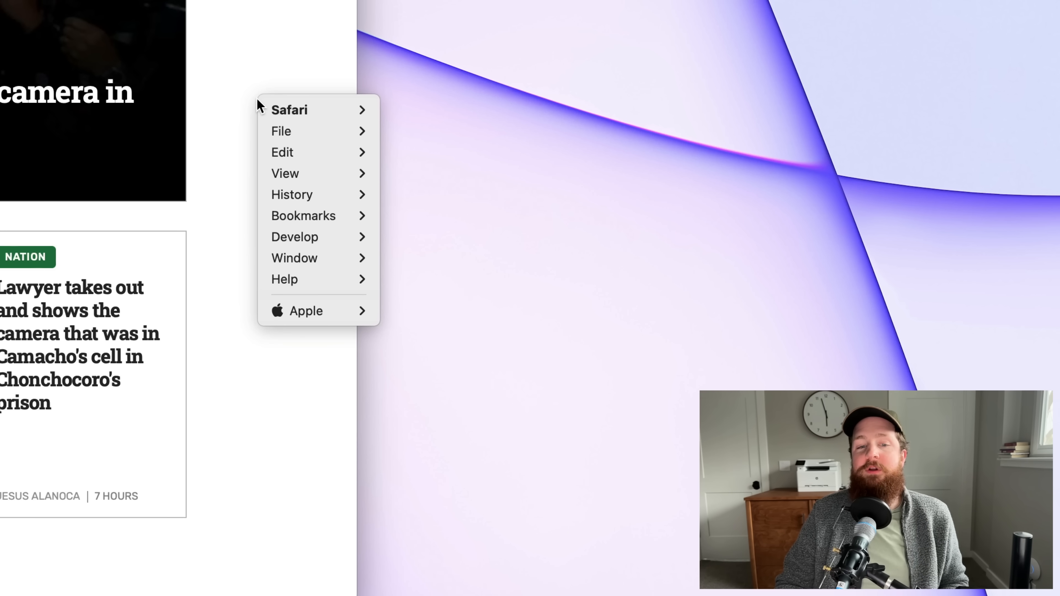
{"action": "left_click", "coordinate": [282, 152]}
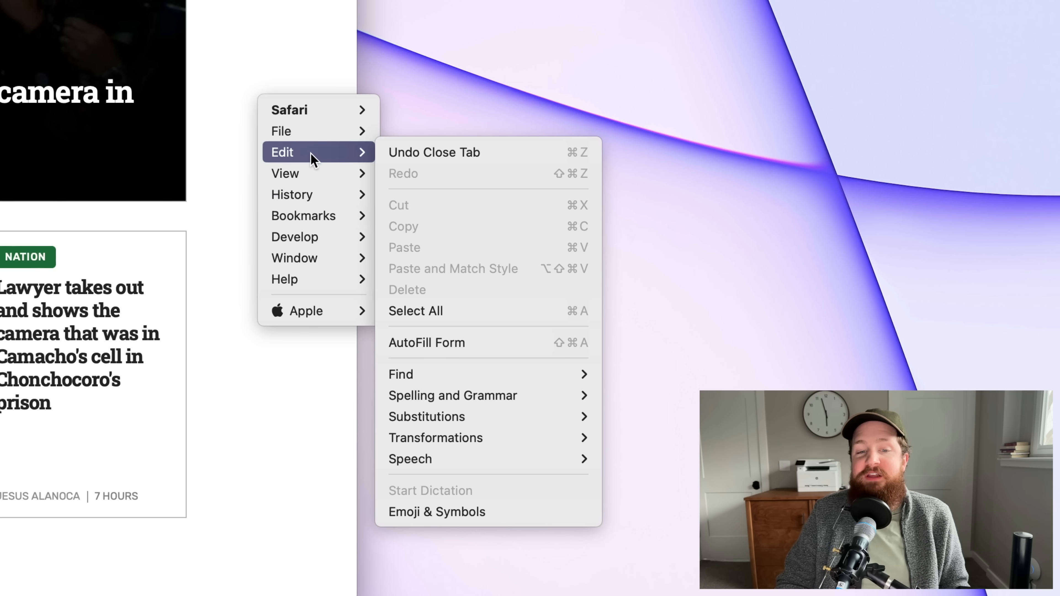
{"action": "mouse_move", "coordinate": [301, 88]}
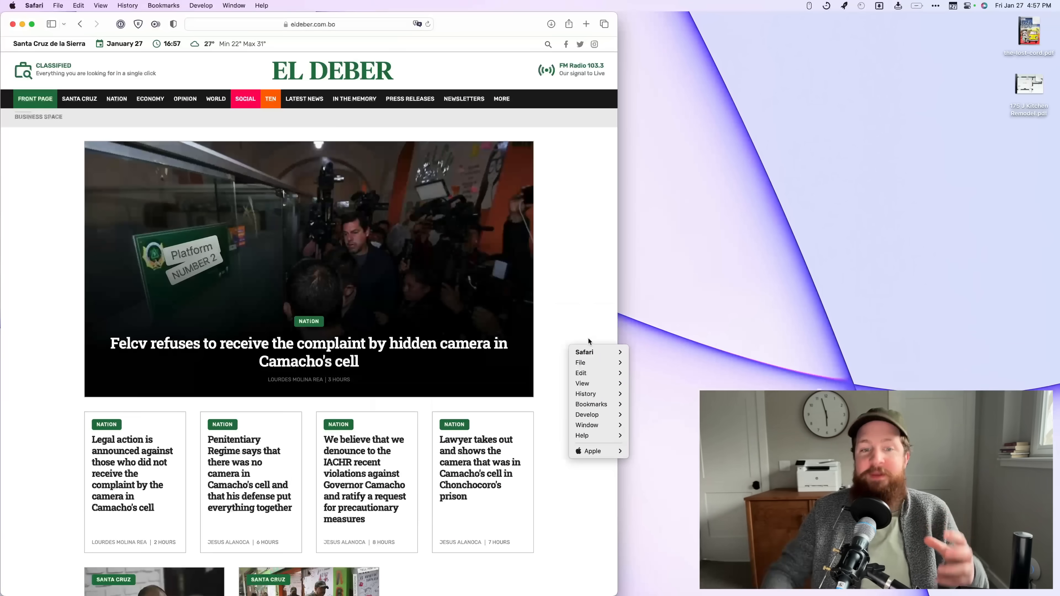
{"action": "left_click", "coordinate": [590, 339]}
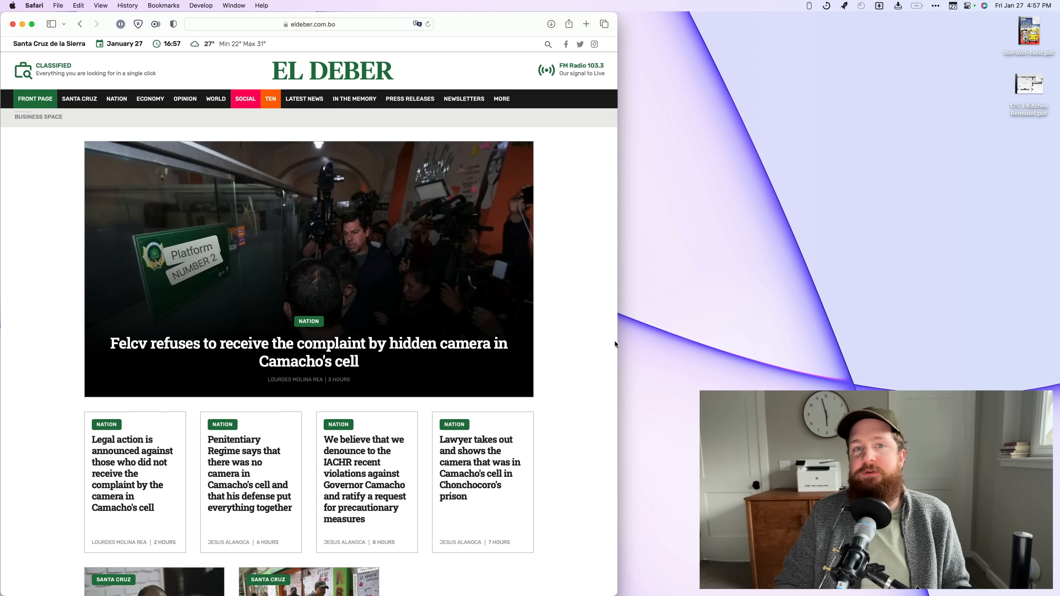
{"action": "mouse_move", "coordinate": [584, 336]}
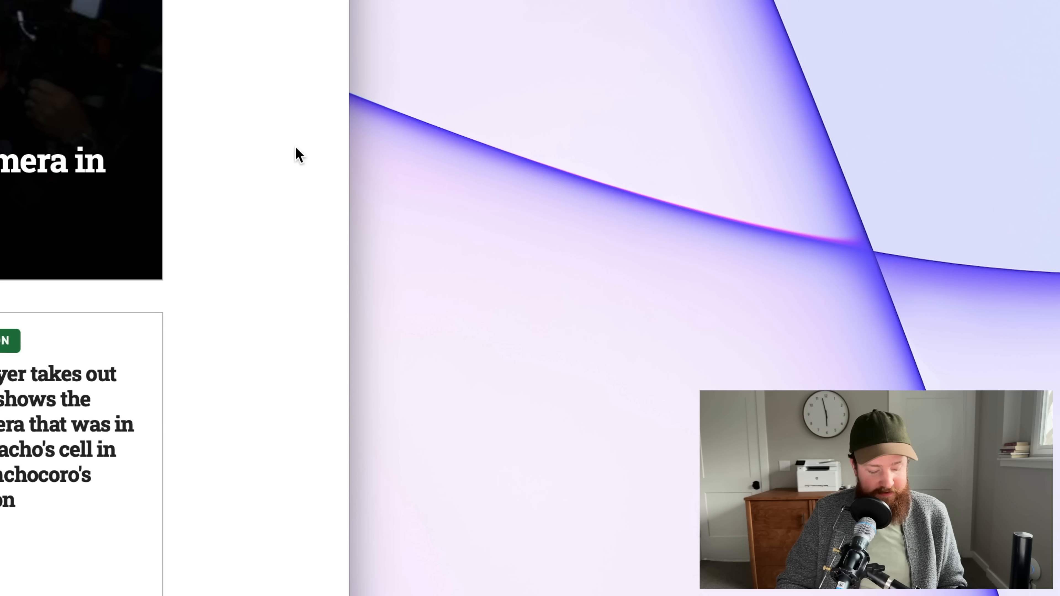
{"action": "right_click", "coordinate": [297, 153]}
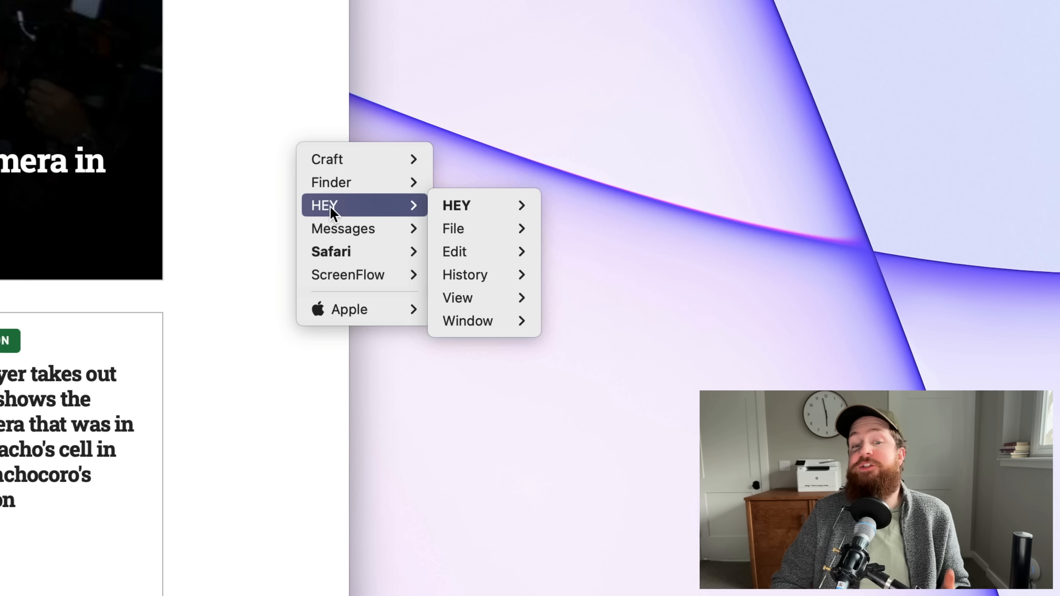
{"action": "mouse_move", "coordinate": [351, 214]}
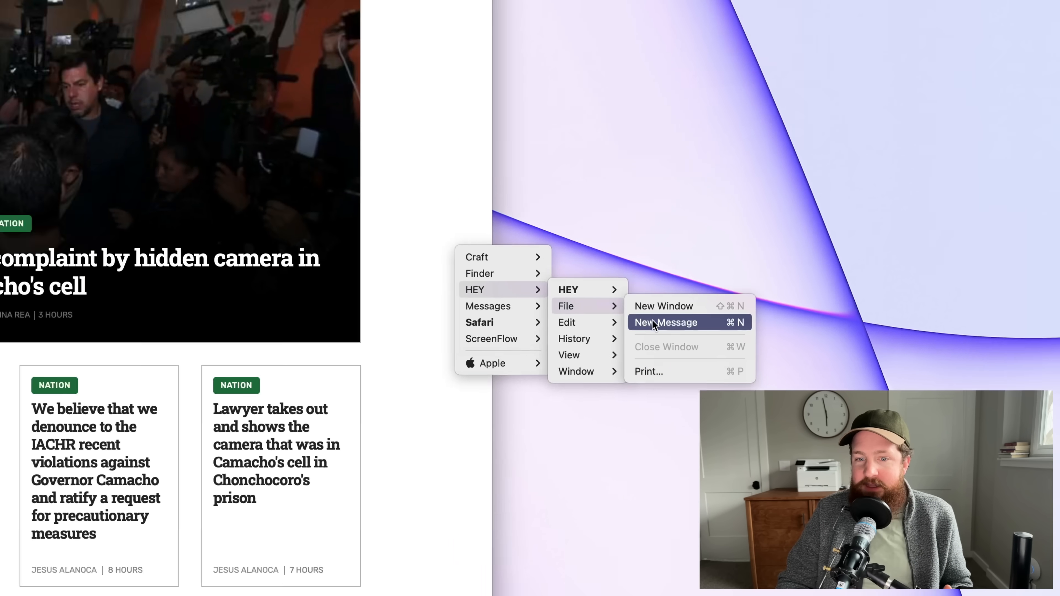
{"action": "left_click", "coordinate": [665, 322]}
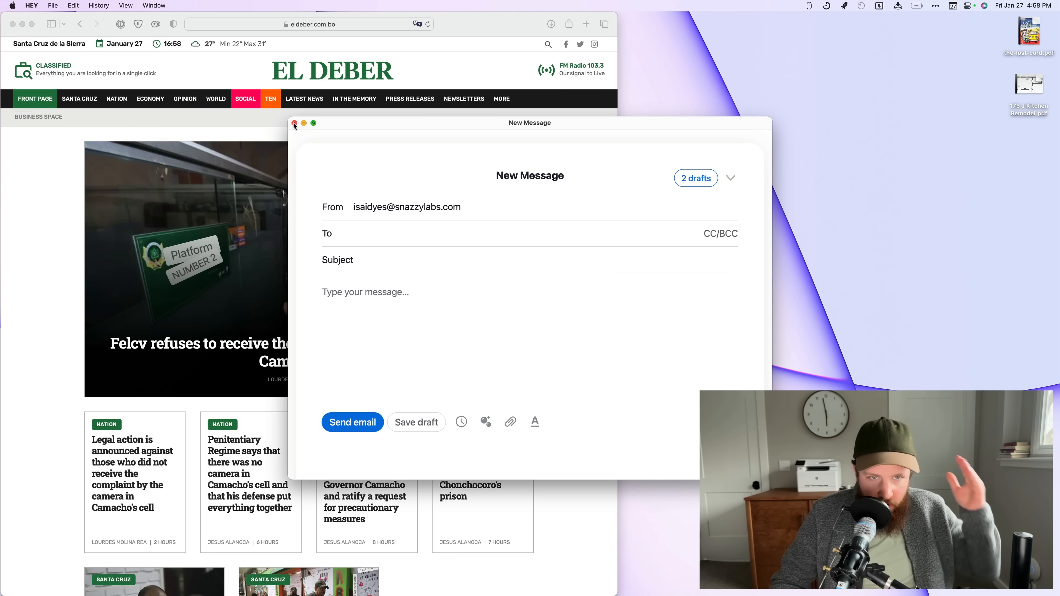
{"action": "left_click", "coordinate": [295, 123]}
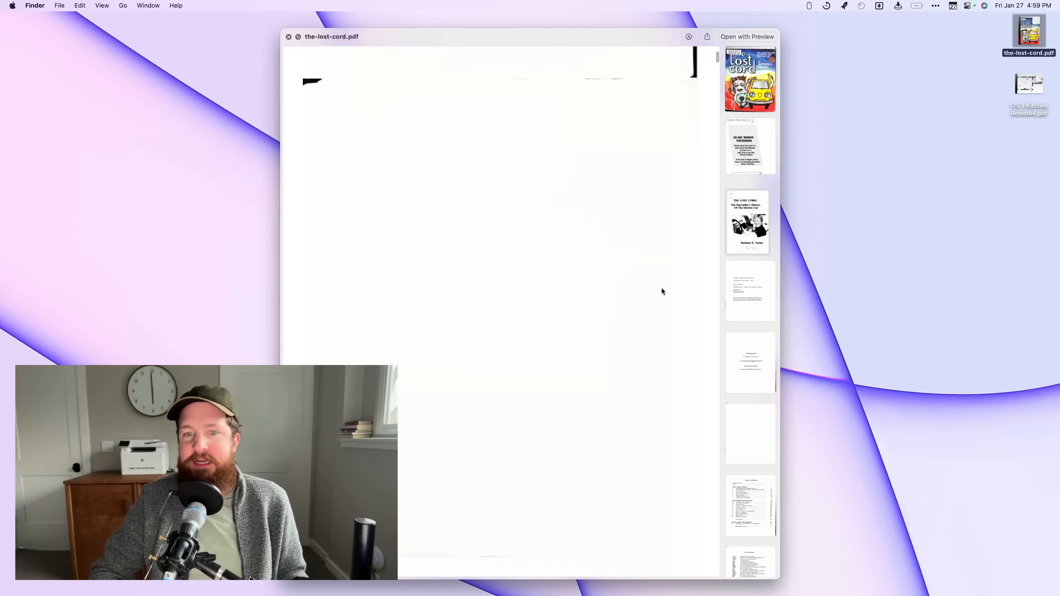
- Drop the-lost-cord.pdf into PDF Squeezer and compress it at Medium Compression, 738 MB to 14.4 MB
{"action": "scroll", "scroll_direction": "down", "scroll_amount": 3}
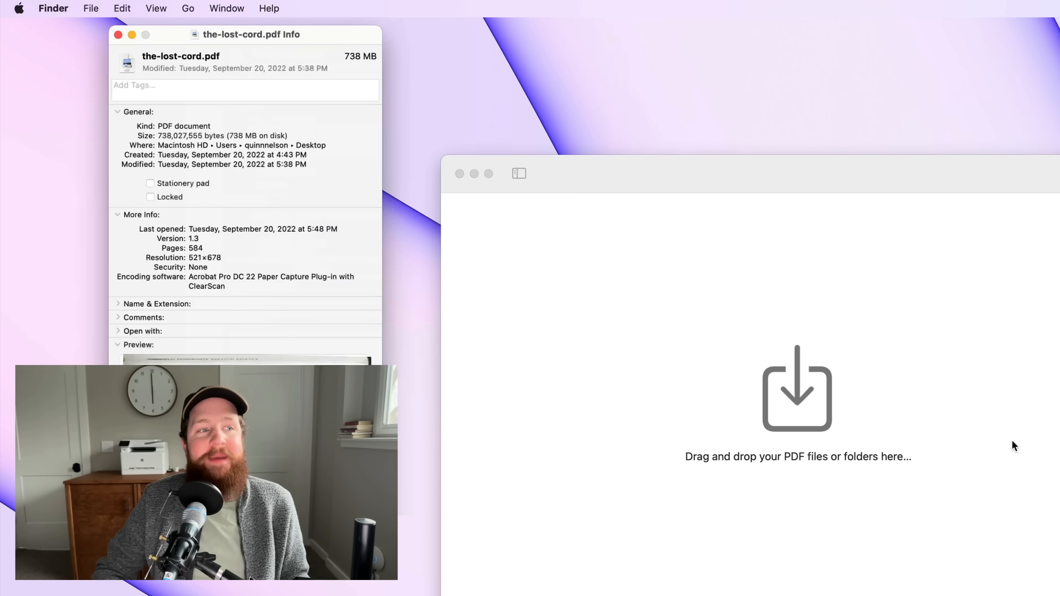
{"action": "left_click_drag", "start_coordinate": [251, 34], "coordinate": [158, 34]}
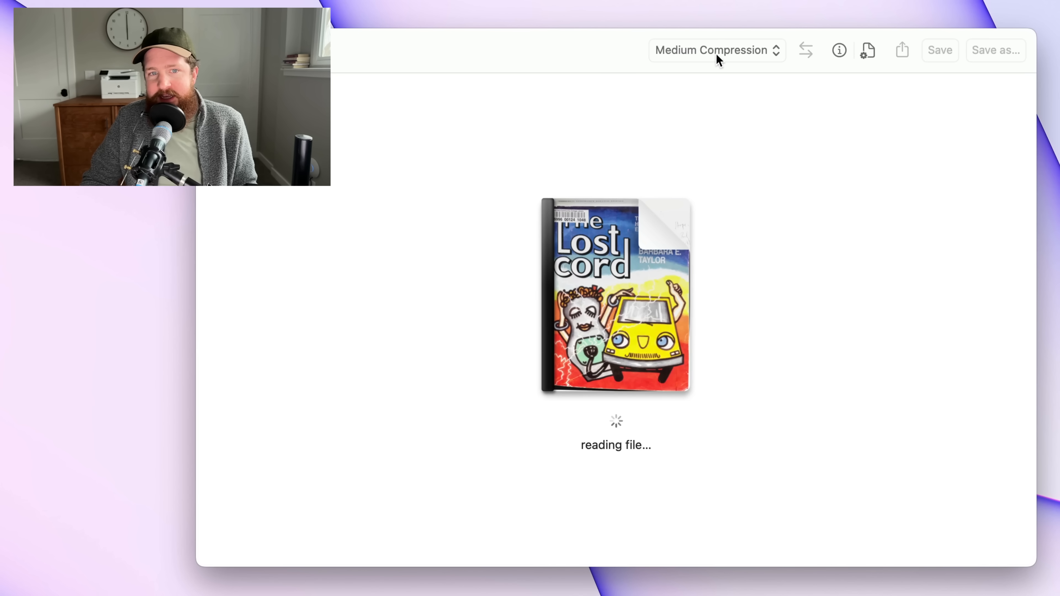
{"action": "left_click", "coordinate": [716, 50]}
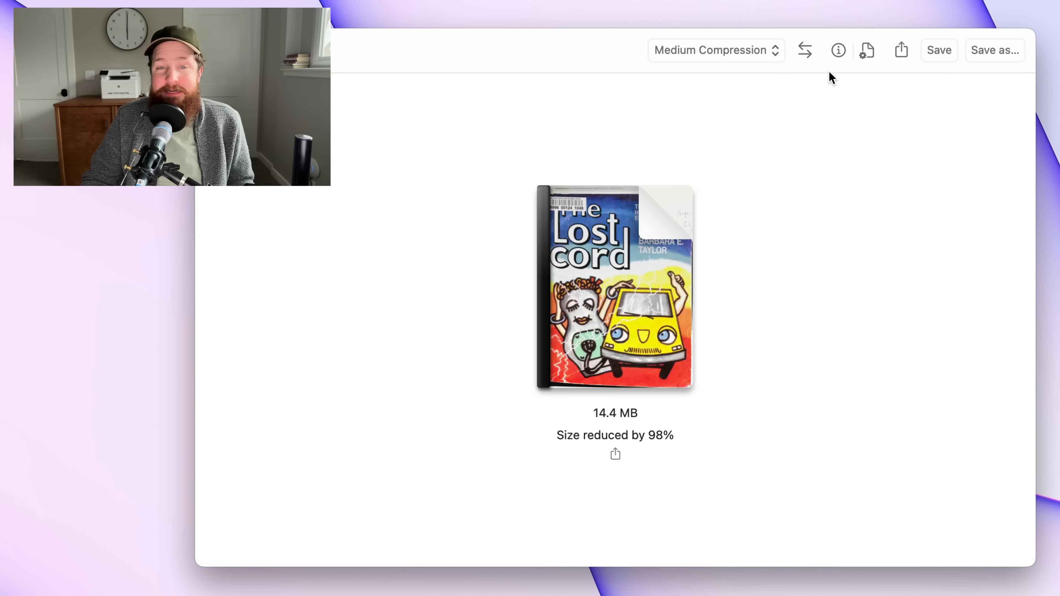
- Leave the Compare view, review the book PDF's file details and cancel the folder prompt
{"action": "left_click", "coordinate": [804, 50]}
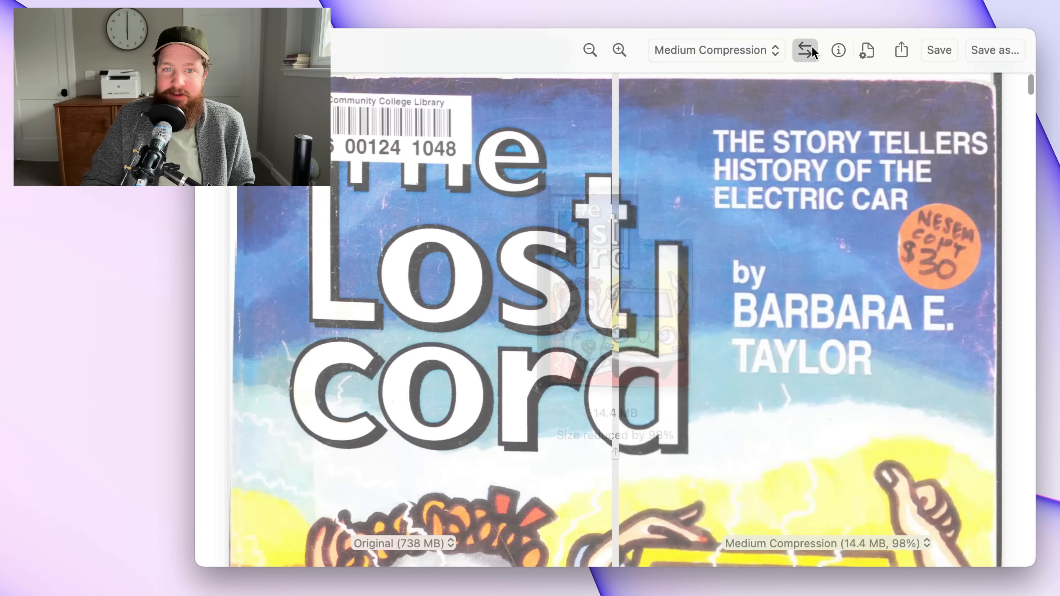
{"action": "scroll", "scroll_direction": "down", "scroll_amount": 3}
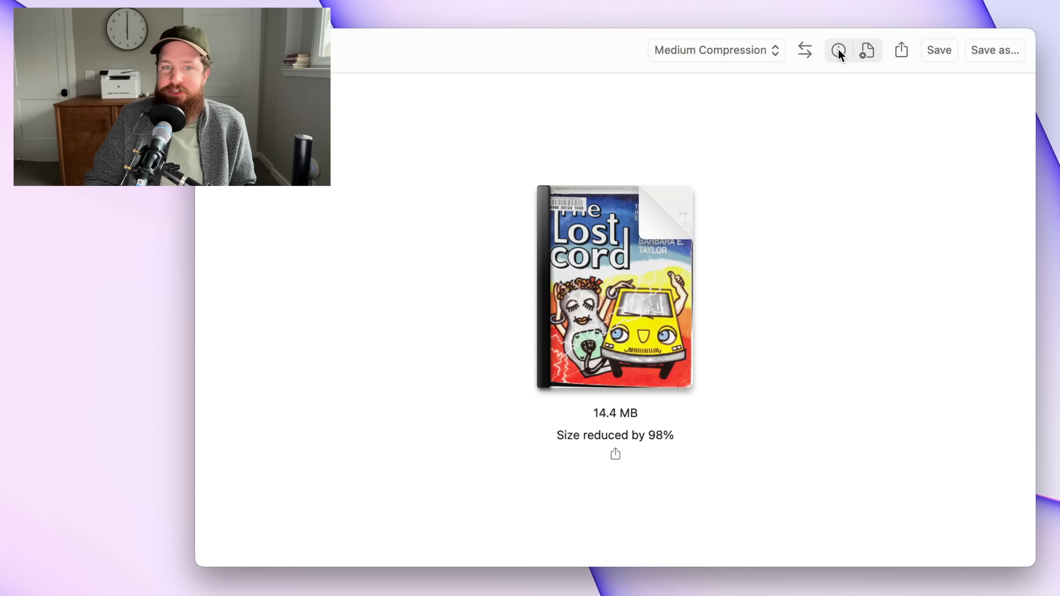
{"action": "left_click", "coordinate": [839, 50]}
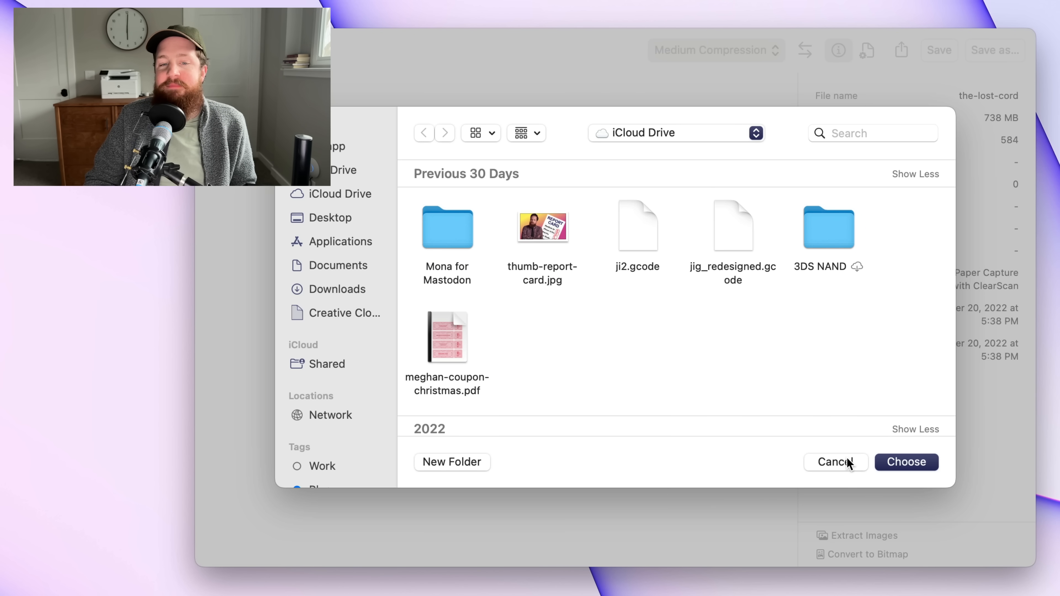
{"action": "left_click", "coordinate": [835, 462]}
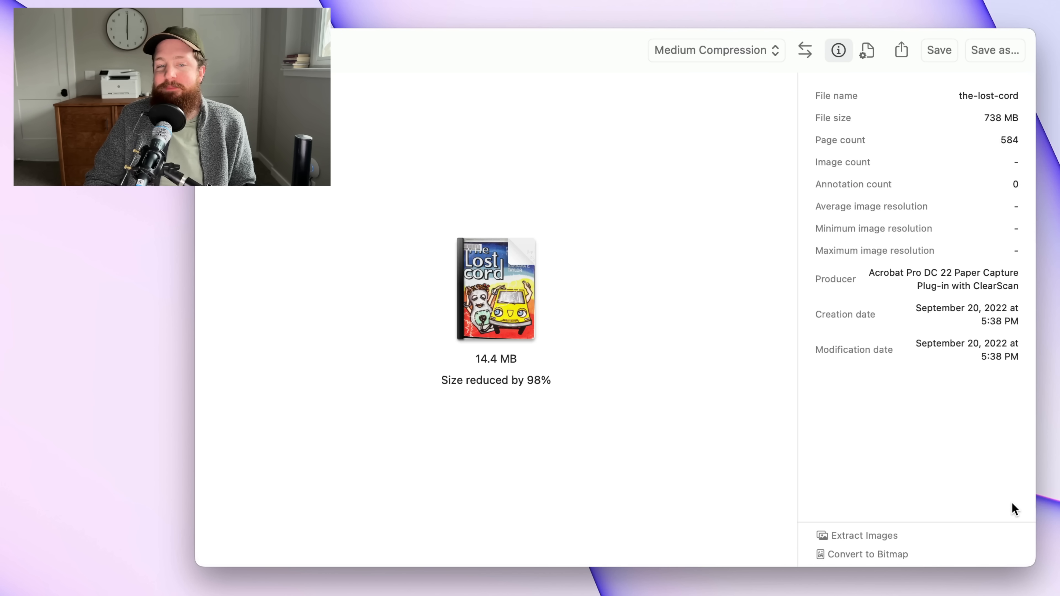
{"action": "mouse_move", "coordinate": [887, 555]}
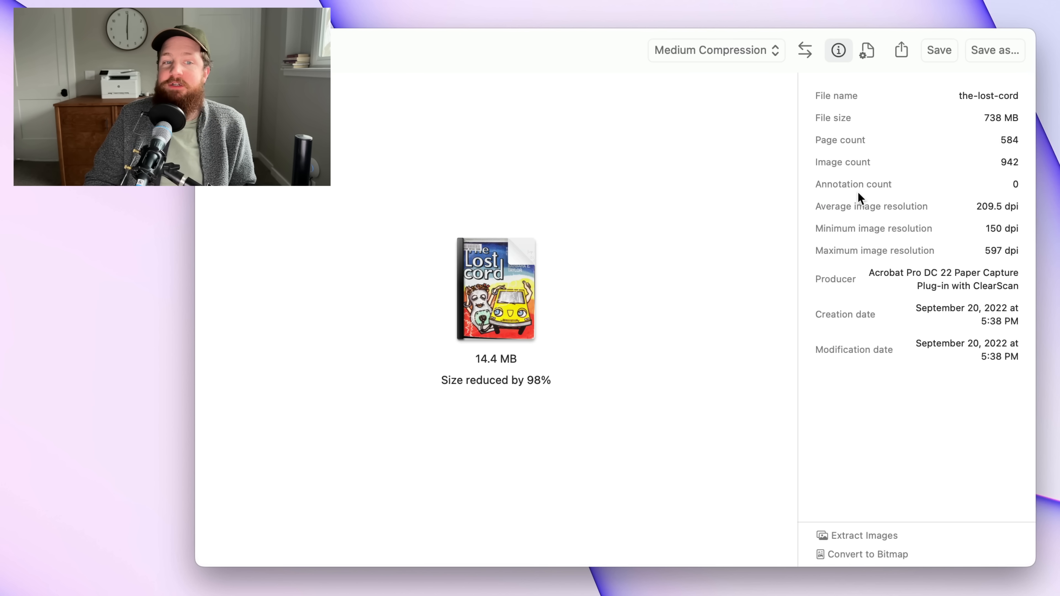
{"action": "mouse_move", "coordinate": [859, 139]}
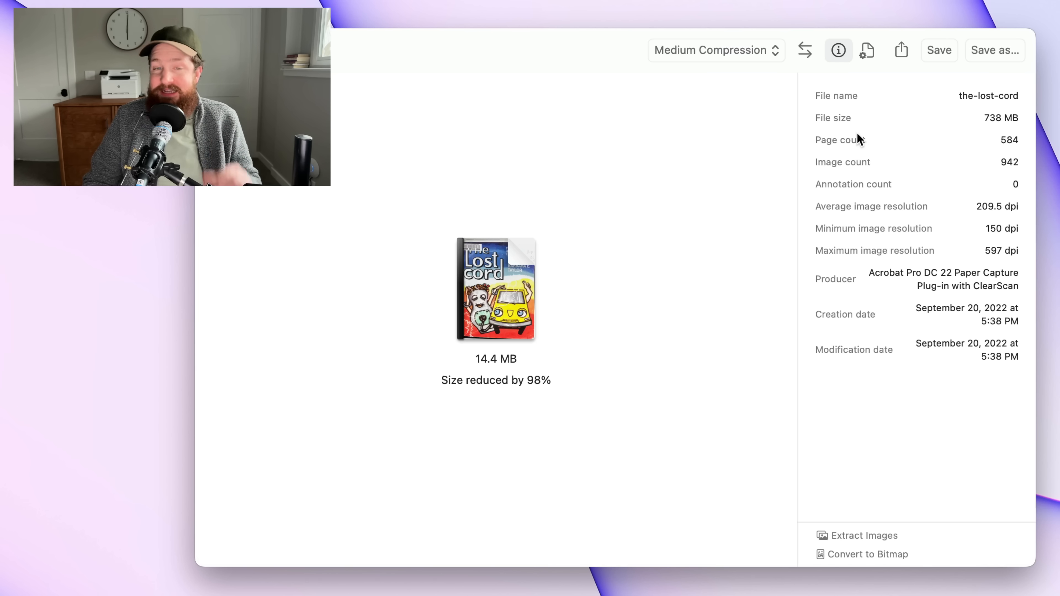
- Review the Medium Compression preset's image settings, then quit PDF Squeezer
{"action": "left_click", "coordinate": [868, 51]}
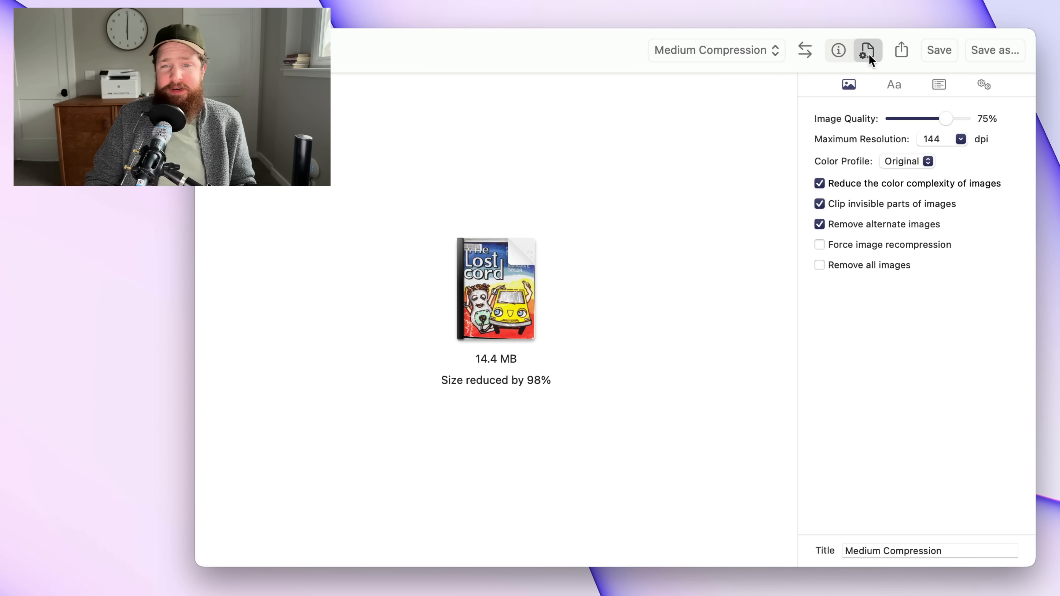
{"action": "mouse_move", "coordinate": [918, 103]}
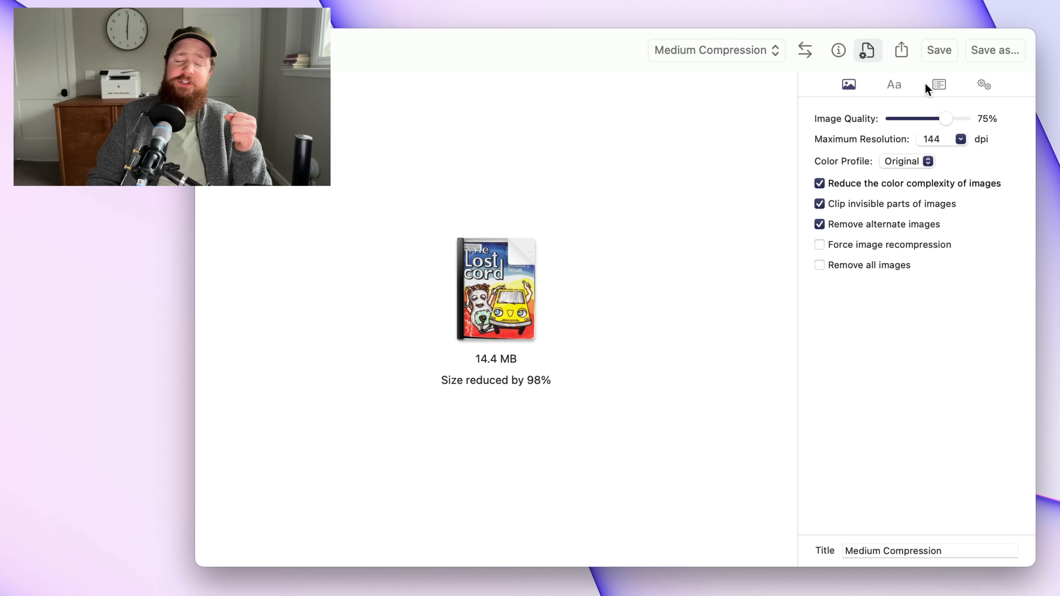
{"action": "left_click", "coordinate": [894, 83]}
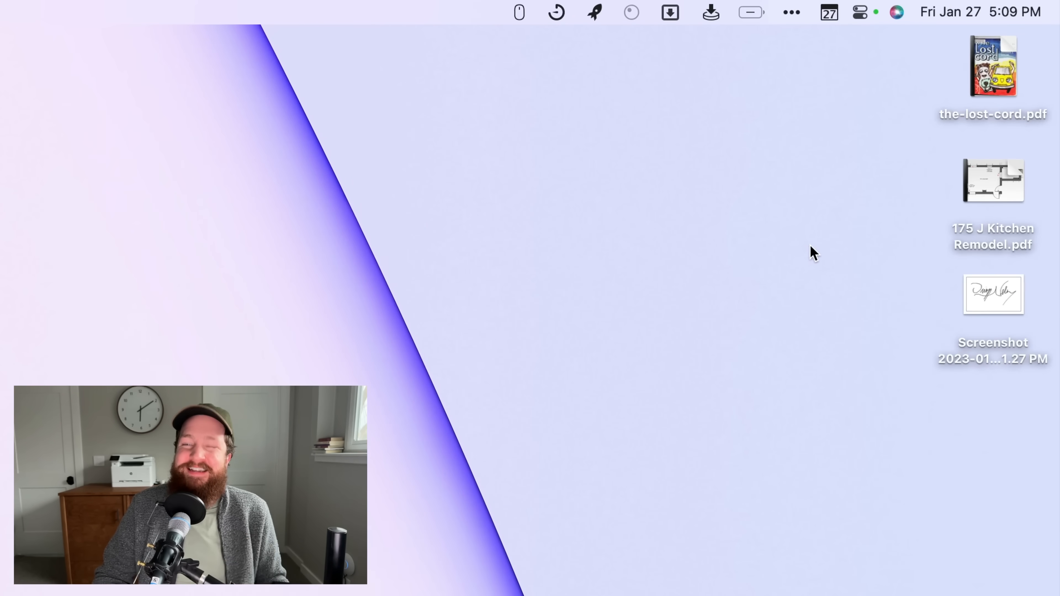
{"action": "mouse_move", "coordinate": [964, 42]}
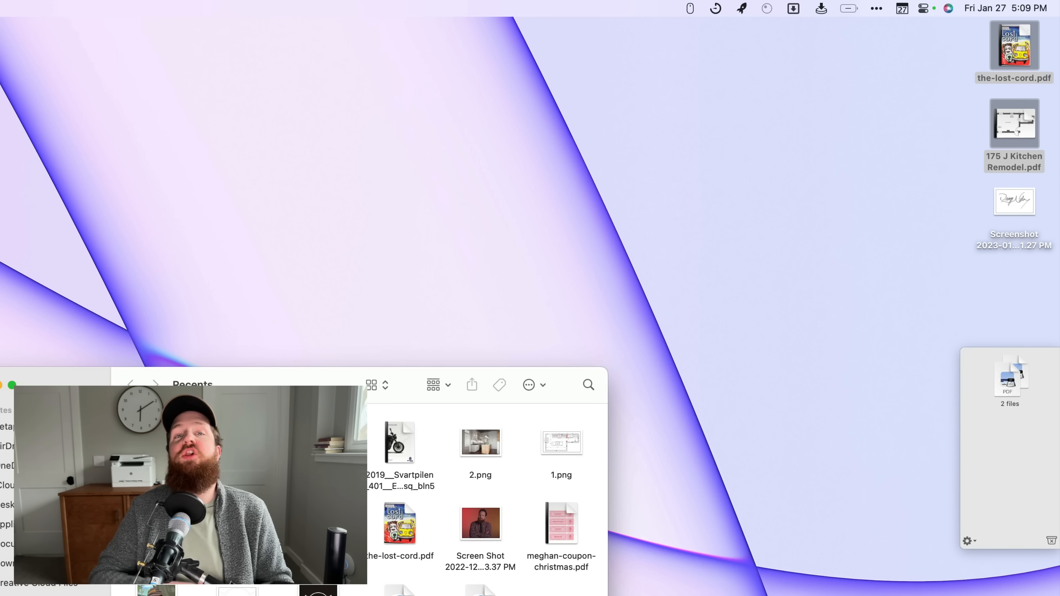
- Stash both desktop PDFs on the Yoink shelf and preview the-lost-cord.pdf before moving it to Downloads
{"action": "left_click_drag", "start_coordinate": [400, 443], "coordinate": [804, 417]}
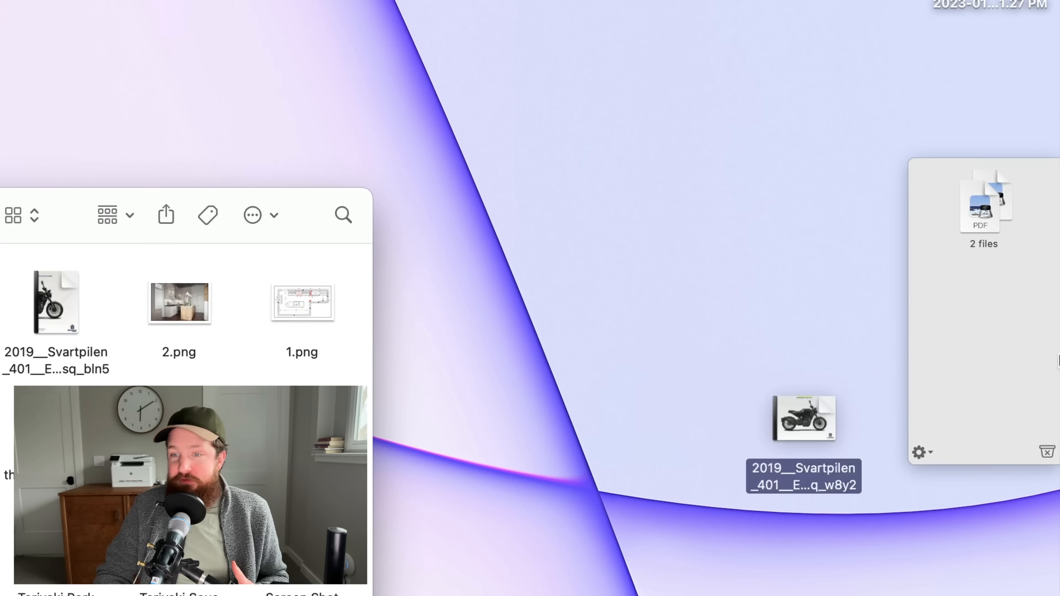
{"action": "left_click_drag", "start_coordinate": [804, 418], "coordinate": [984, 289]}
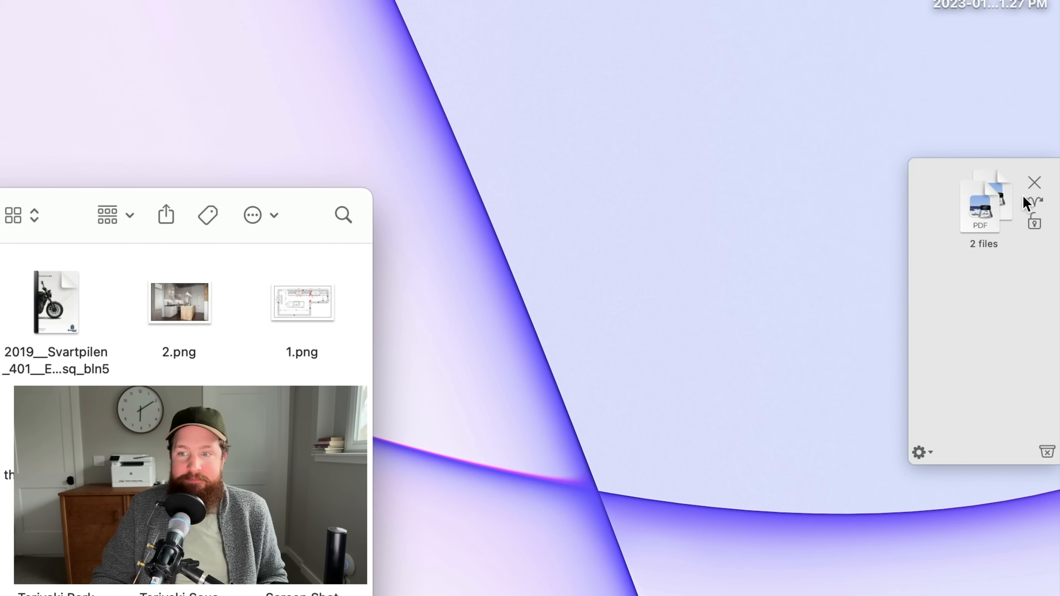
{"action": "mouse_move", "coordinate": [1033, 206]}
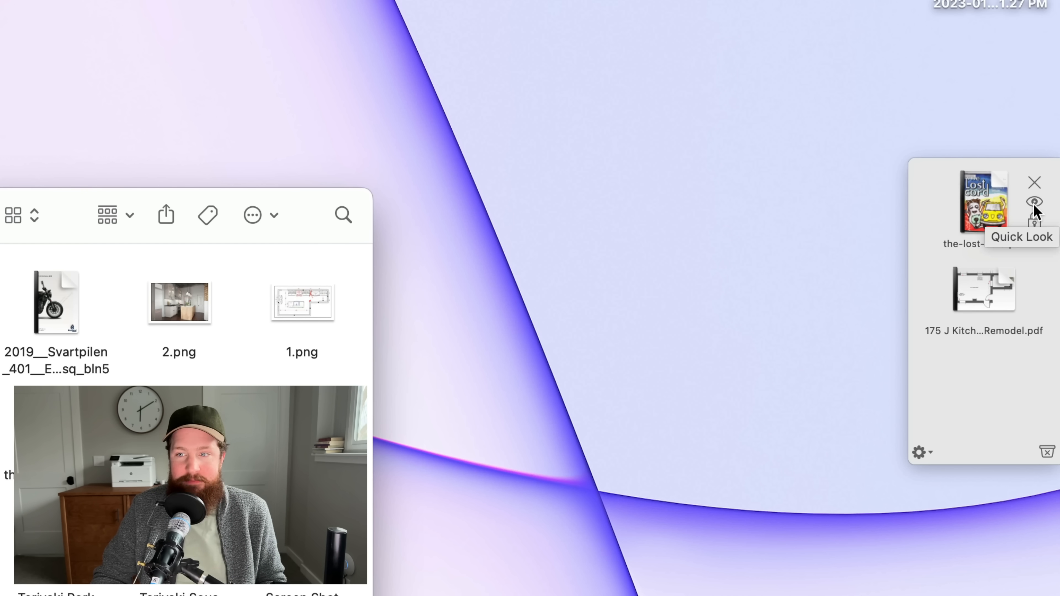
{"action": "left_click", "coordinate": [1034, 202]}
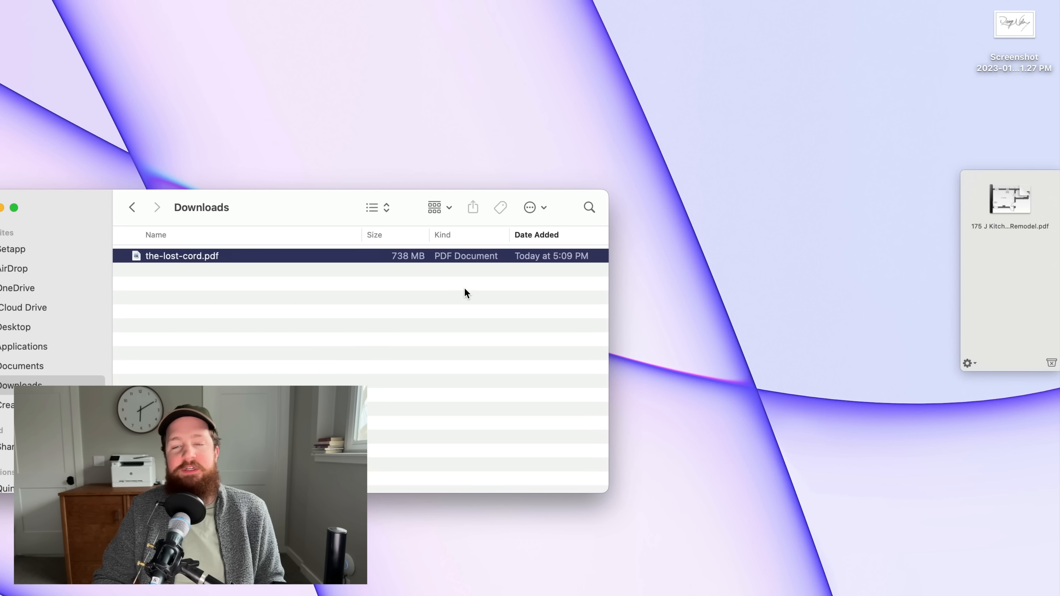
{"action": "mouse_move", "coordinate": [710, 272]}
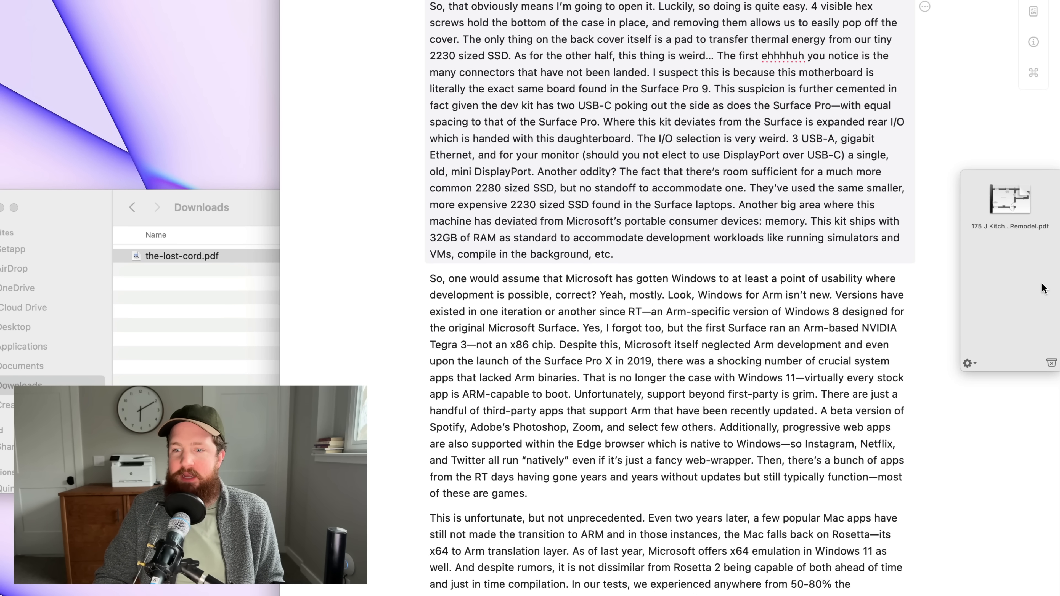
{"action": "mouse_move", "coordinate": [1024, 276]}
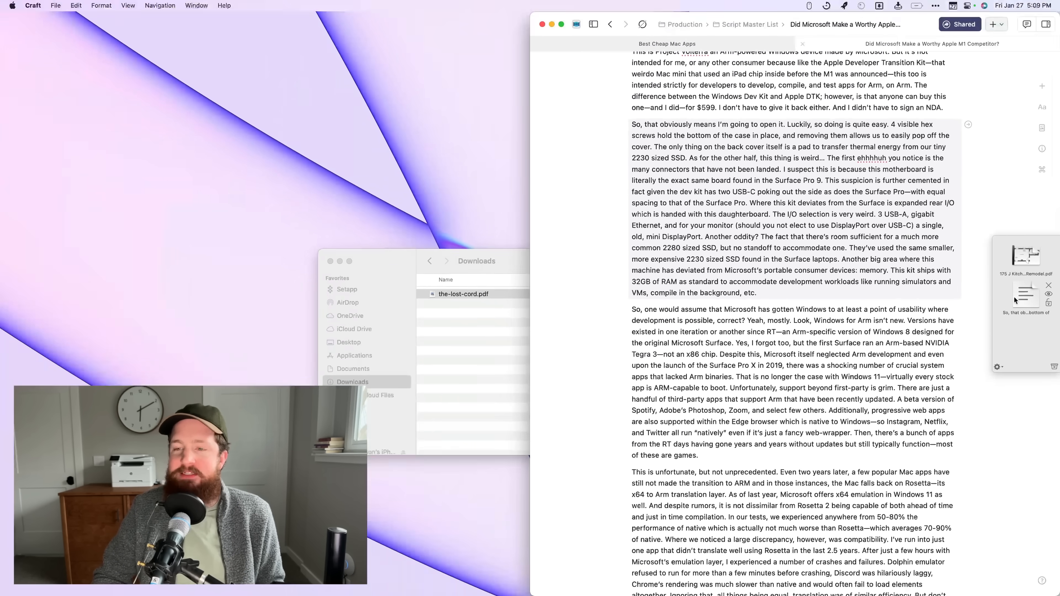
- Move the Craft paragraph clipping off the Yoink shelf into Downloads as a text clipping
{"action": "left_click", "coordinate": [1026, 298]}
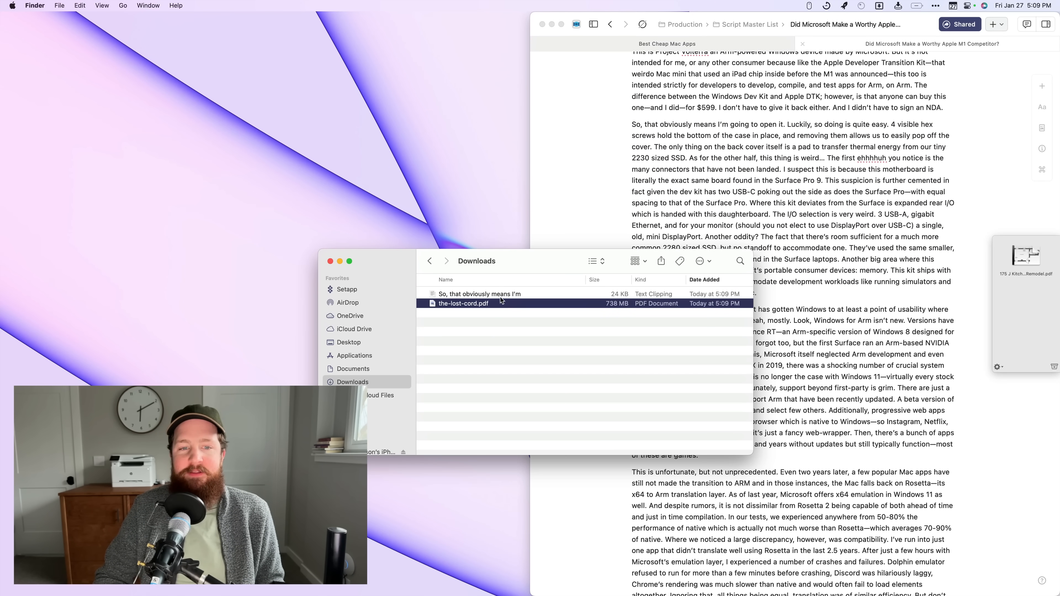
{"action": "left_click", "coordinate": [479, 293]}
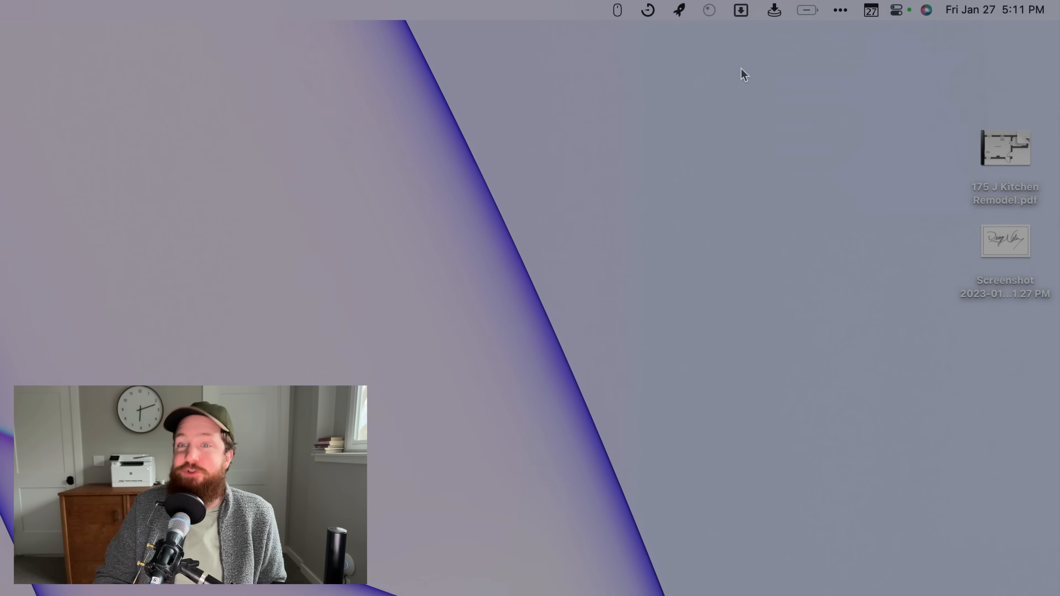
- Bring up Dropzone's actions grid and pick the Kitchen Remodel PDF on the desktop
{"action": "left_click", "coordinate": [741, 9]}
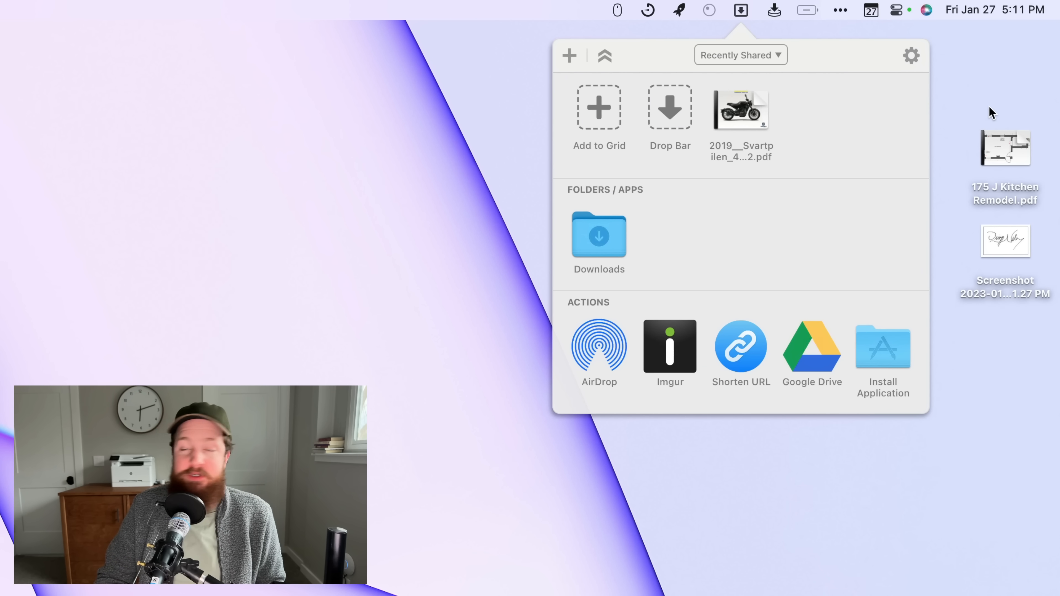
{"action": "left_click", "coordinate": [1005, 147]}
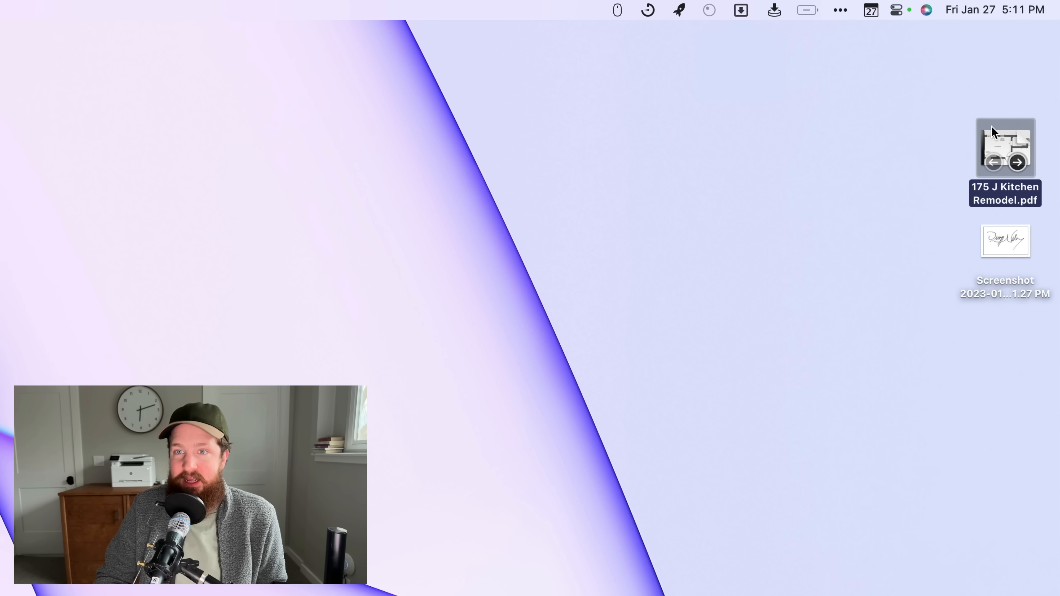
{"action": "mouse_move", "coordinate": [680, 121]}
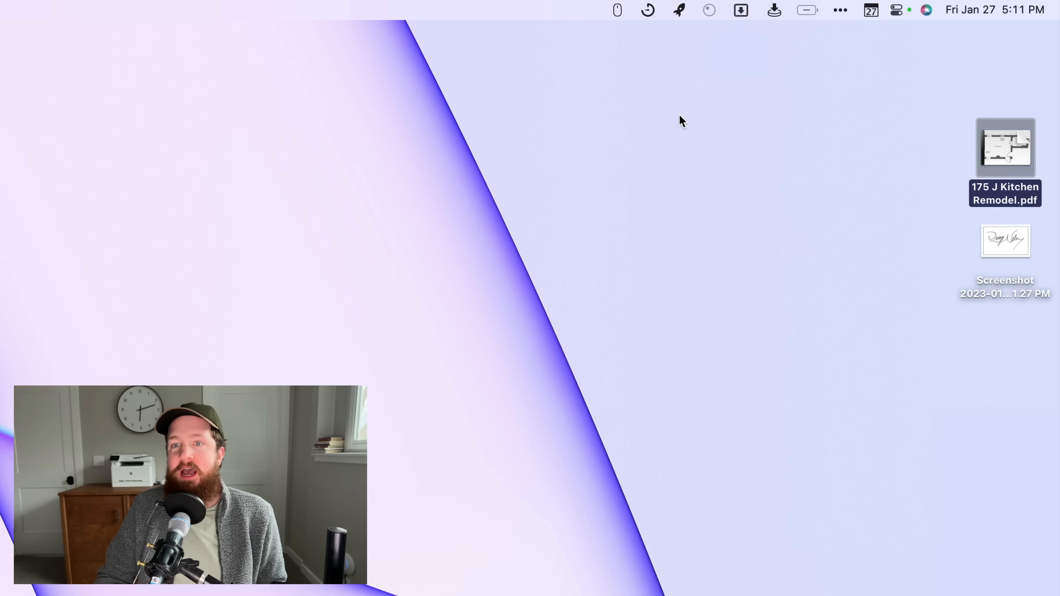
{"action": "left_click", "coordinate": [740, 9]}
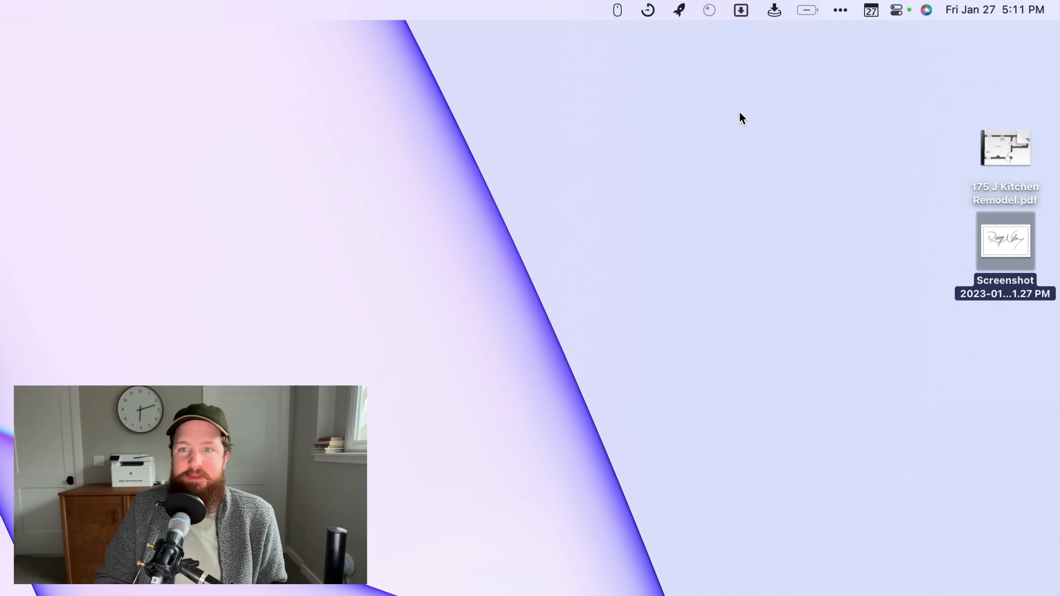
{"action": "left_click", "coordinate": [740, 10]}
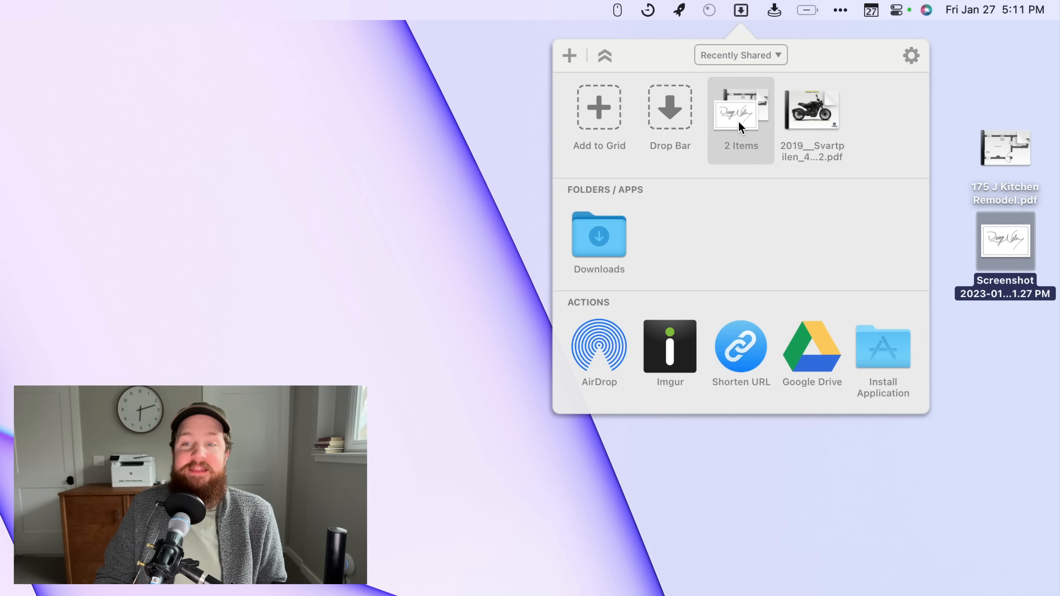
{"action": "mouse_move", "coordinate": [648, 112]}
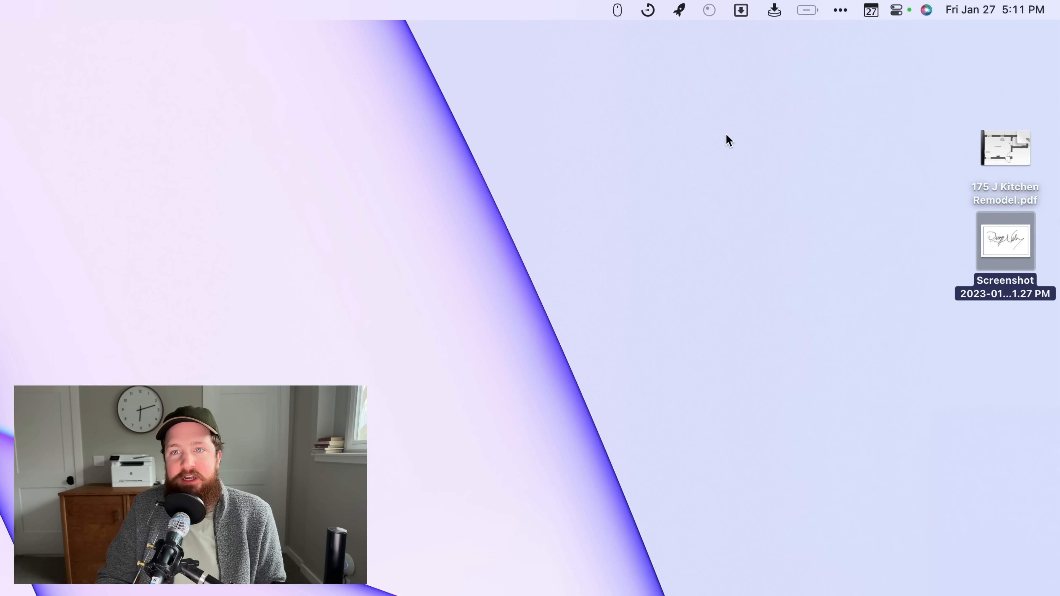
- Carry the signature screenshot onto Dropzone's grid and drop it on the Imgur upload action
{"action": "left_click", "coordinate": [741, 10]}
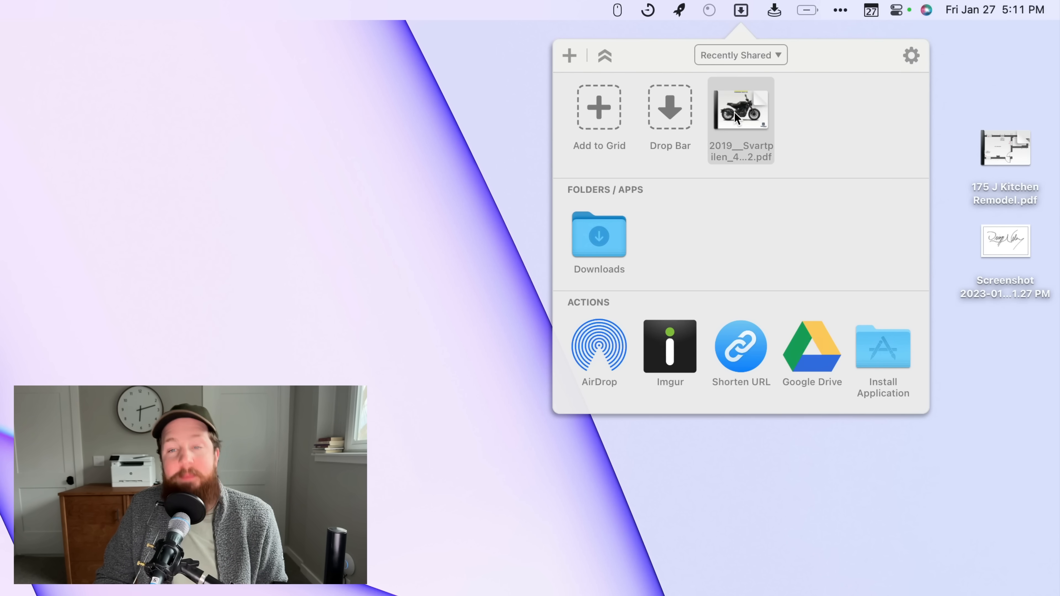
{"action": "mouse_move", "coordinate": [757, 190]}
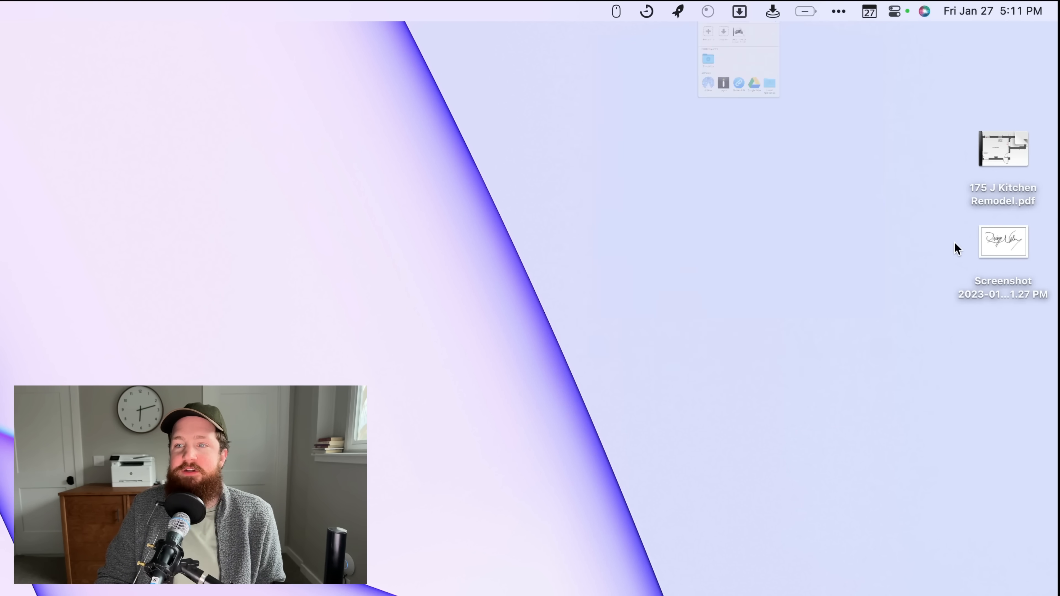
{"action": "left_click", "coordinate": [1003, 242]}
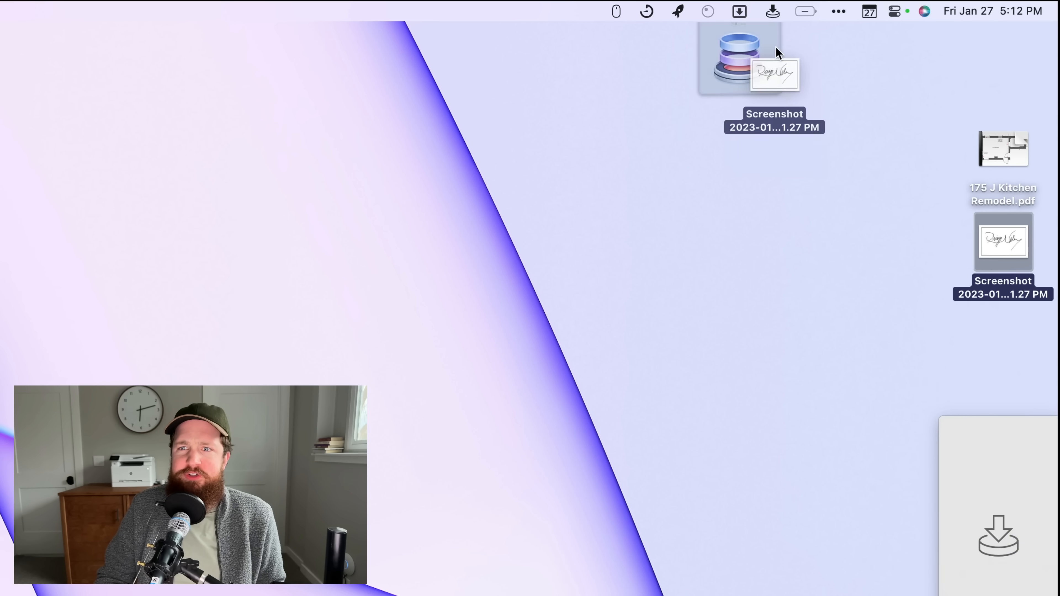
{"action": "left_click", "coordinate": [739, 11]}
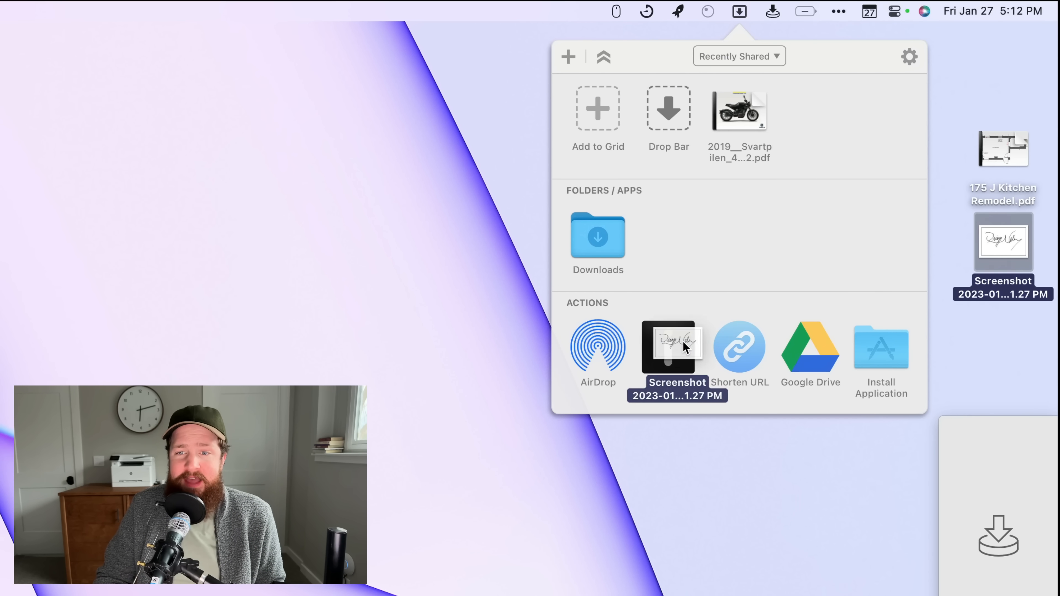
{"action": "left_click", "coordinate": [739, 11]}
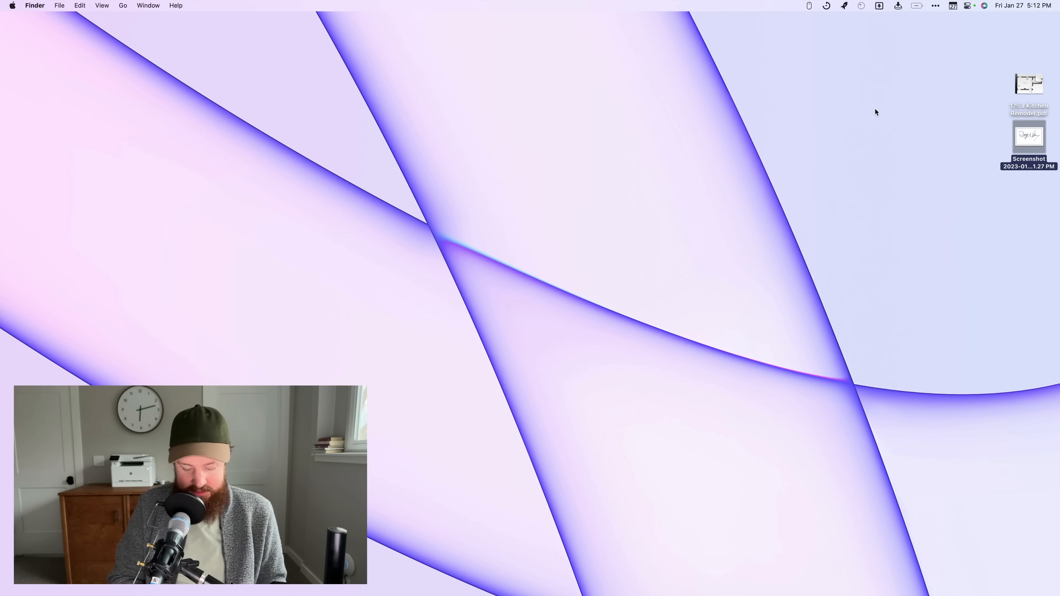
{"action": "type", "text": "https://i.imgur.com/WFRr4hr.png"}
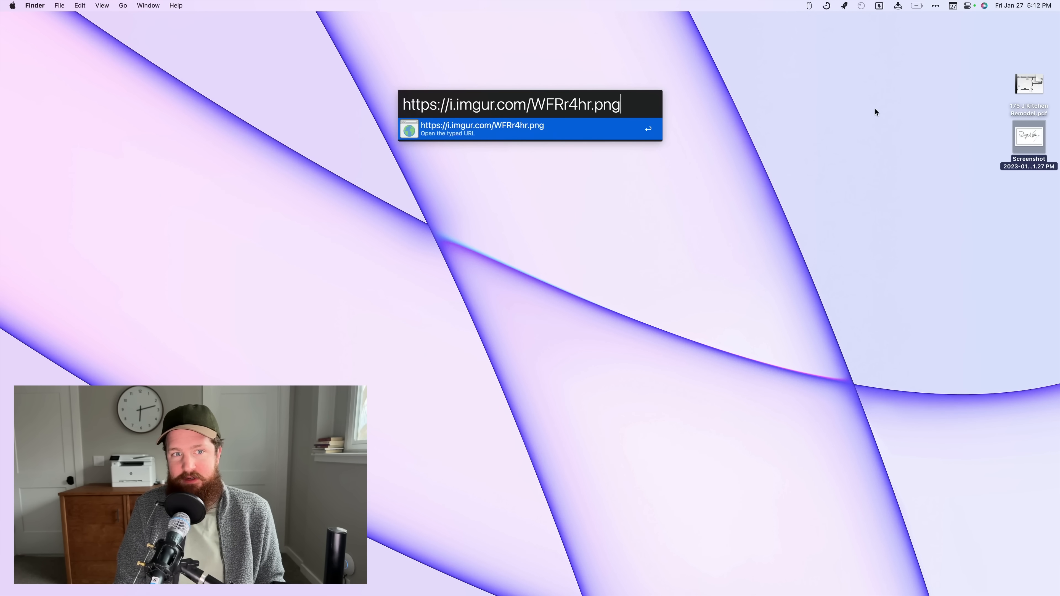
{"action": "key", "text": "enter"}
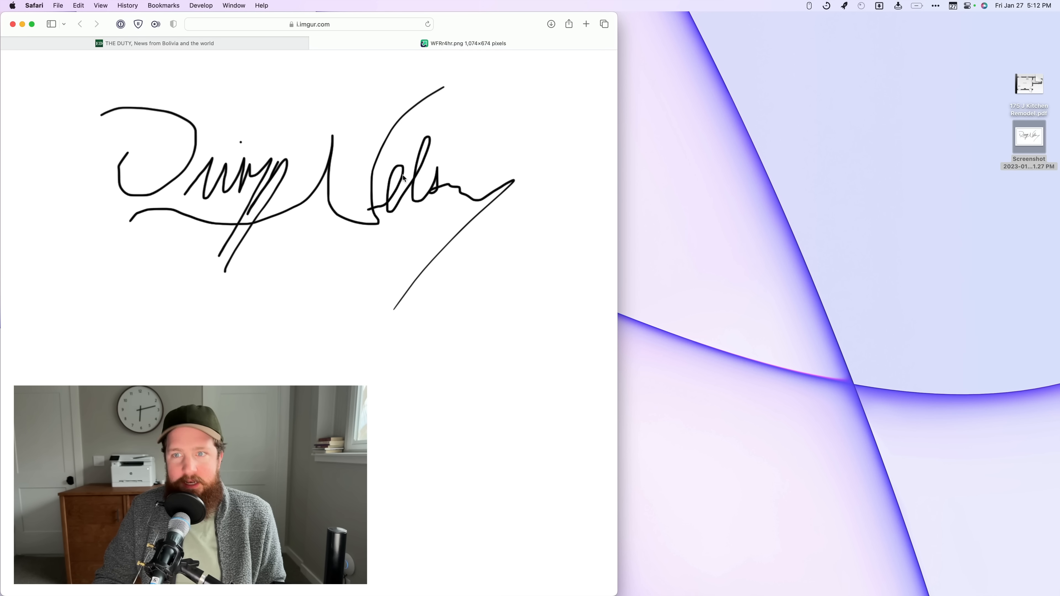
{"action": "left_click", "coordinate": [899, 6]}
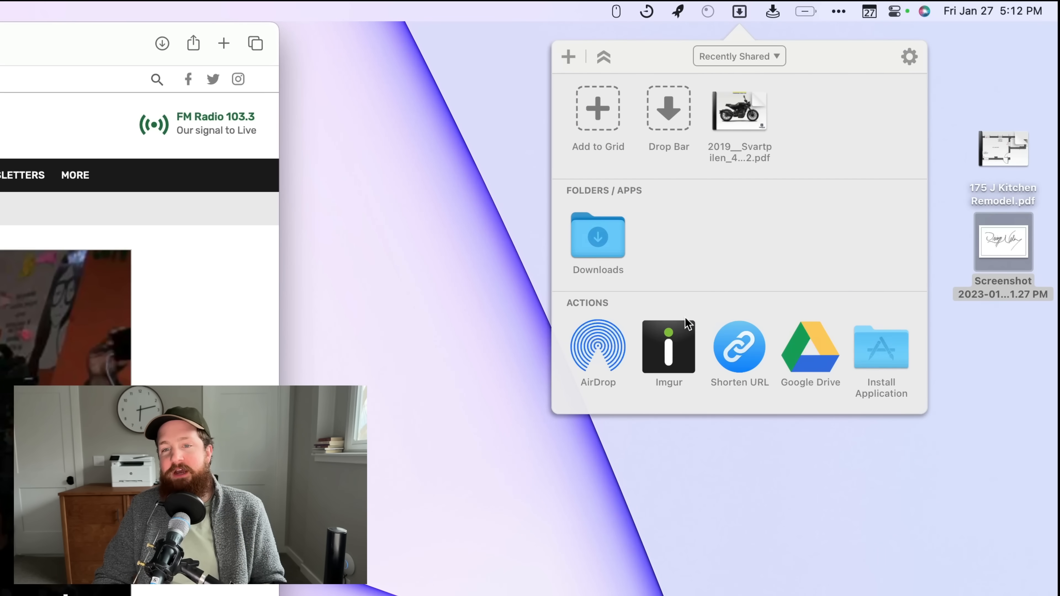
{"action": "mouse_move", "coordinate": [795, 346]}
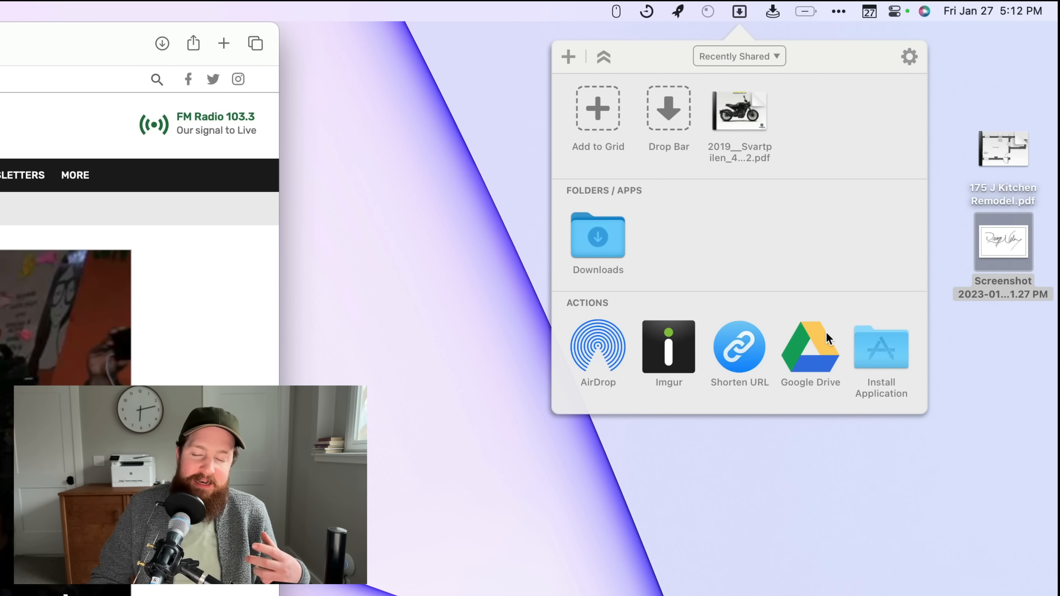
{"action": "mouse_move", "coordinate": [739, 349]}
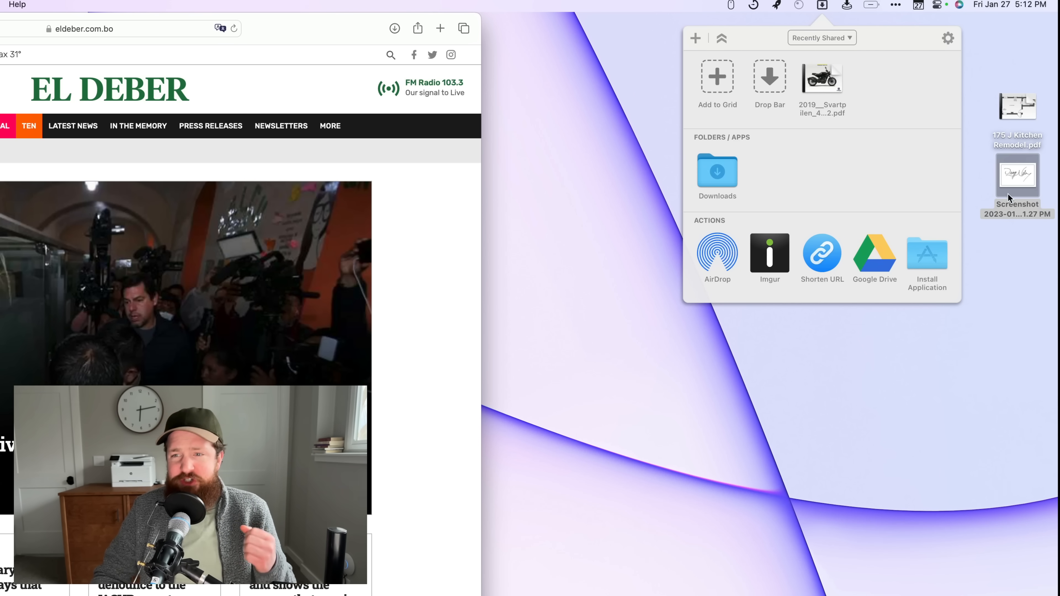
- Collect the Kitchen Remodel PDF and signature screenshot onto Dropzone's Drop Bar (2 files)
{"action": "left_click", "coordinate": [1017, 105]}
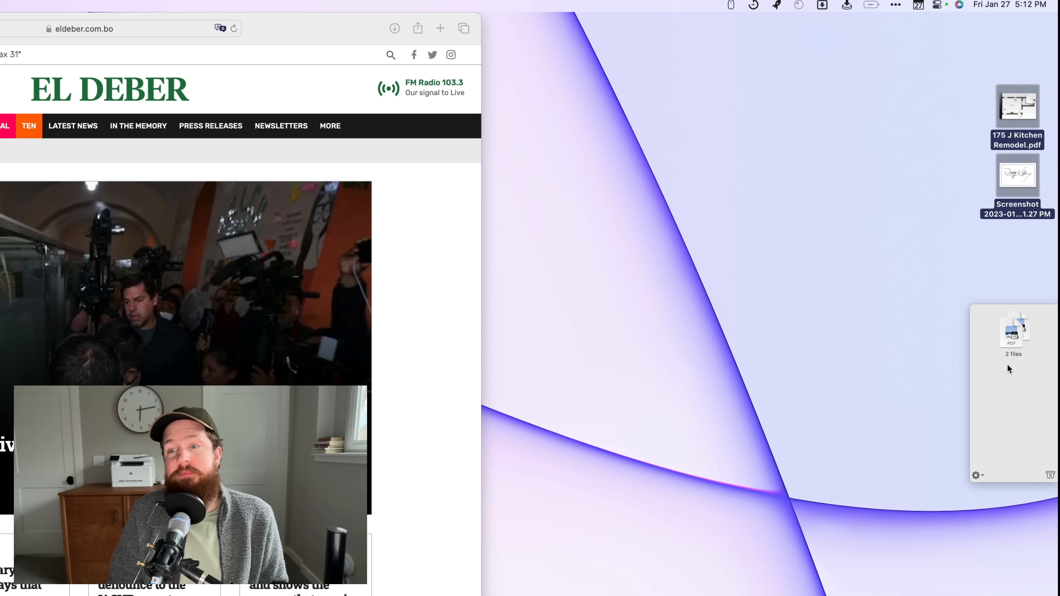
- Enter the Snazzy Labs name and address line in the untitled TextEdit document
{"action": "type", "text": "Snazzy Labs"}
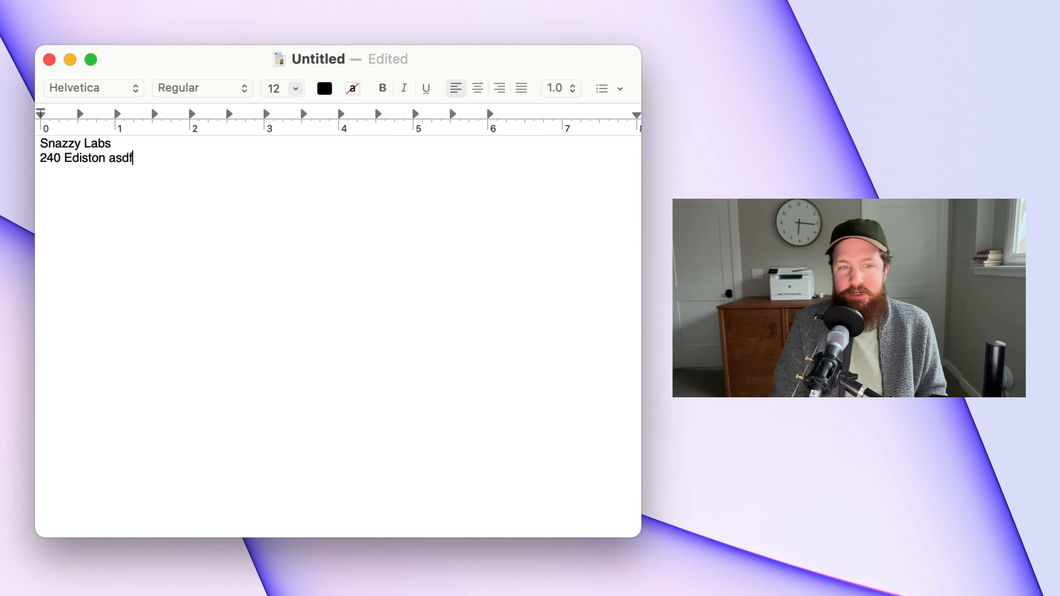
{"action": "key", "text": "cmd+a"}
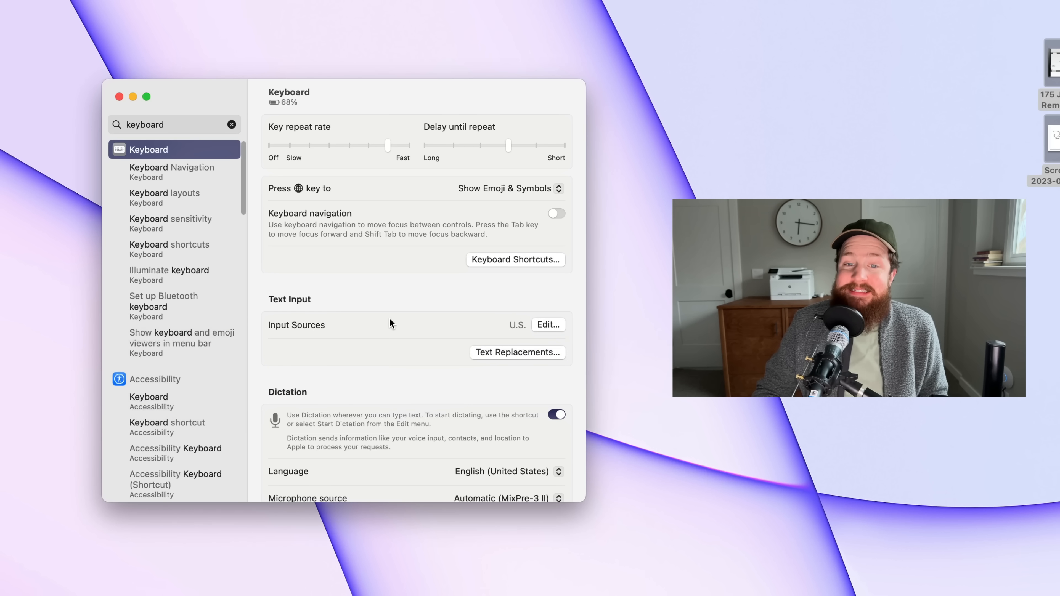
- Review the omw → On my way! text replacement list, then try the shortcut in TextEdit
{"action": "left_click", "coordinate": [516, 351]}
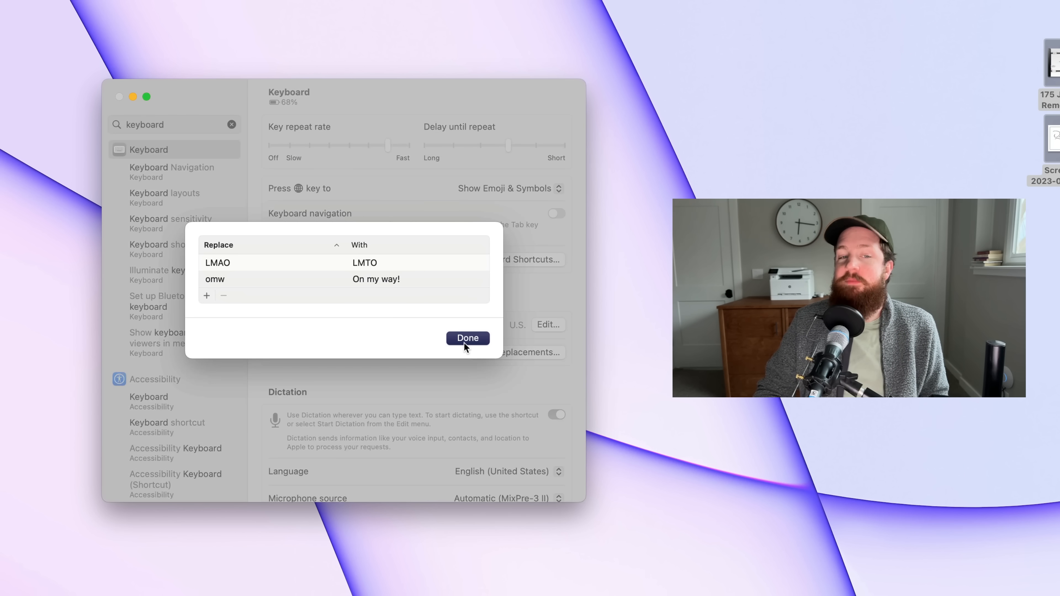
{"action": "left_click", "coordinate": [467, 338]}
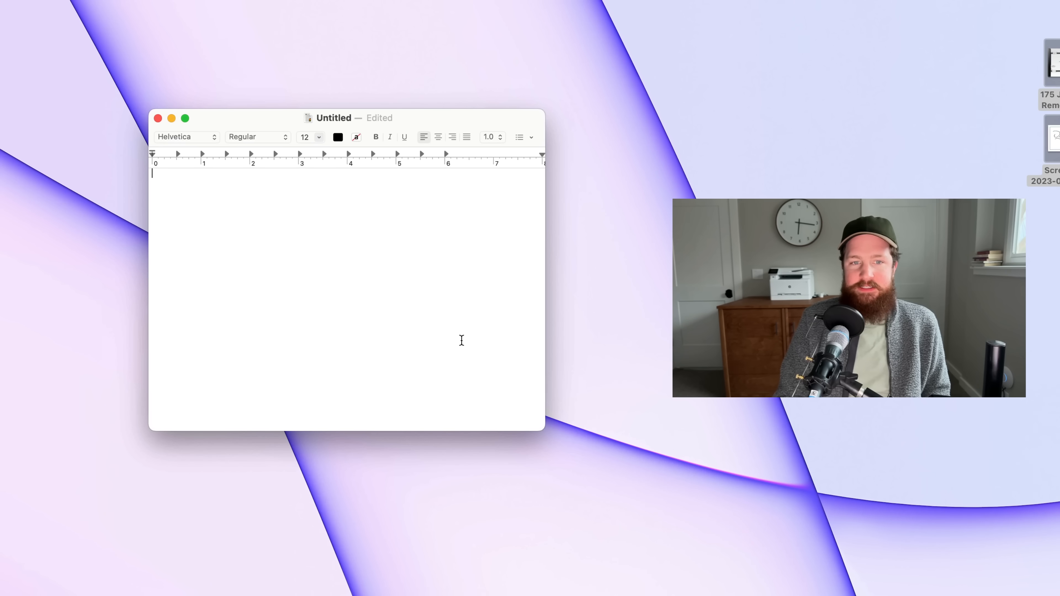
{"action": "type", "text": "On my way!"}
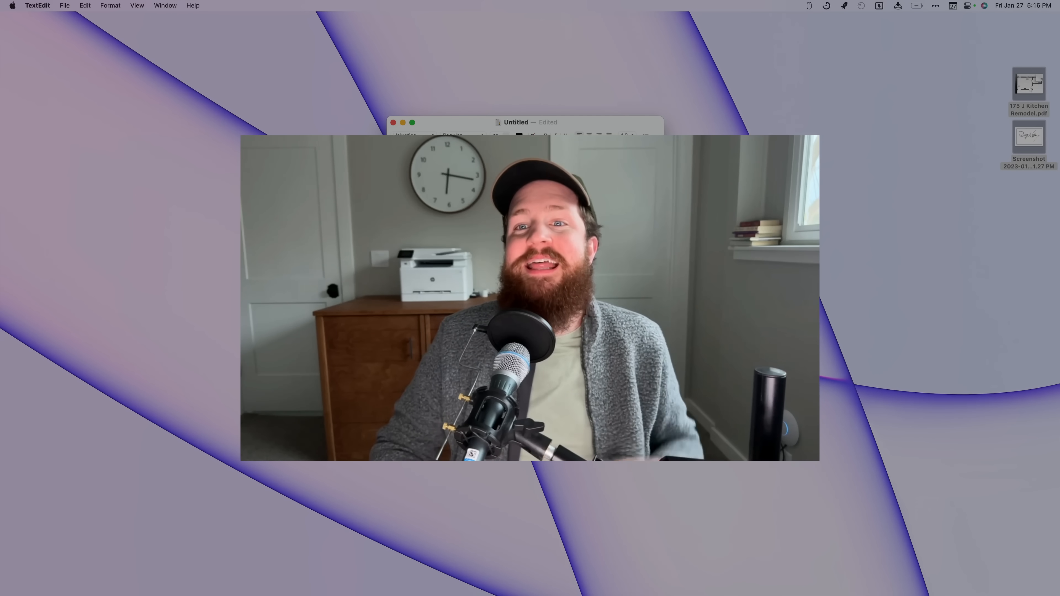
- Show the Rocket Typist Snippet Editor and expand :ddate into January 27, 2023 in TextEdit
{"action": "left_click", "coordinate": [844, 5]}
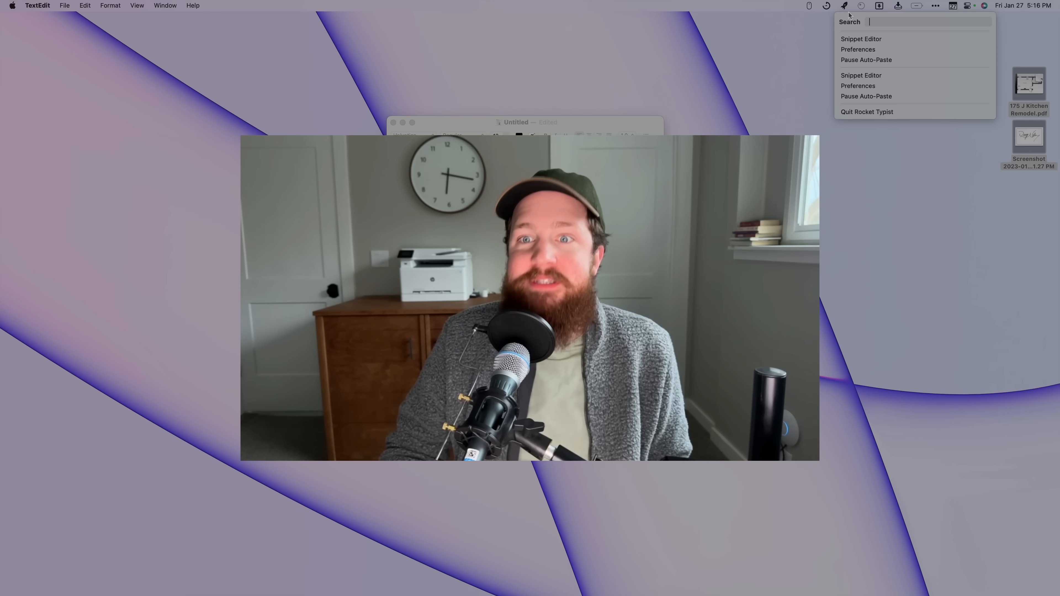
{"action": "left_click", "coordinate": [862, 38]}
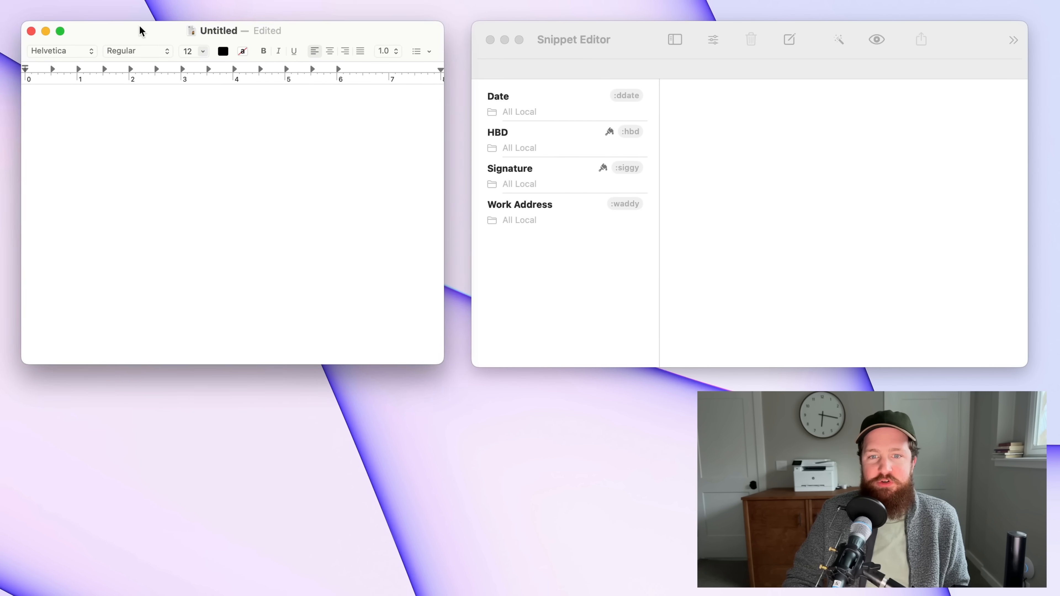
{"action": "type", "text": ":dd"}
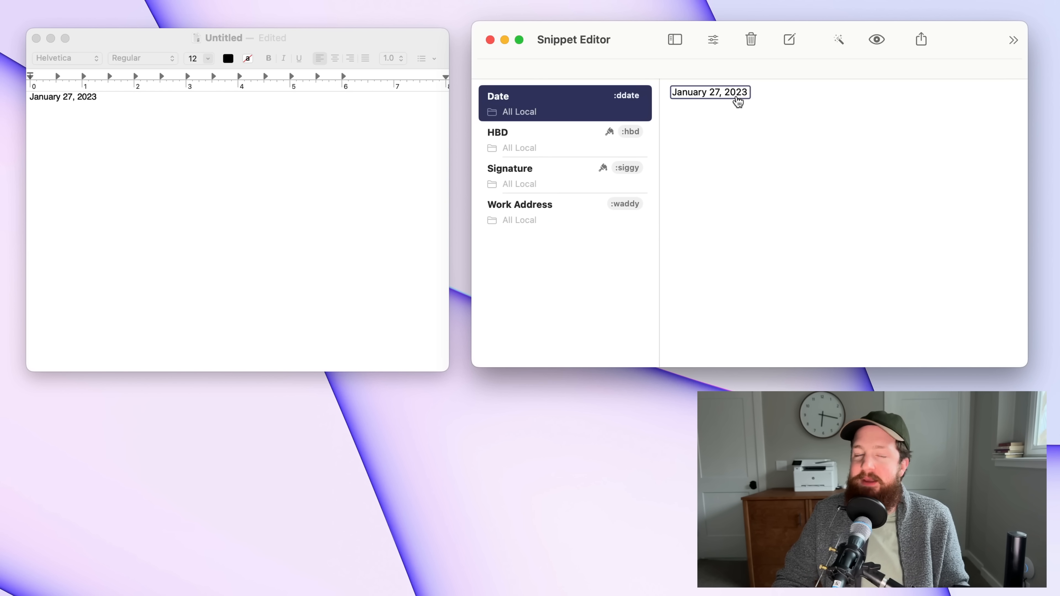
{"action": "mouse_move", "coordinate": [720, 106]}
{"action": "type", "text": ":hbd"}
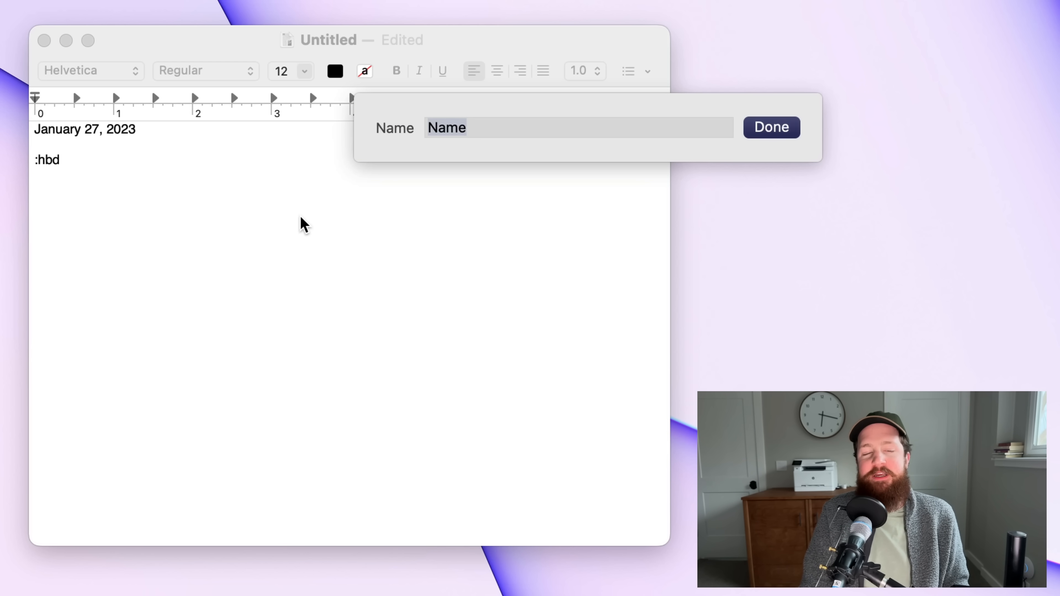
- Expand the HBD snippet into a birthday letter addressed to Jason with a script signature
{"action": "type", "text": "Jas"}
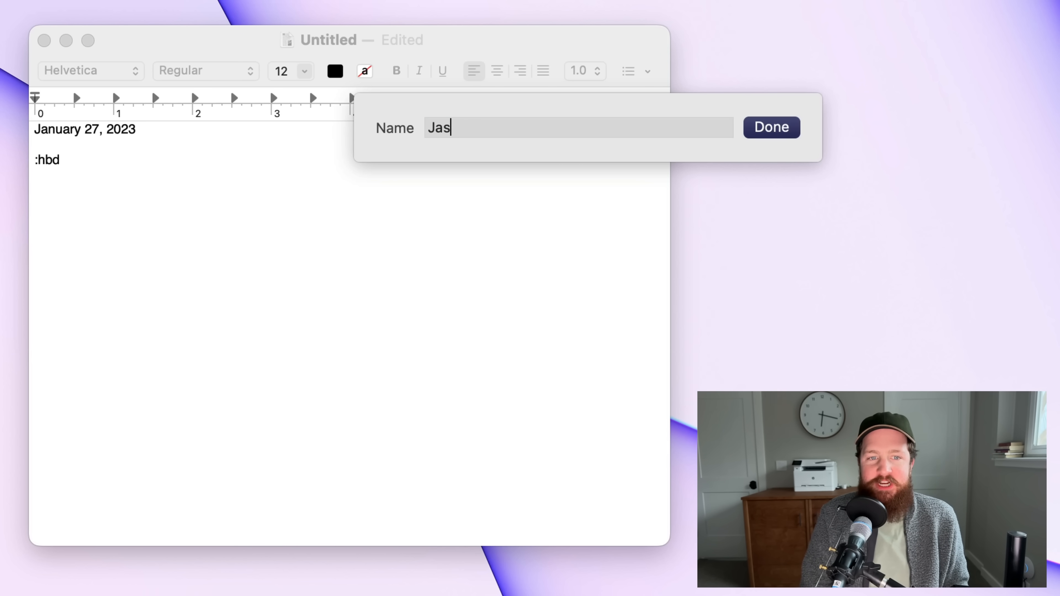
{"action": "left_click", "coordinate": [770, 127]}
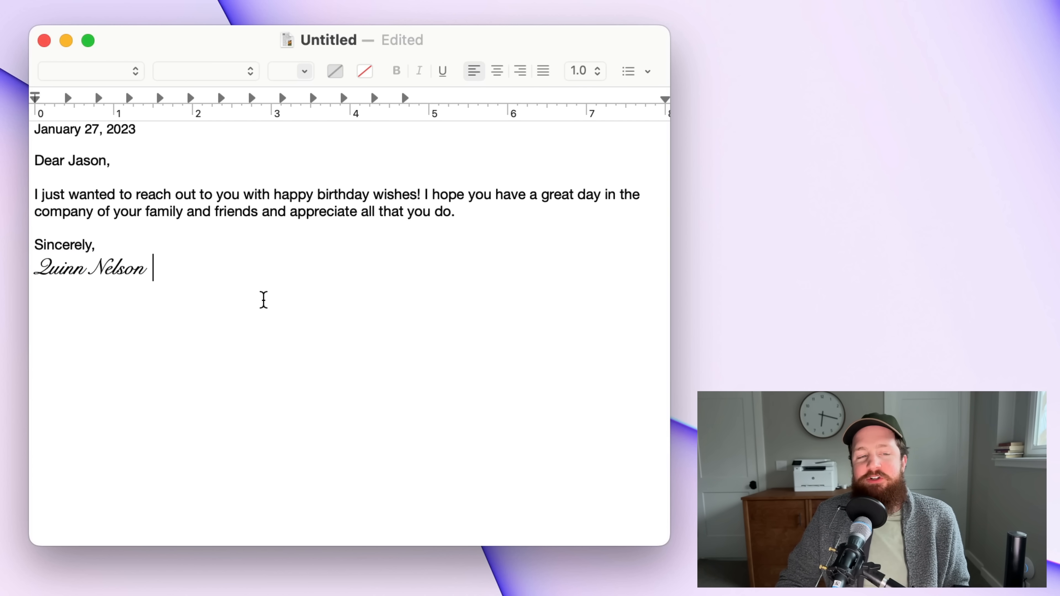
{"action": "mouse_move", "coordinate": [131, 277]}
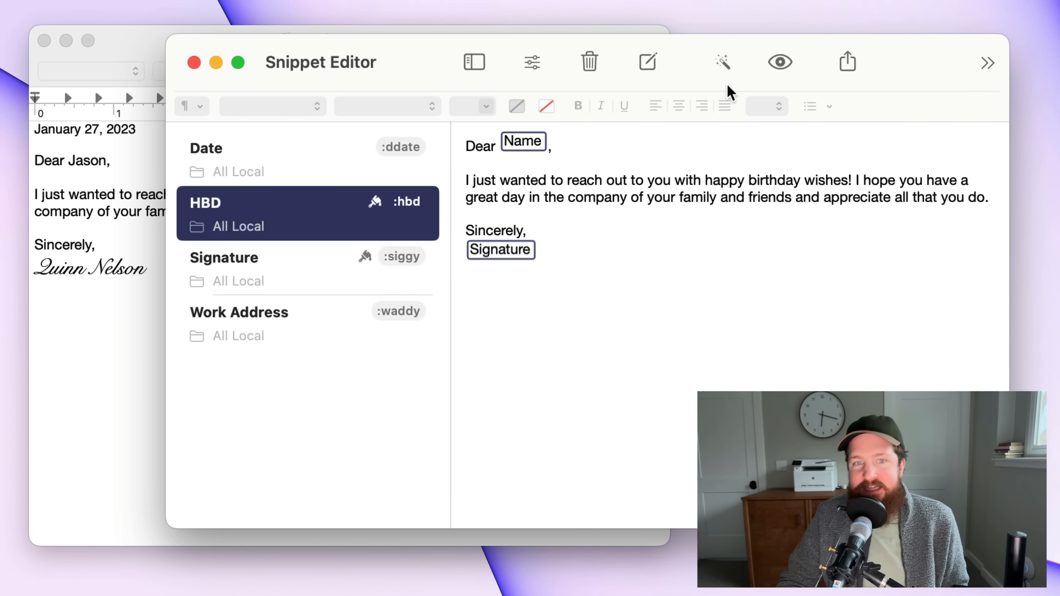
- Review the HBD snippet's Name and Signature placeholders and the Macros menu, then return to the desktop
{"action": "left_click", "coordinate": [722, 62]}
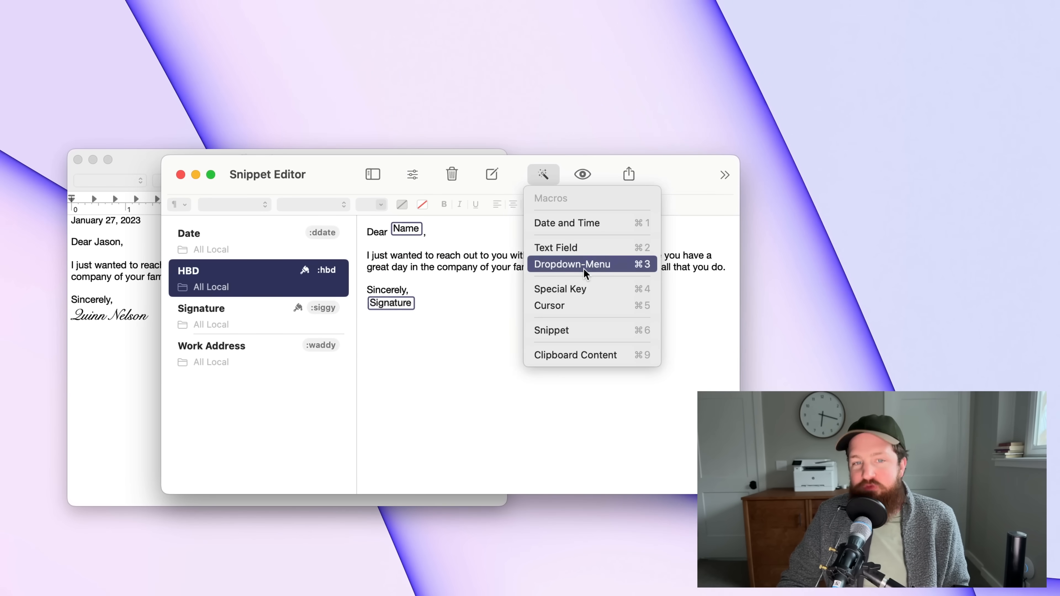
{"action": "left_click", "coordinate": [572, 265]}
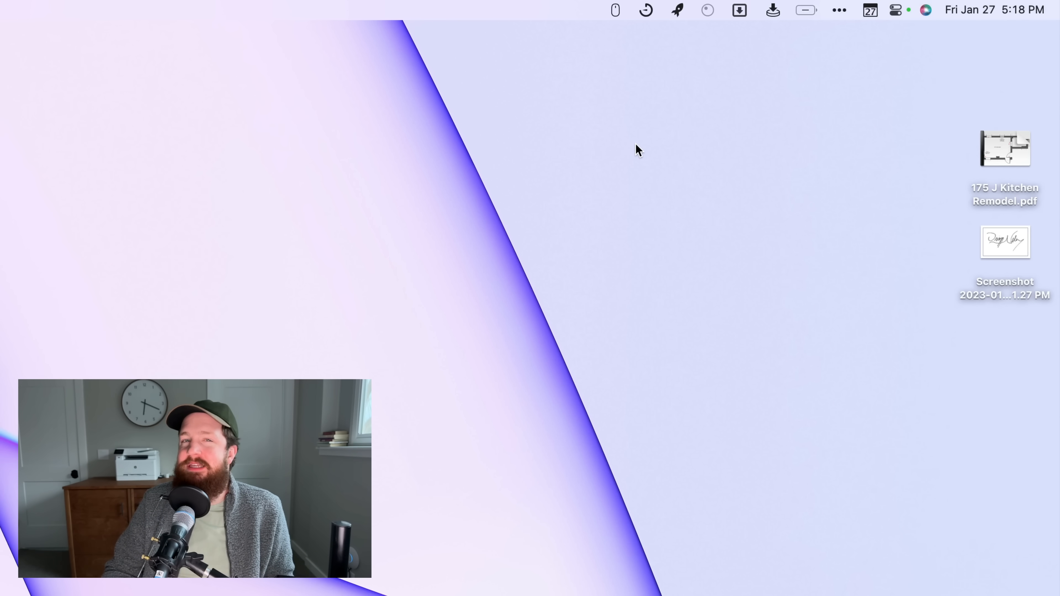
- Drag out a Gestimer reminder of 1 hour 19 minutes, due at 6:38 PM
{"action": "left_click", "coordinate": [645, 10]}
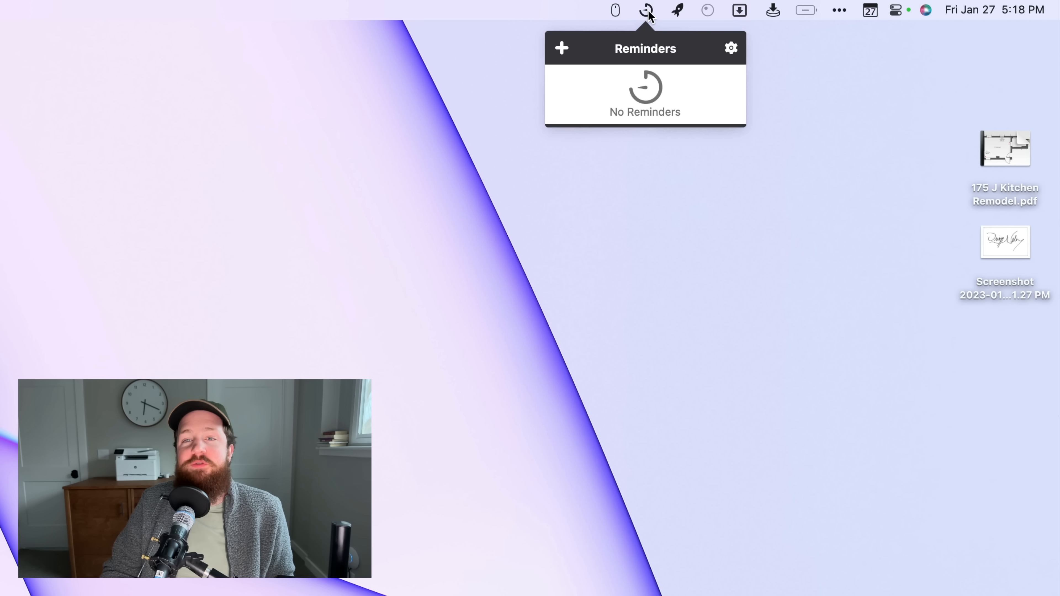
{"action": "left_click", "coordinate": [645, 10]}
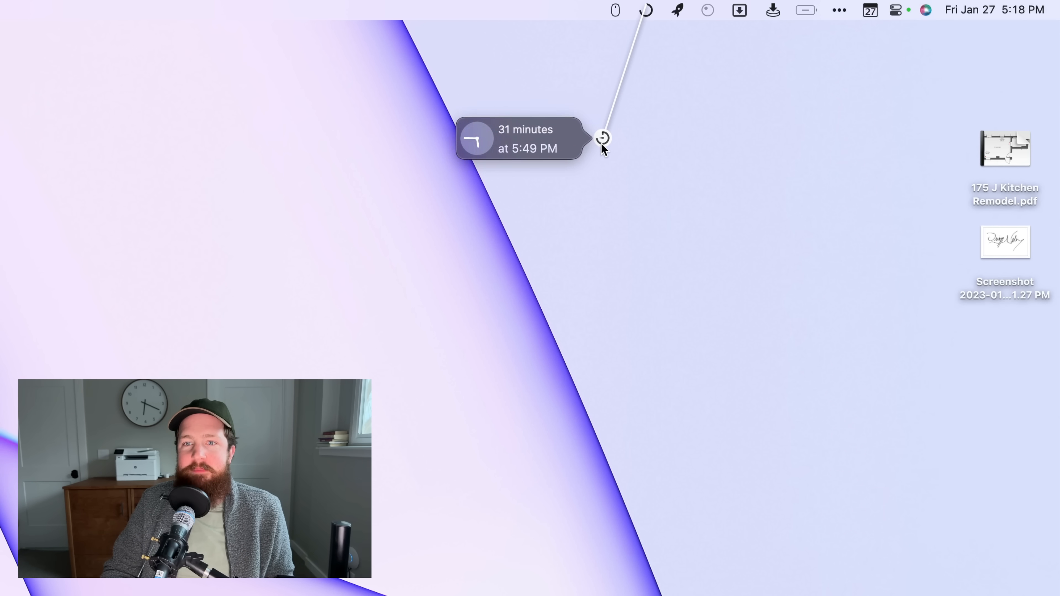
{"action": "left_click_drag", "start_coordinate": [602, 138], "coordinate": [518, 350]}
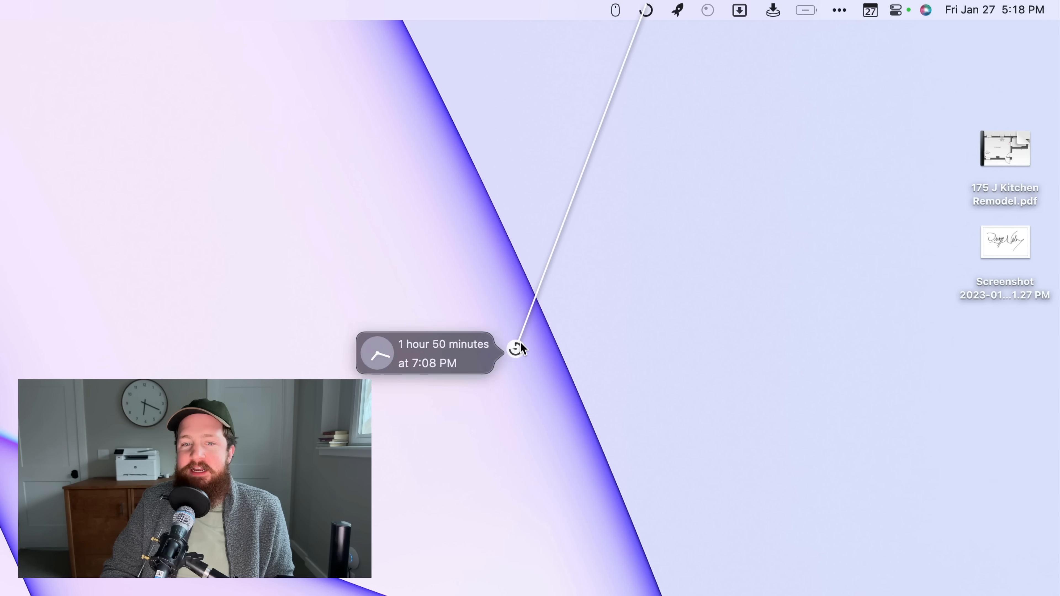
{"action": "left_click_drag", "start_coordinate": [515, 350], "coordinate": [583, 262]}
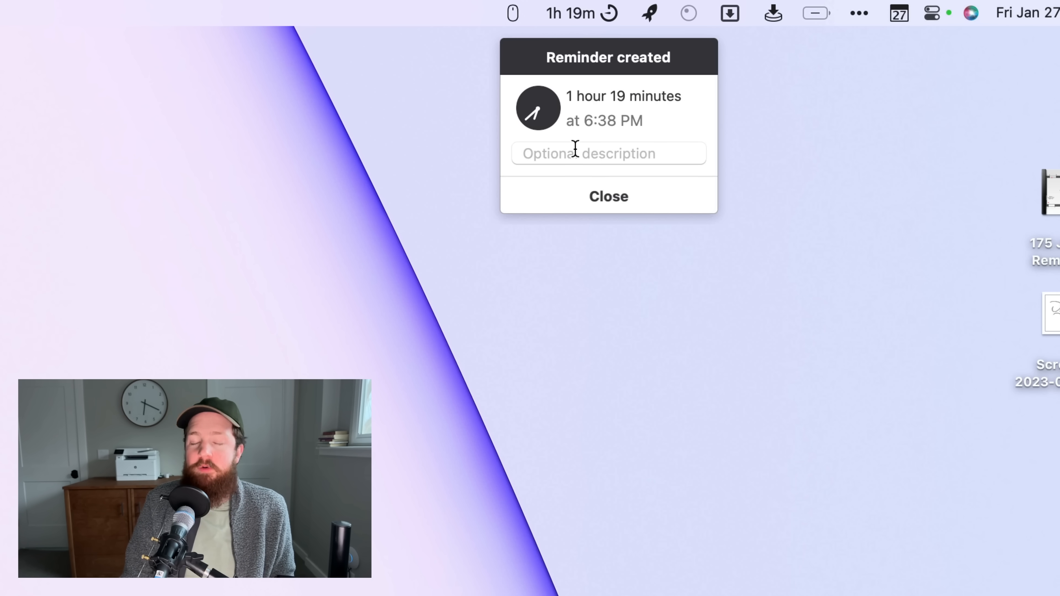
- Label the 6:38 PM reminder 'Go eat dinner' and confirm it in Gestimer's pending list
{"action": "type", "text": "Go"}
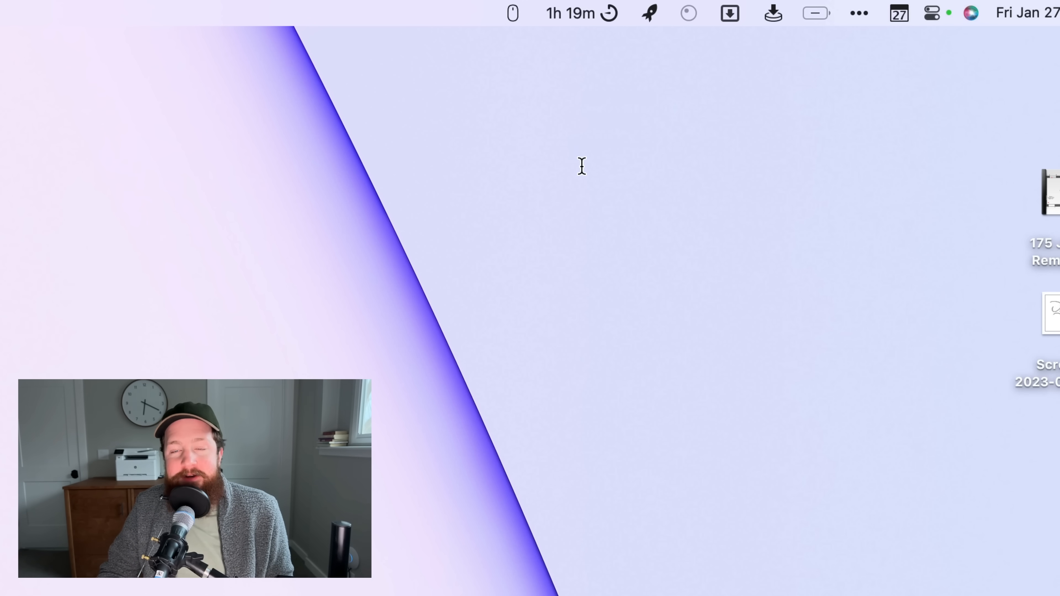
{"action": "left_click", "coordinate": [579, 13]}
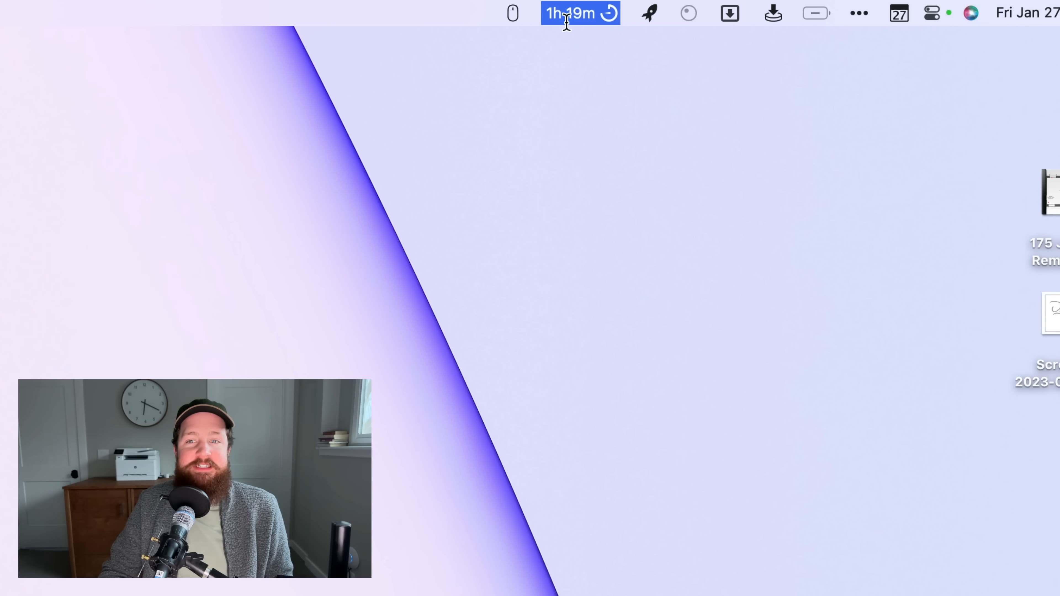
{"action": "left_click", "coordinate": [578, 13]}
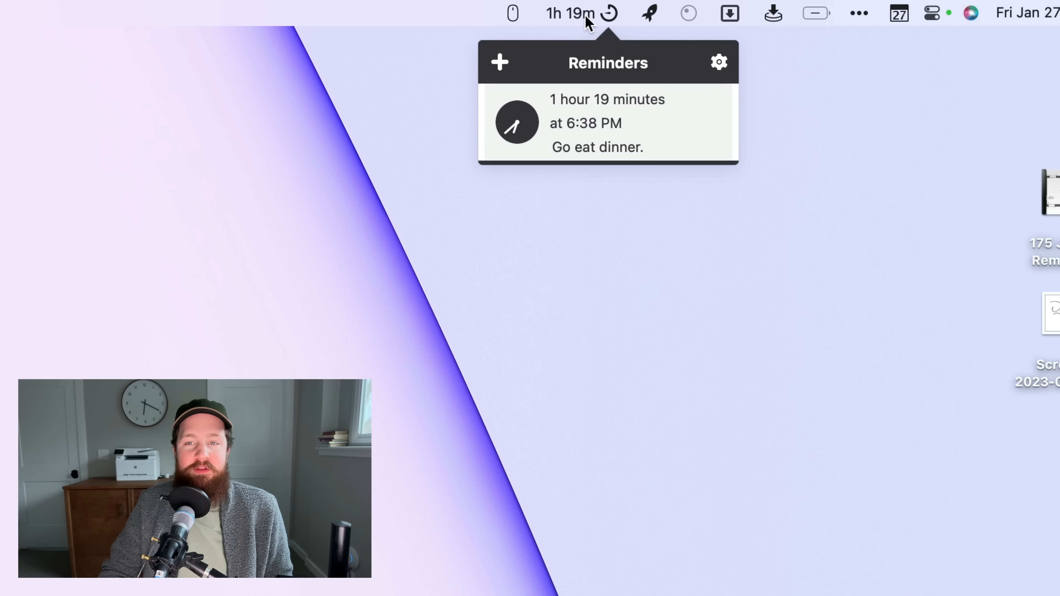
{"action": "mouse_move", "coordinate": [565, 132]}
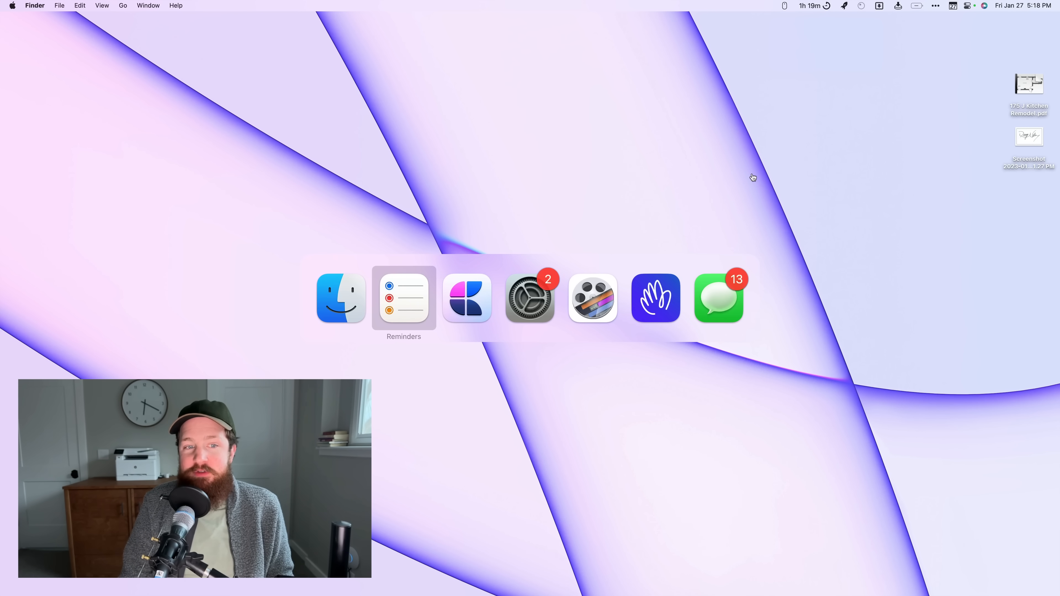
- See the dinner reminder under Today in Reminders, complete it, and confirm Gestimer shows no reminders
{"action": "left_click", "coordinate": [403, 298]}
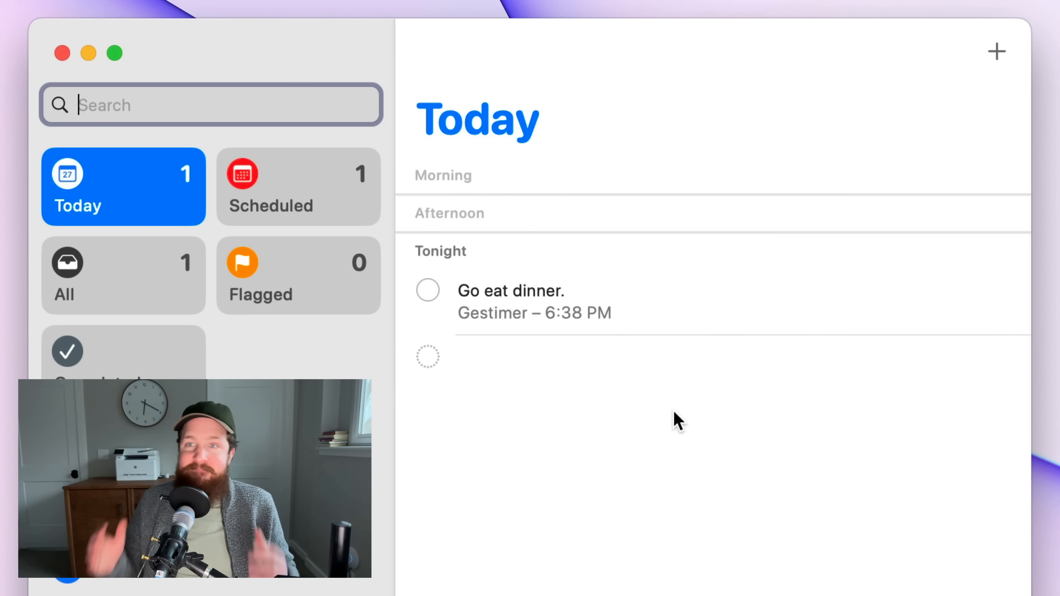
{"action": "mouse_move", "coordinate": [504, 321]}
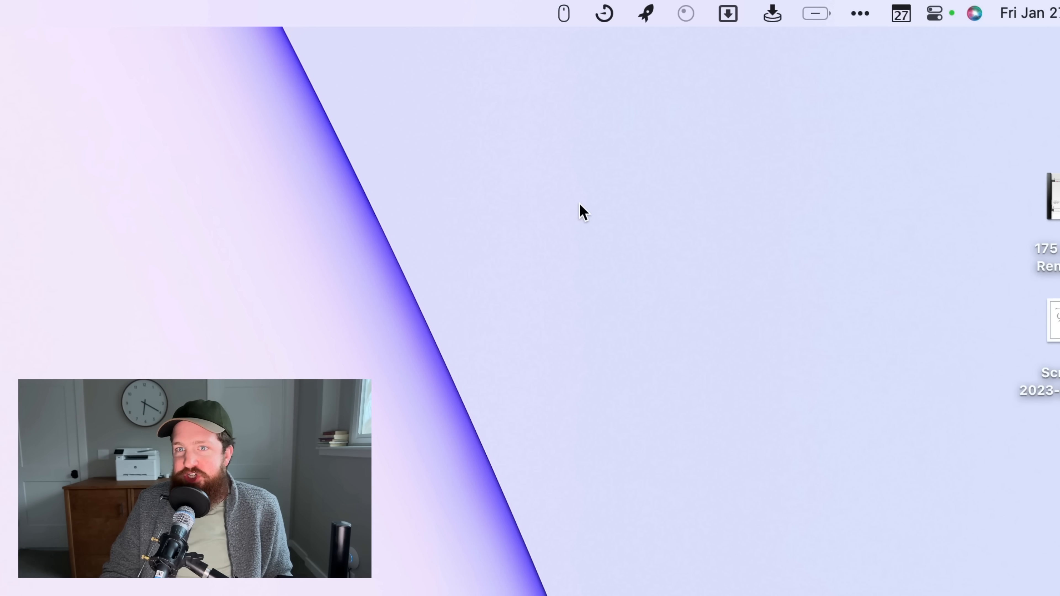
{"action": "left_click", "coordinate": [603, 12]}
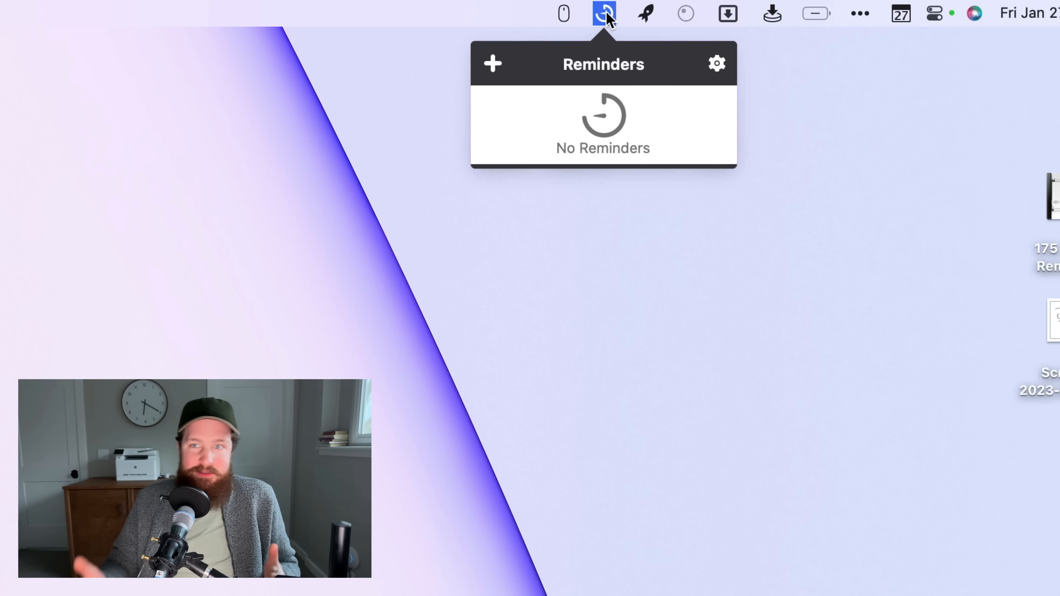